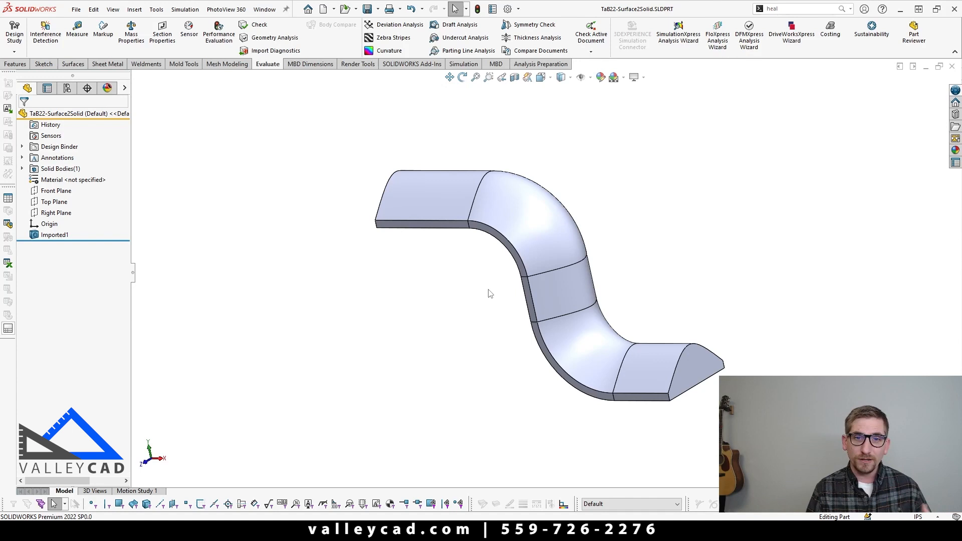
mouse_move(372, 260)
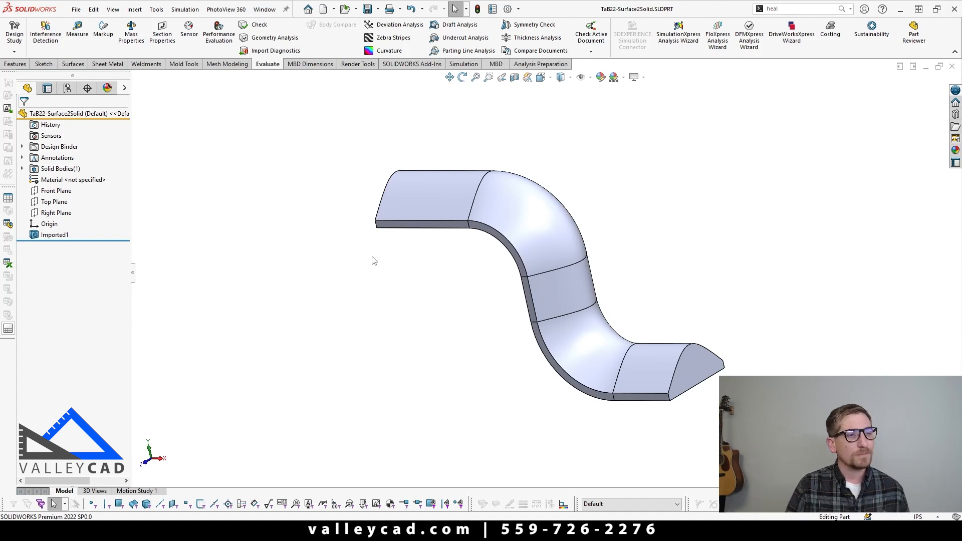
mouse_move(111, 172)
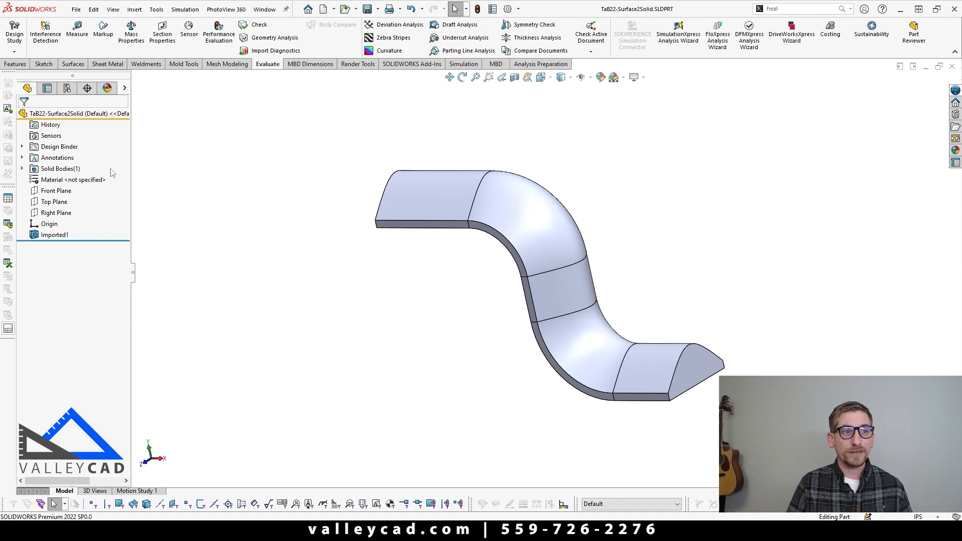
- Inspect the finished reference part, highlighting the imported body and its single solid
left_click(54, 234)
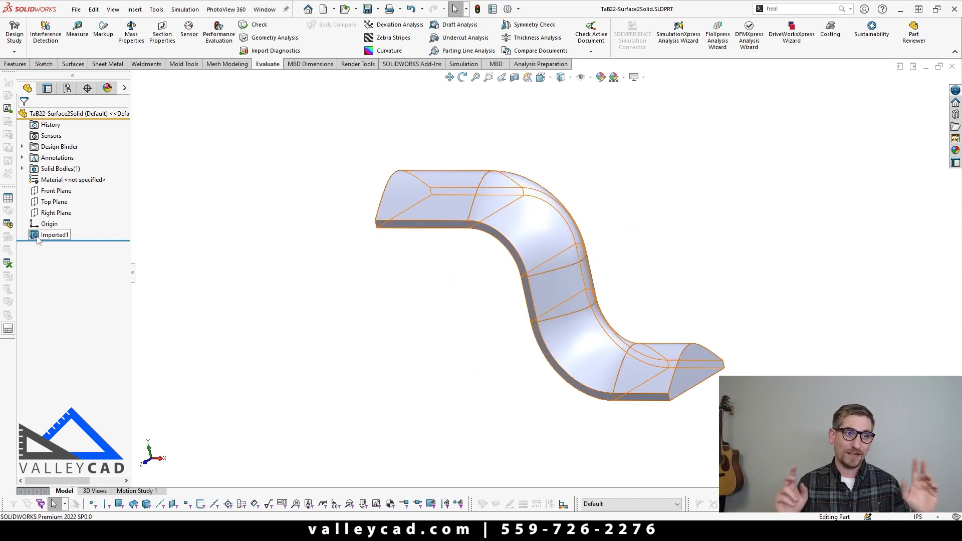
left_click(49, 273)
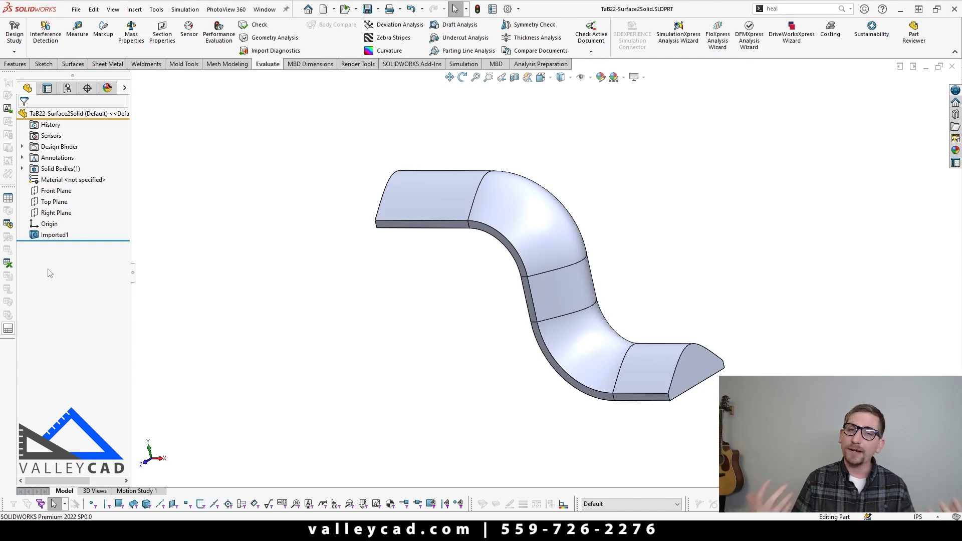
left_click(59, 169)
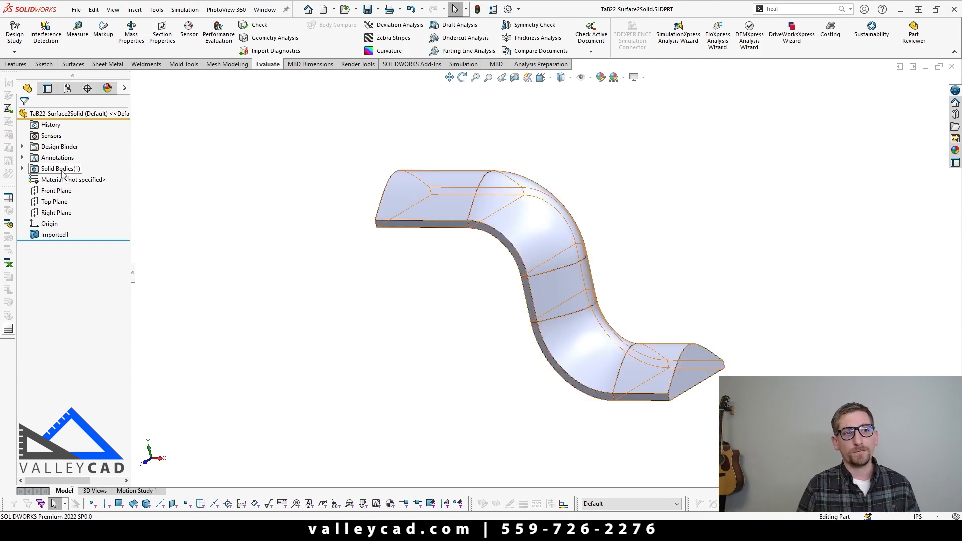
left_click(266, 233)
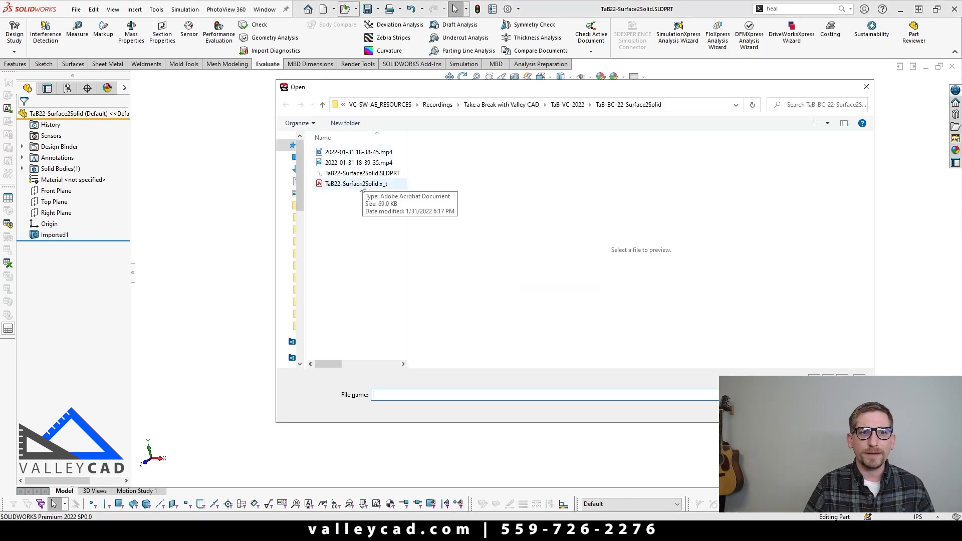
- Open TaB22-Surface2Solid.x_t as a new part from the Part template
left_click(355, 184)
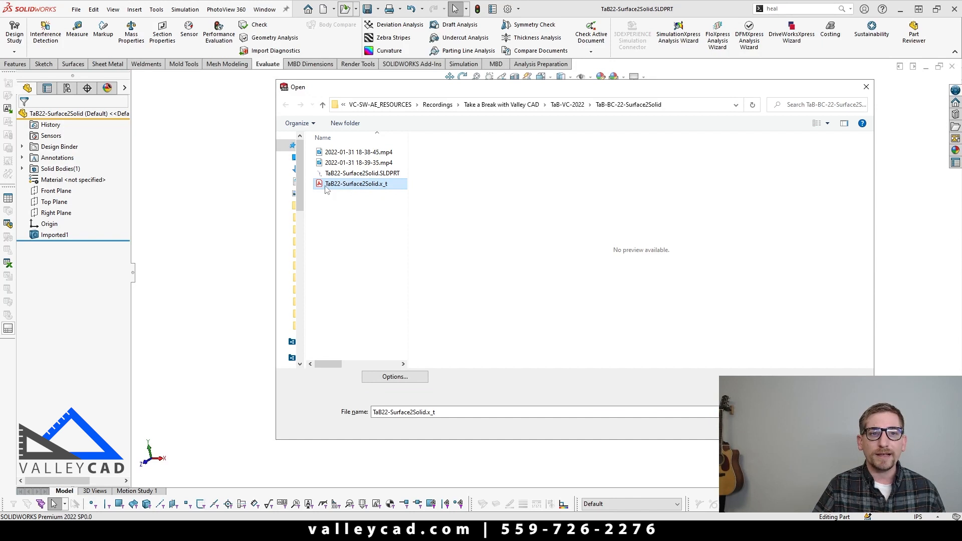
mouse_move(374, 187)
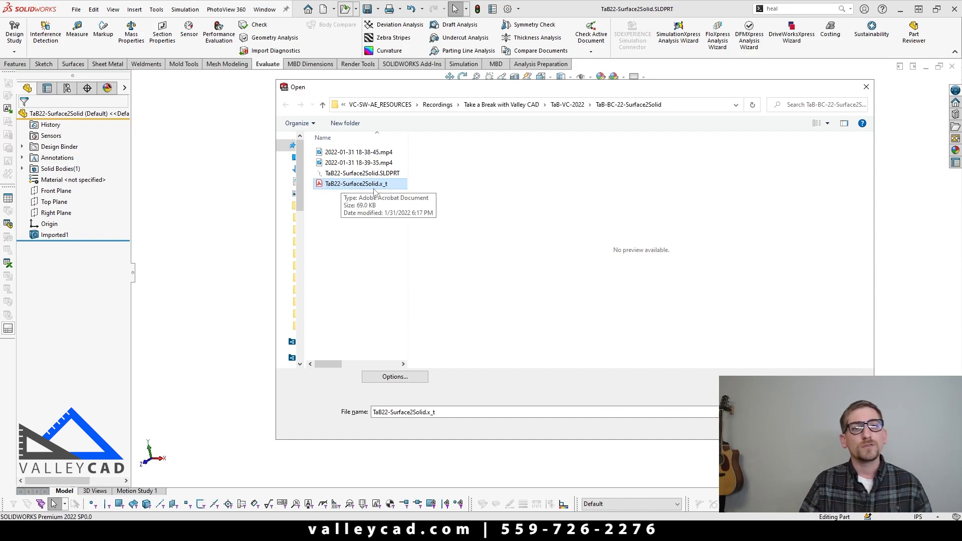
mouse_move(388, 187)
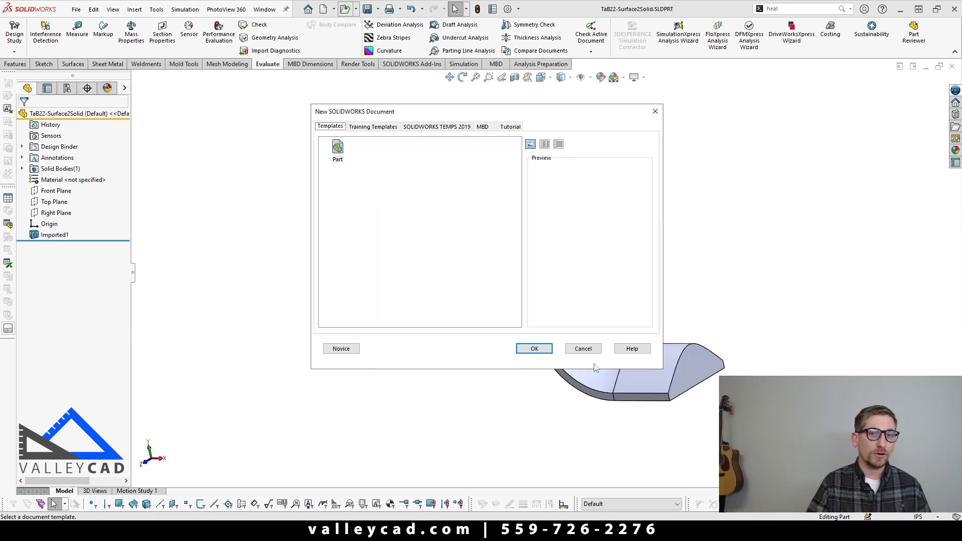
mouse_move(569, 335)
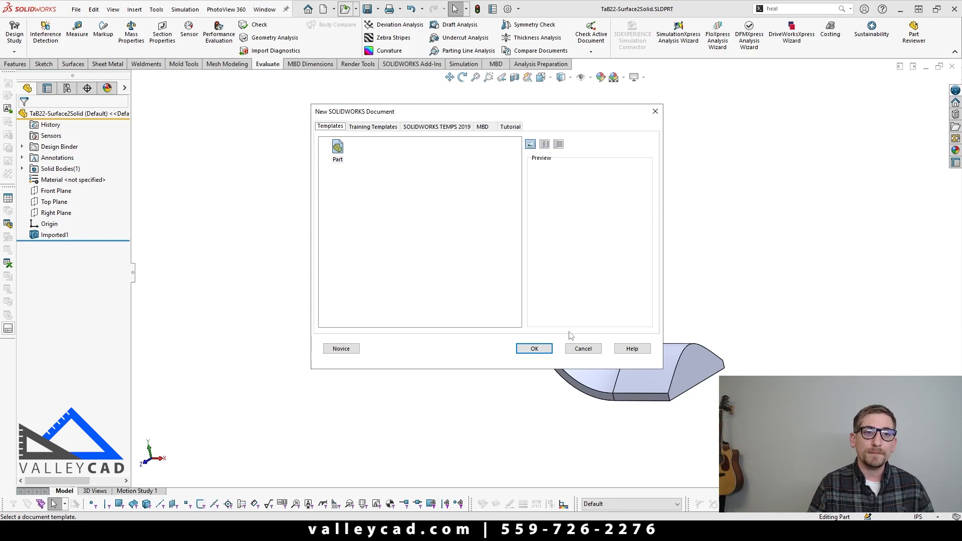
mouse_move(382, 137)
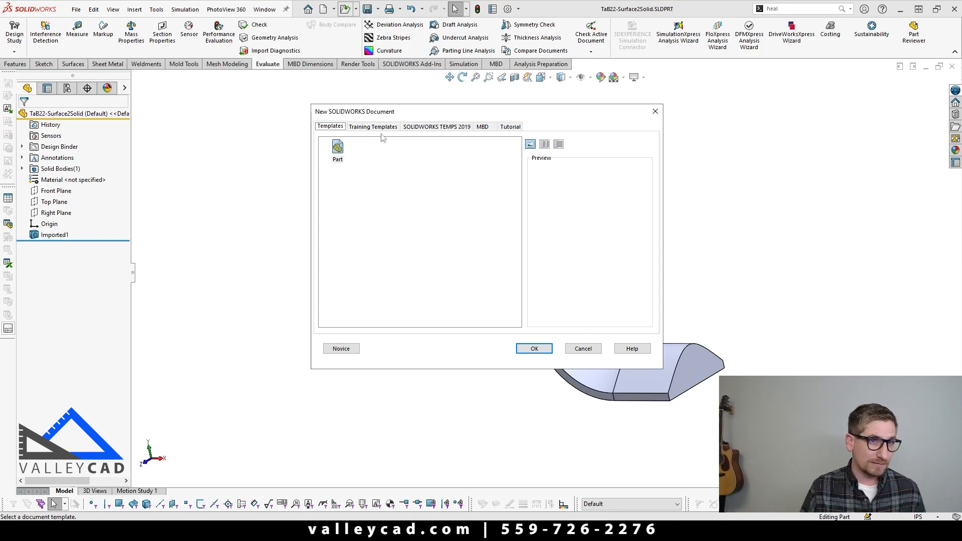
mouse_move(337, 147)
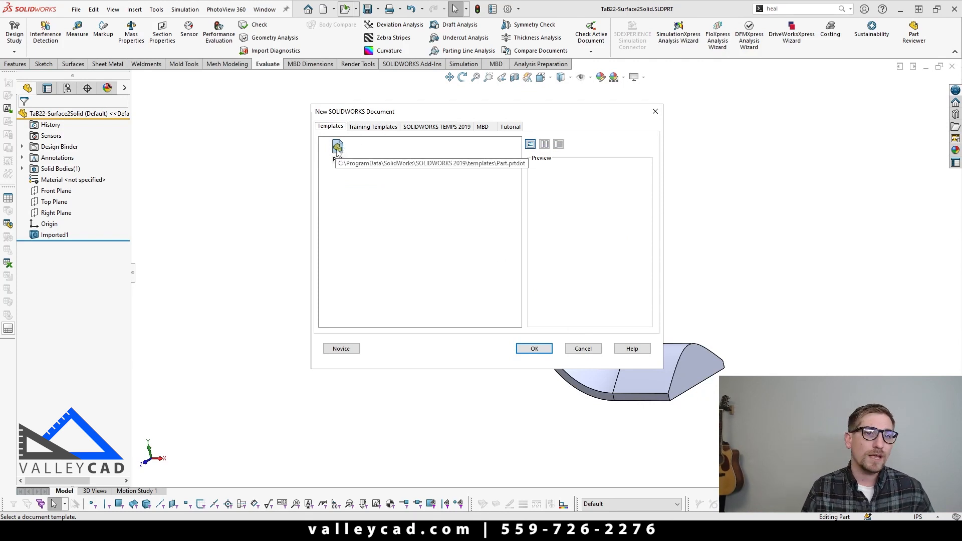
left_click(533, 347)
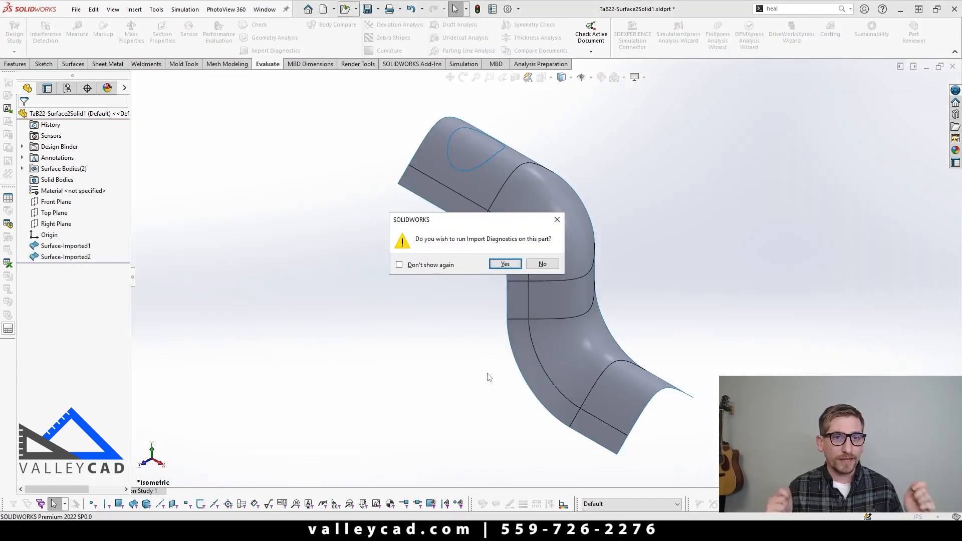
mouse_move(508, 293)
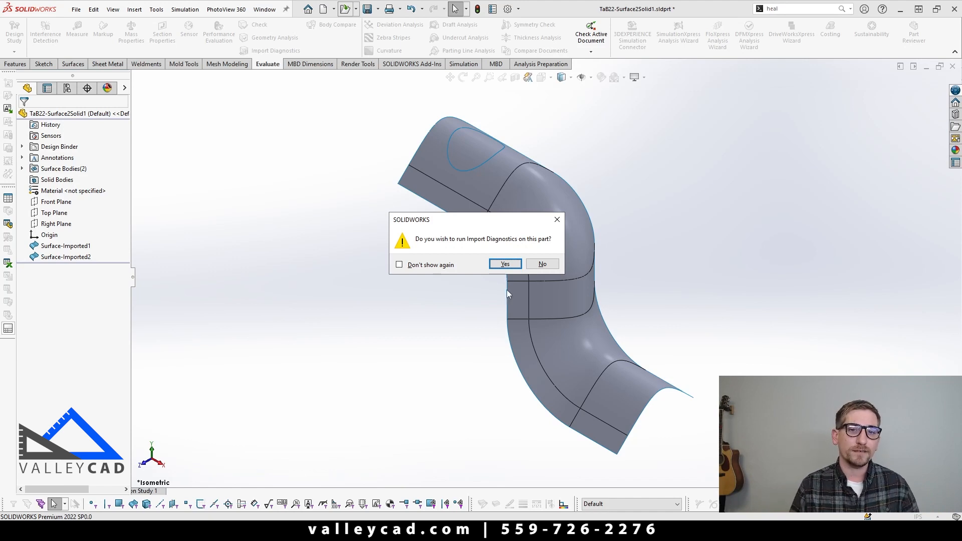
- Run Import Diagnostics and review the faulty faces and gaps, including the teardrop face
left_click(504, 263)
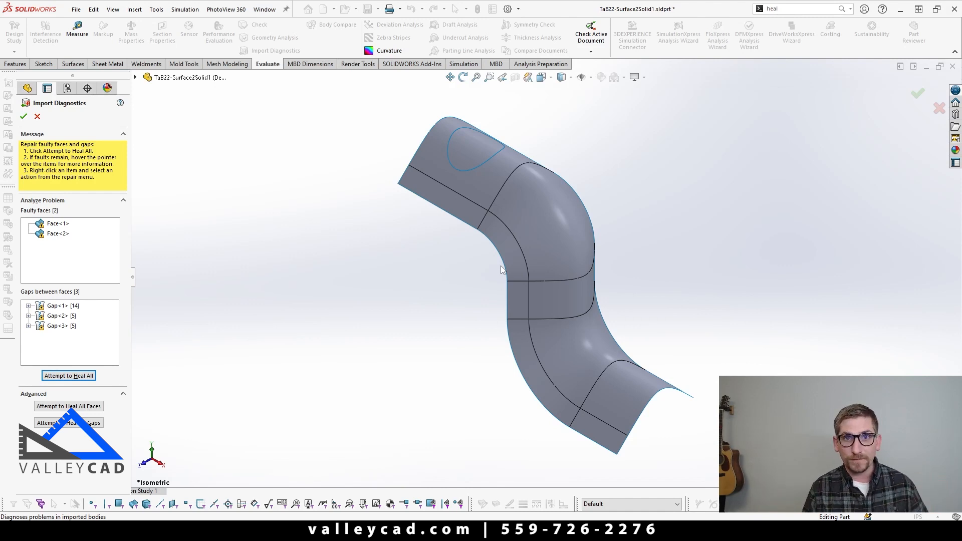
mouse_move(66, 316)
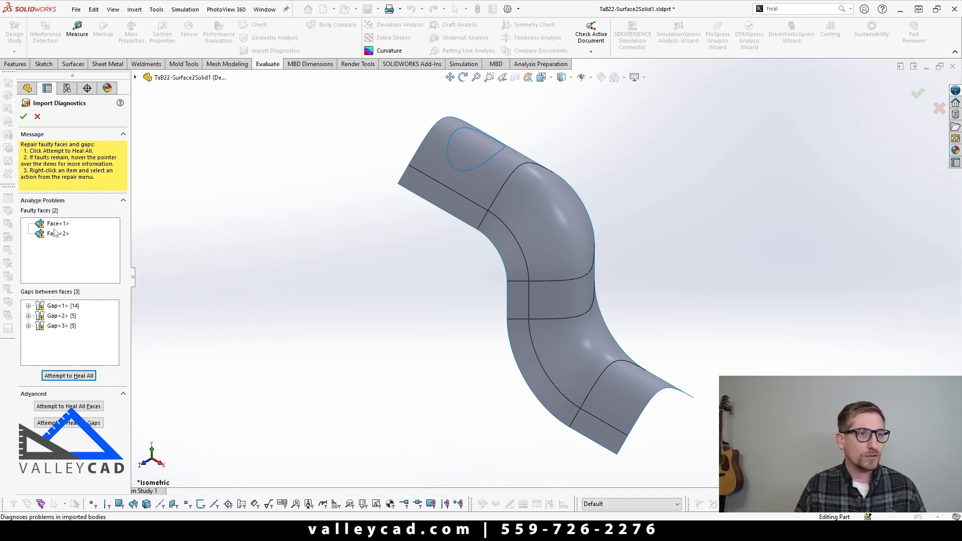
left_click(58, 223)
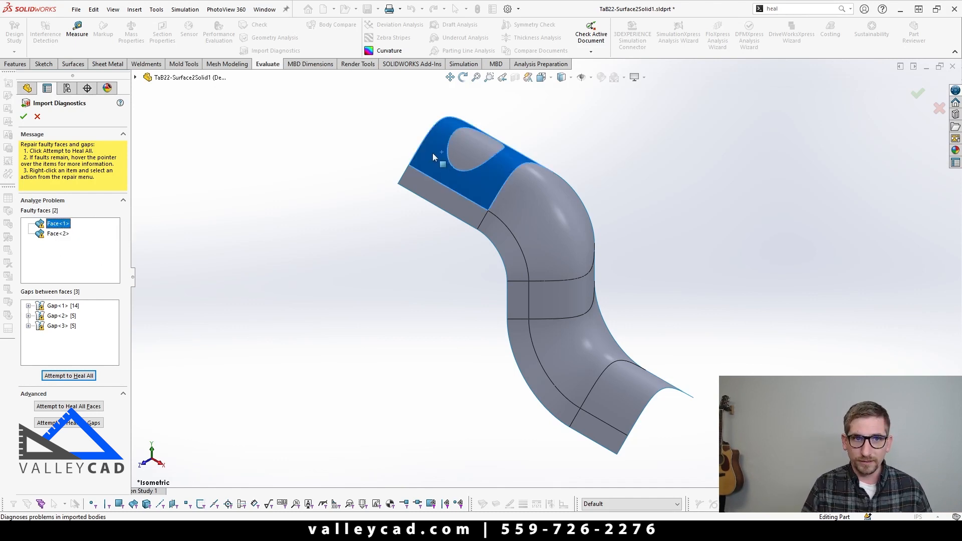
left_click(57, 234)
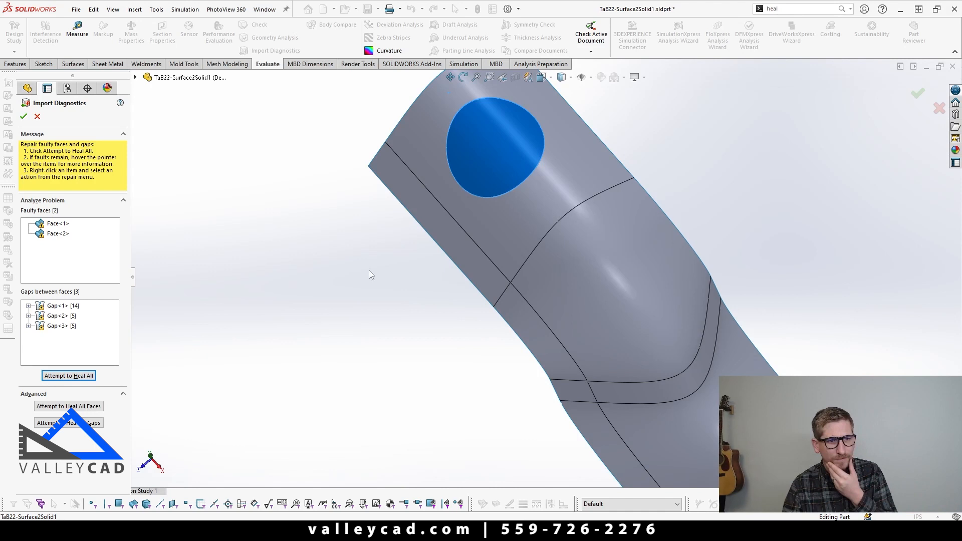
left_click(58, 305)
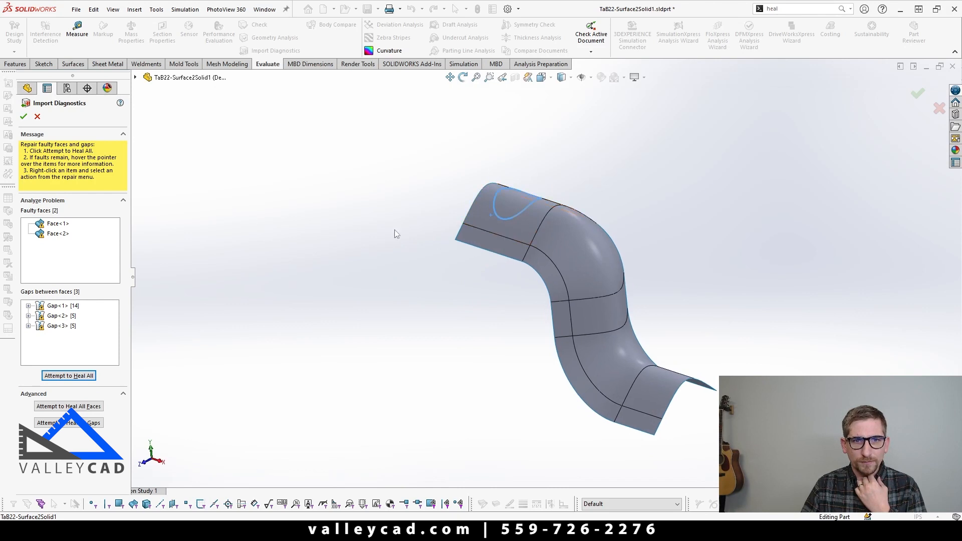
left_click(60, 325)
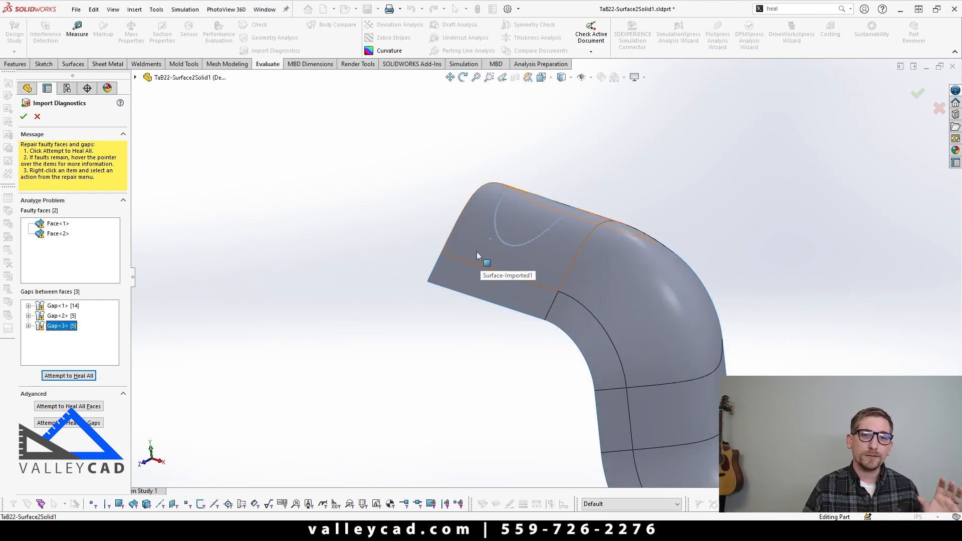
left_click(540, 223)
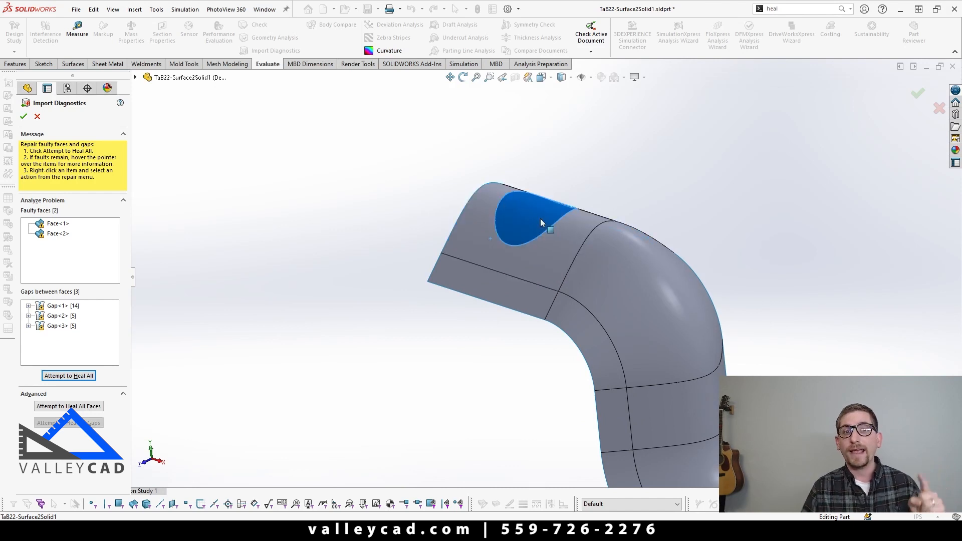
mouse_move(380, 338)
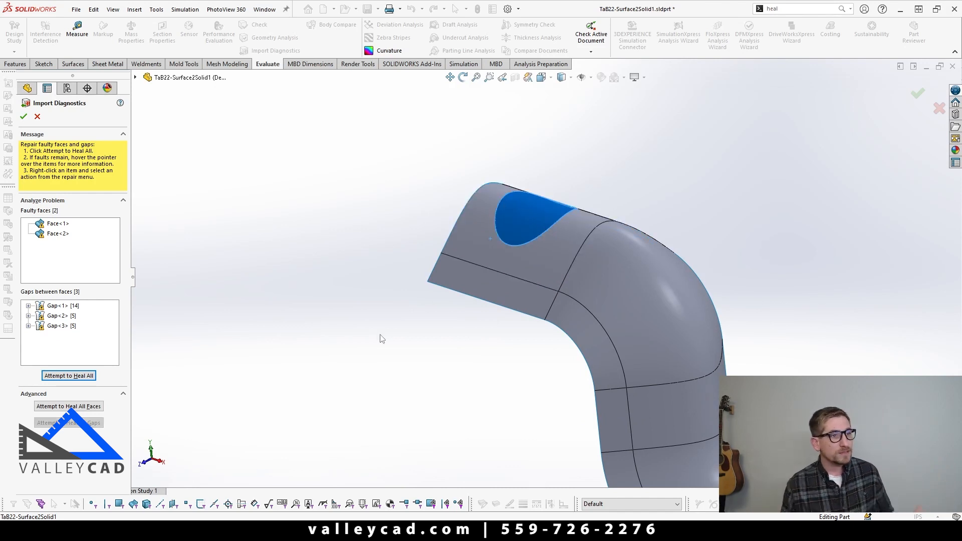
mouse_move(88, 391)
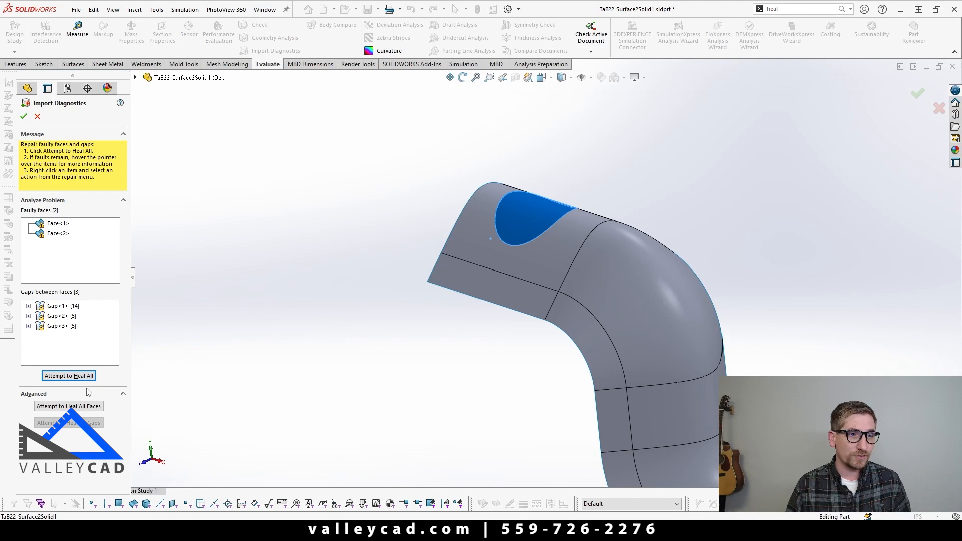
- Attempt to Heal All, then cancel the failed repair leaving the surfaces unchanged
left_click(69, 375)
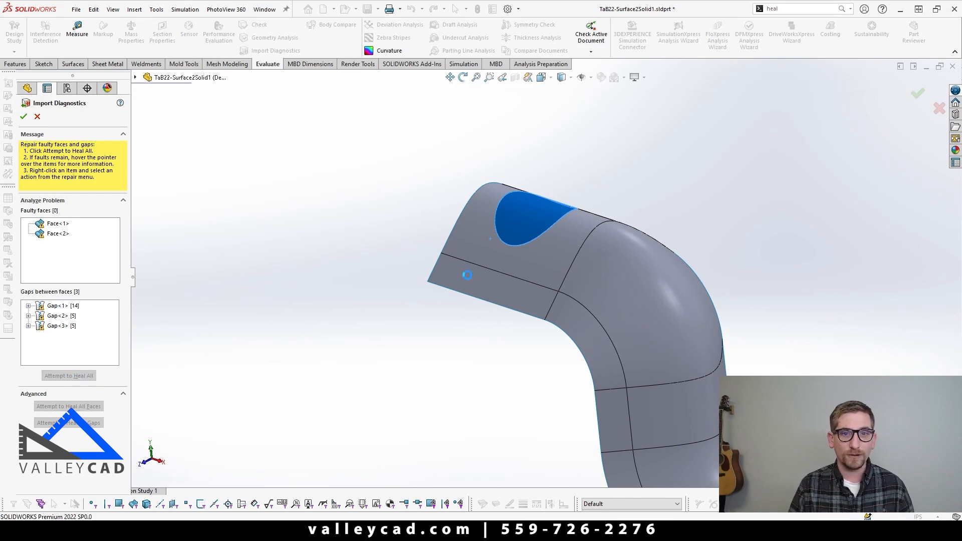
left_click(68, 375)
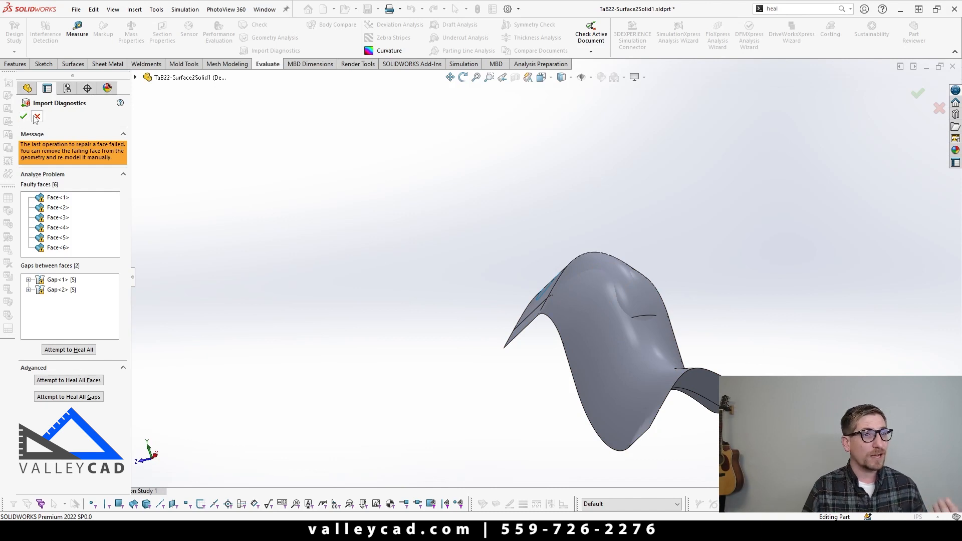
left_click(24, 118)
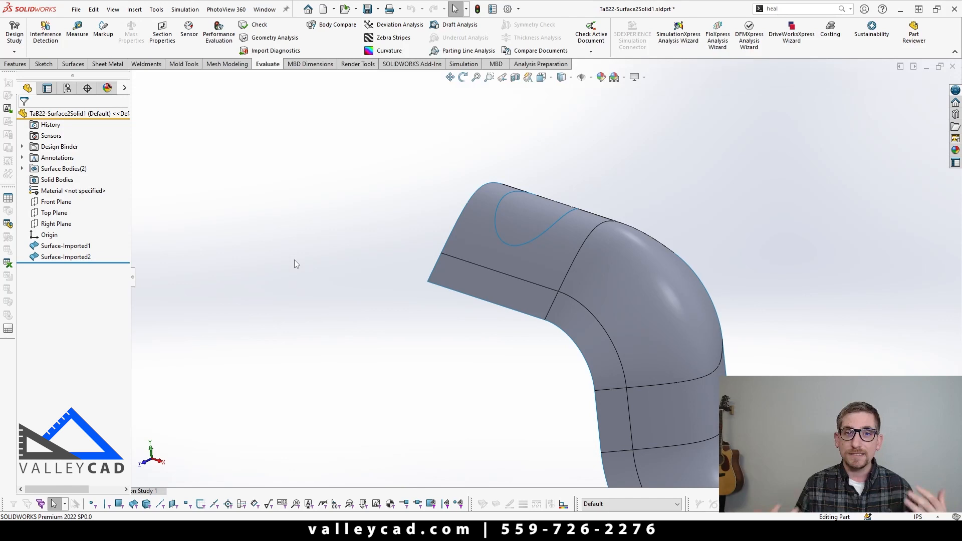
key("ctrl+z")
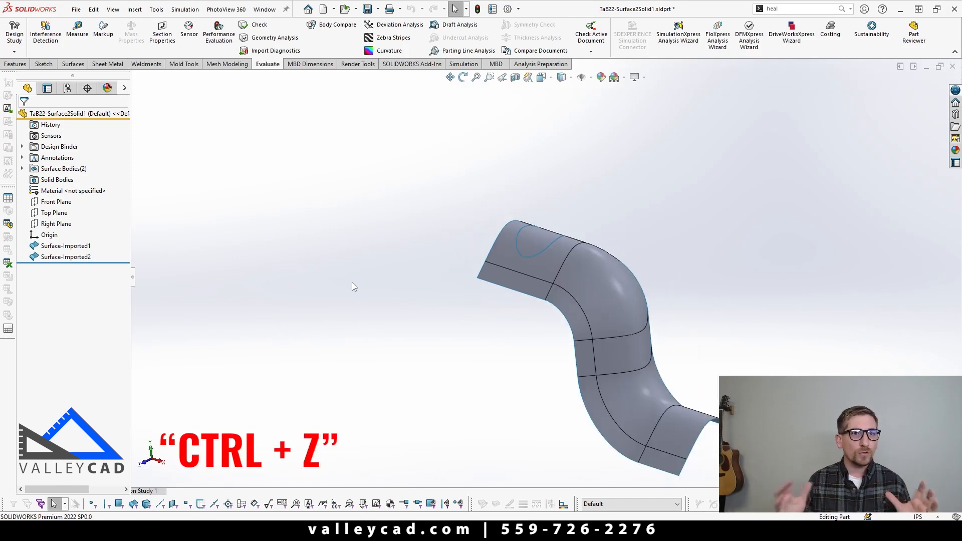
key("ctrl+z")
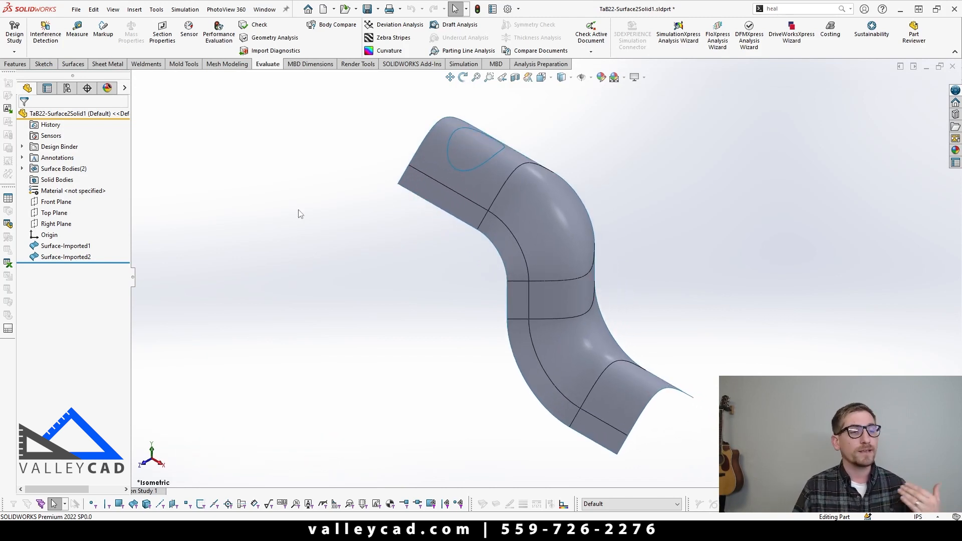
mouse_move(251, 175)
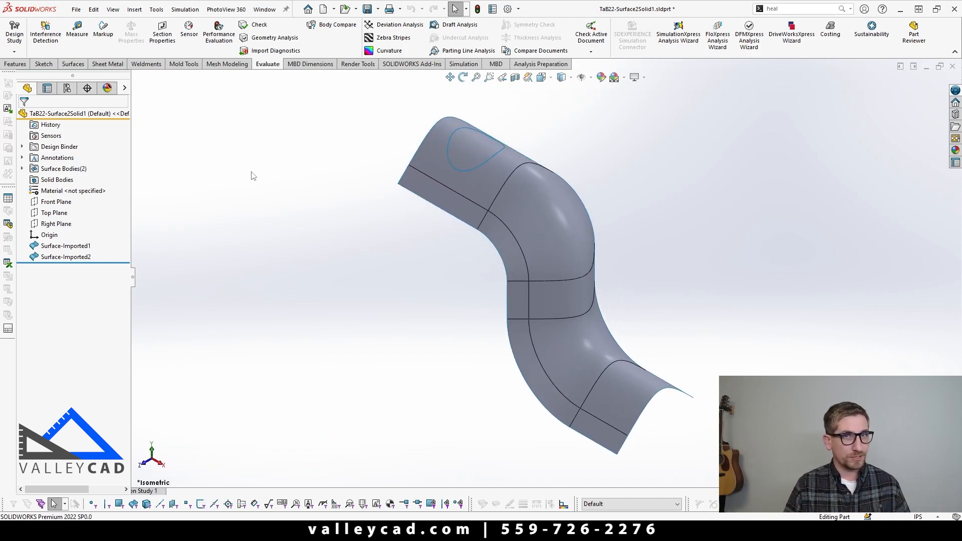
mouse_move(265, 77)
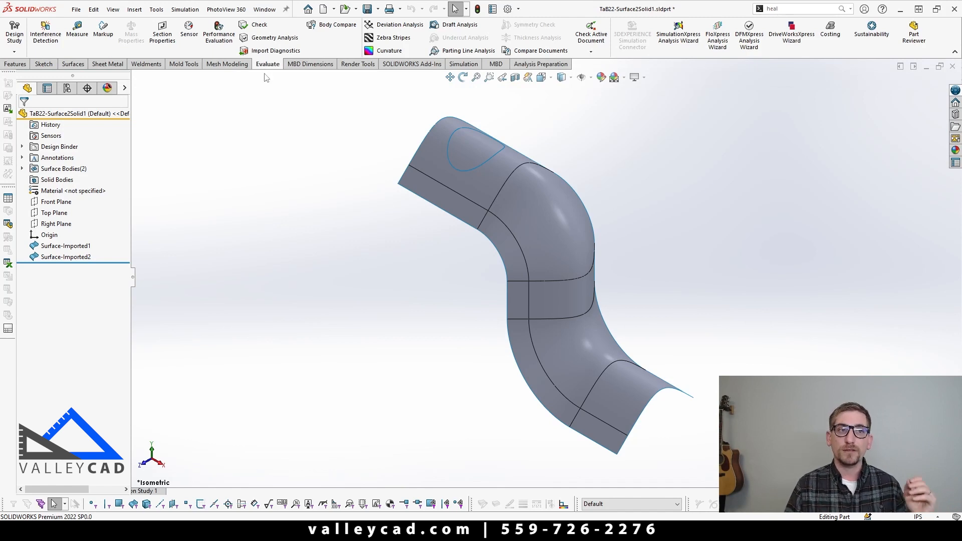
mouse_move(268, 81)
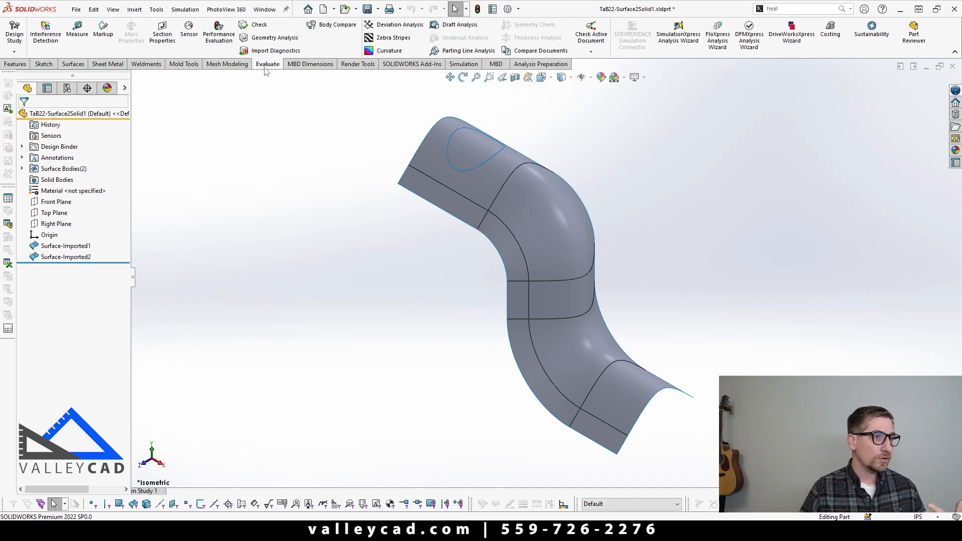
mouse_move(275, 50)
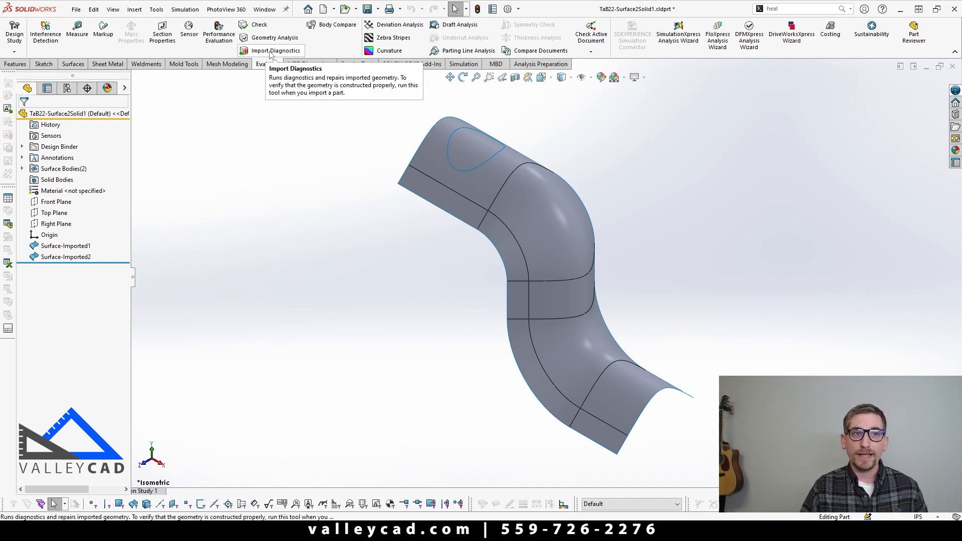
mouse_move(279, 175)
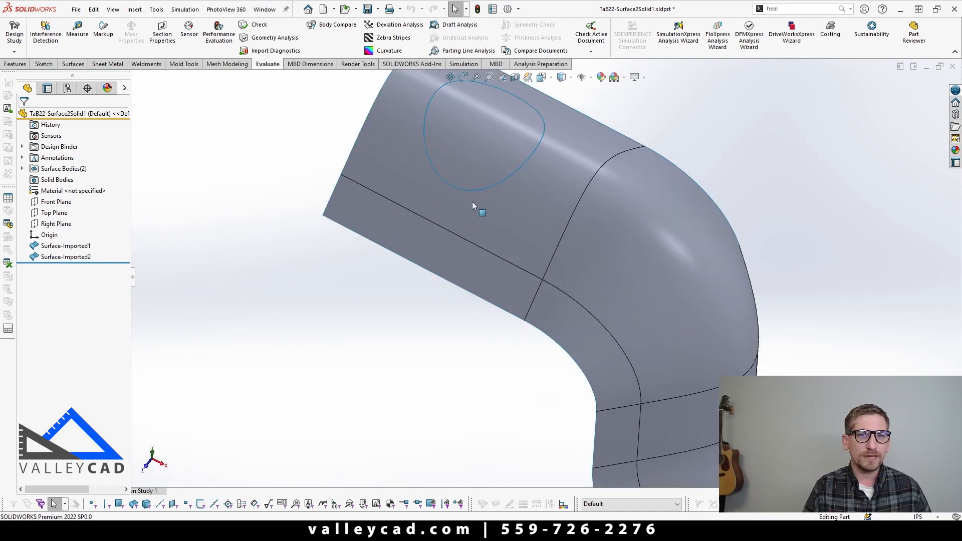
left_click(552, 169)
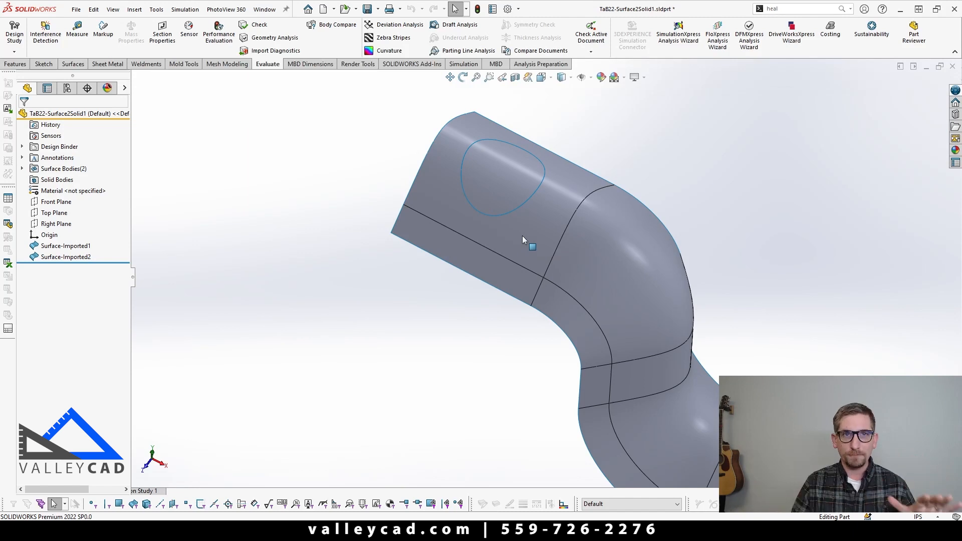
mouse_move(468, 249)
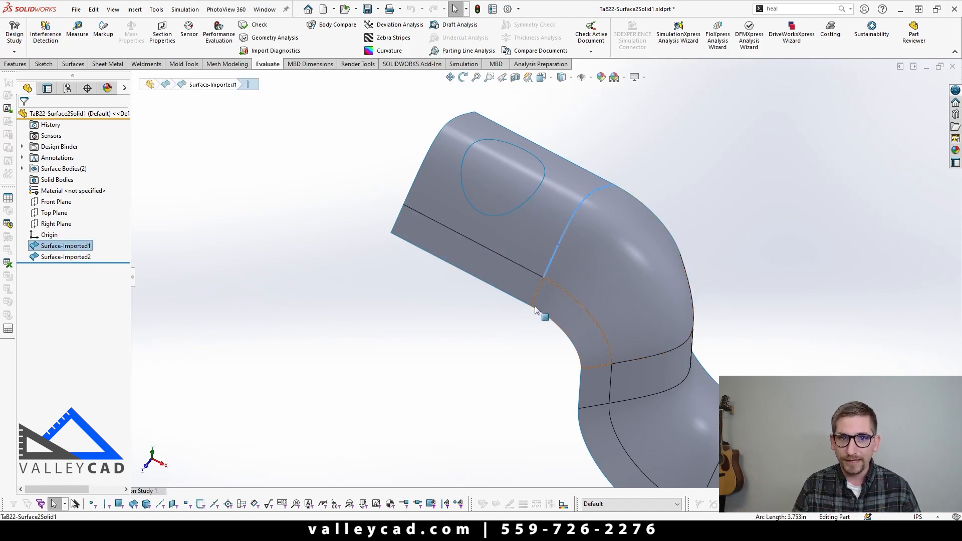
left_click(465, 343)
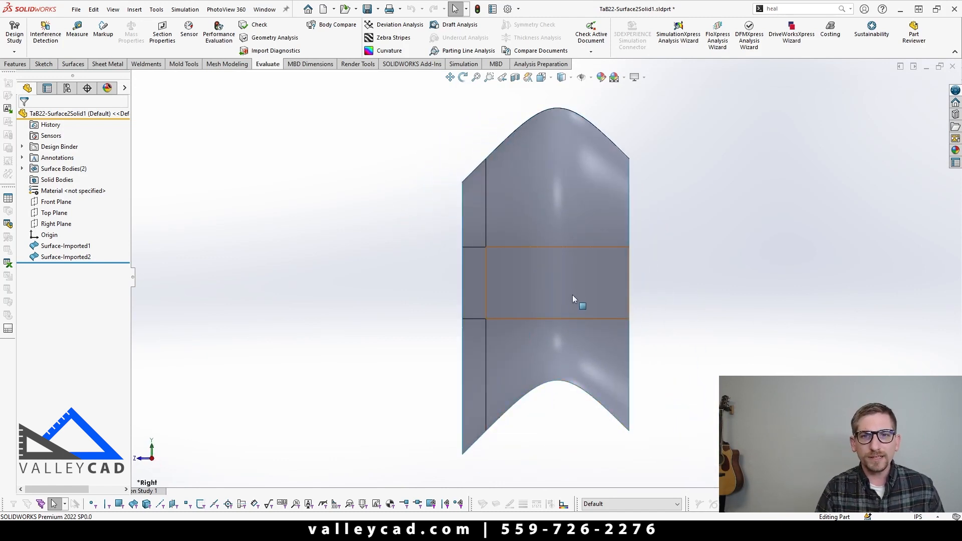
mouse_move(573, 138)
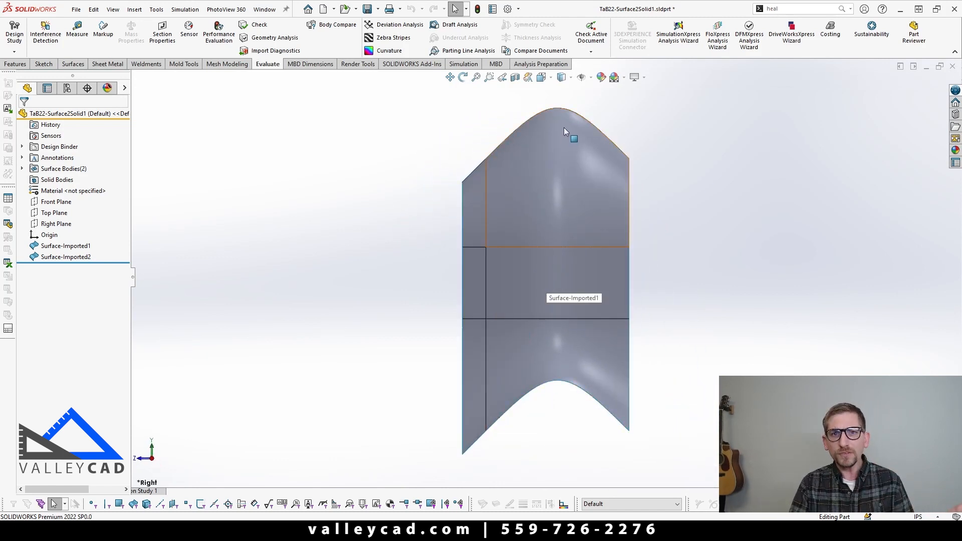
left_click(376, 290)
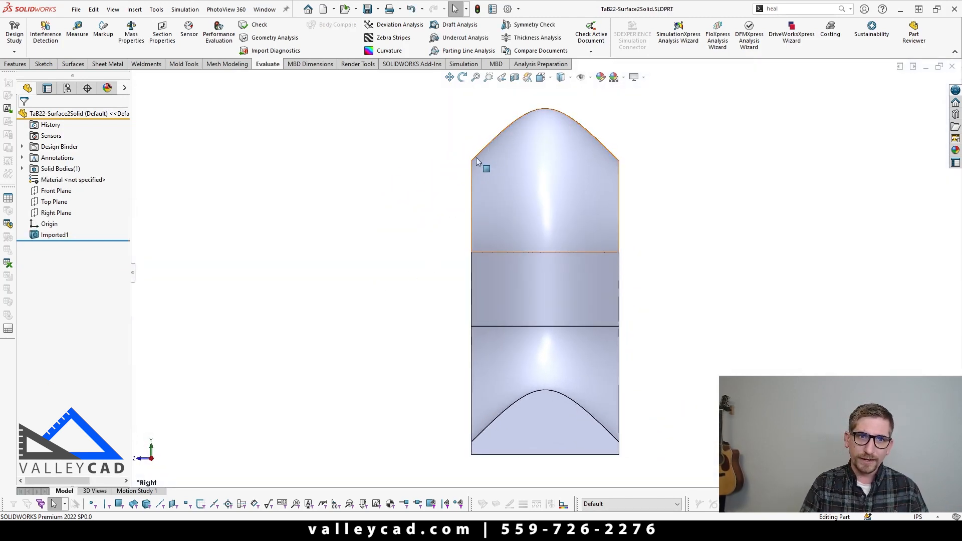
mouse_move(615, 168)
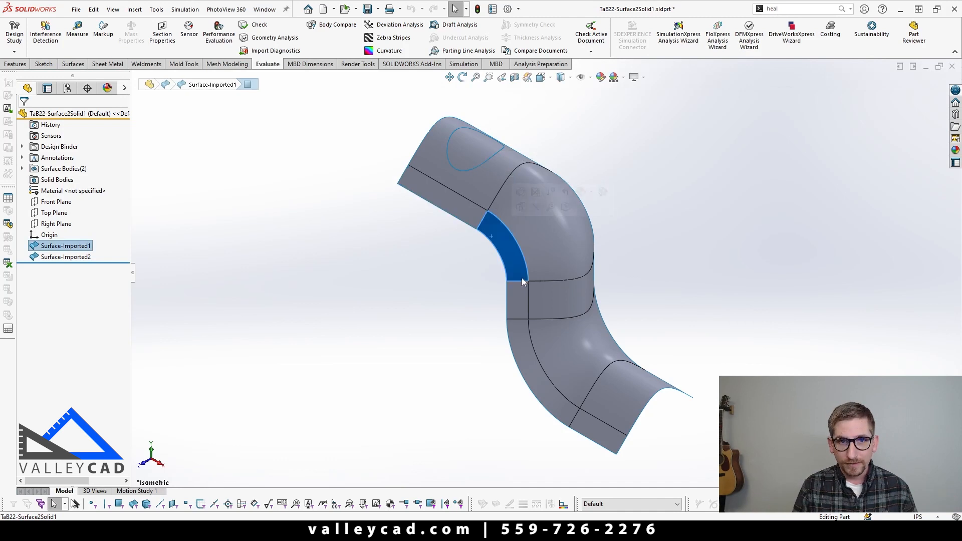
left_click(480, 368)
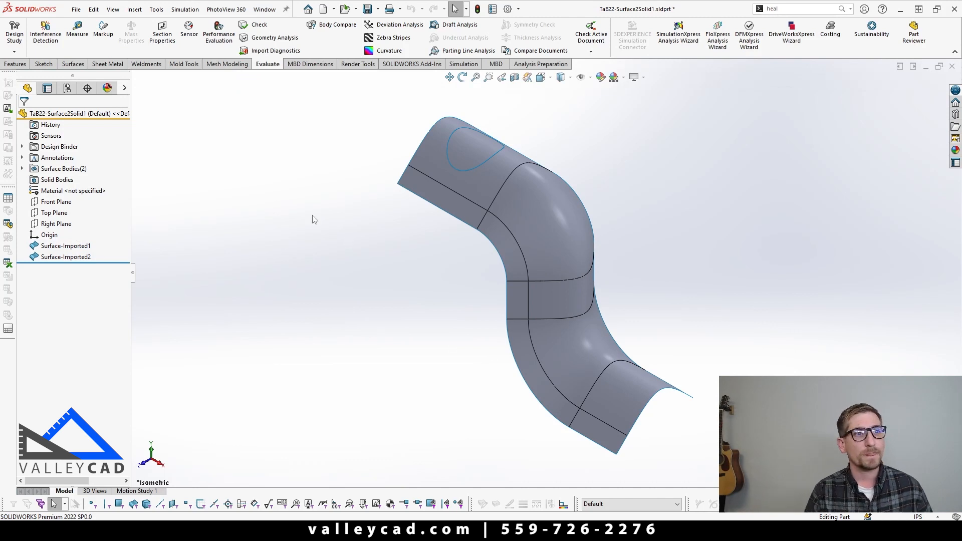
left_click(73, 64)
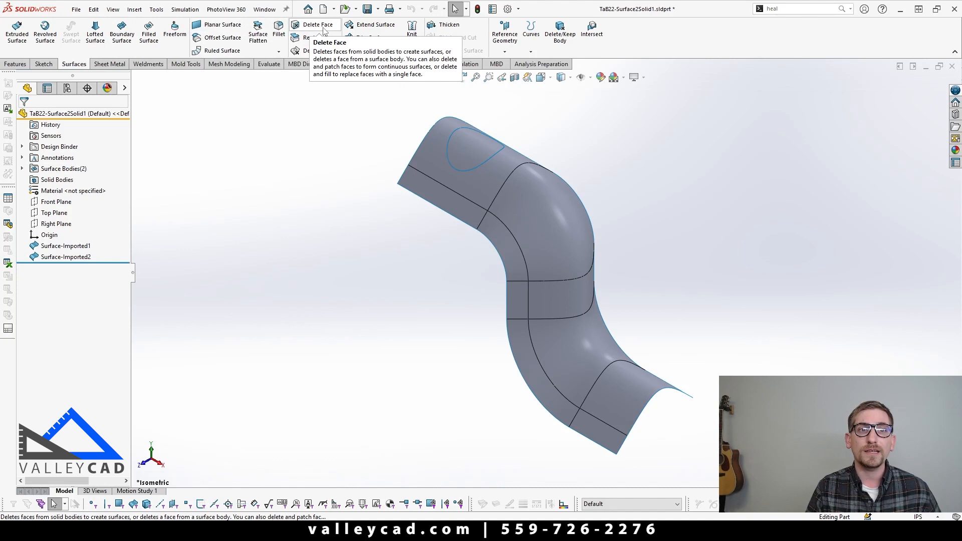
- Delete the five narrow side faces along the strip's edge with the plain Delete option
left_click(317, 25)
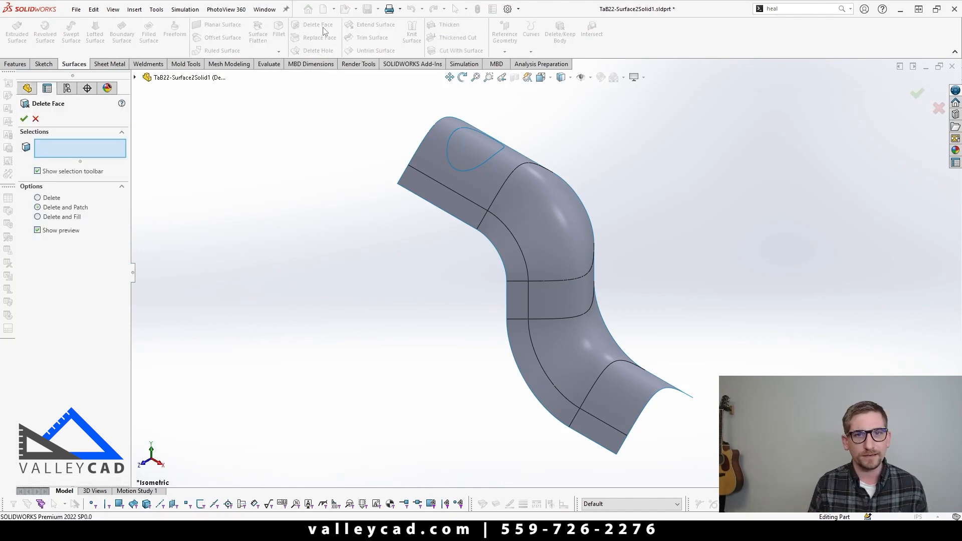
mouse_move(307, 22)
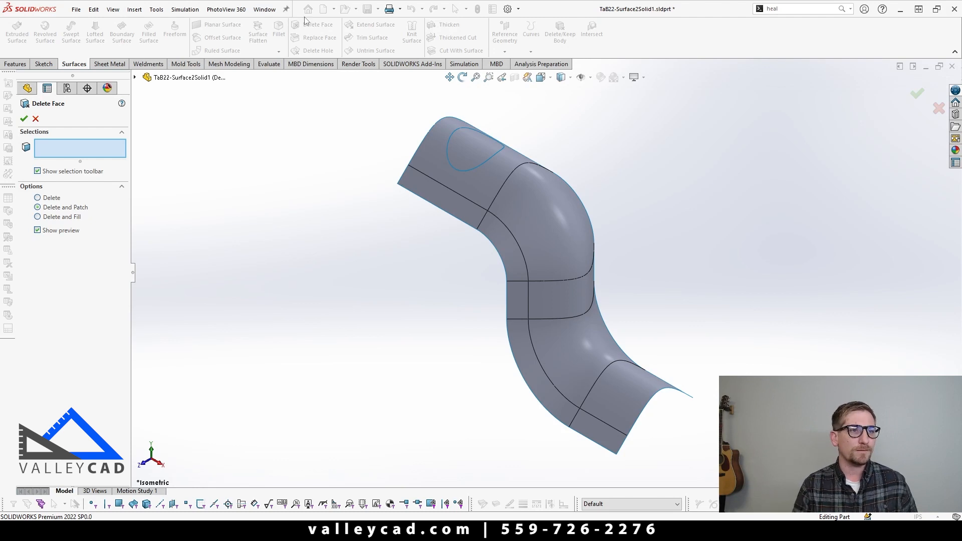
mouse_move(49, 202)
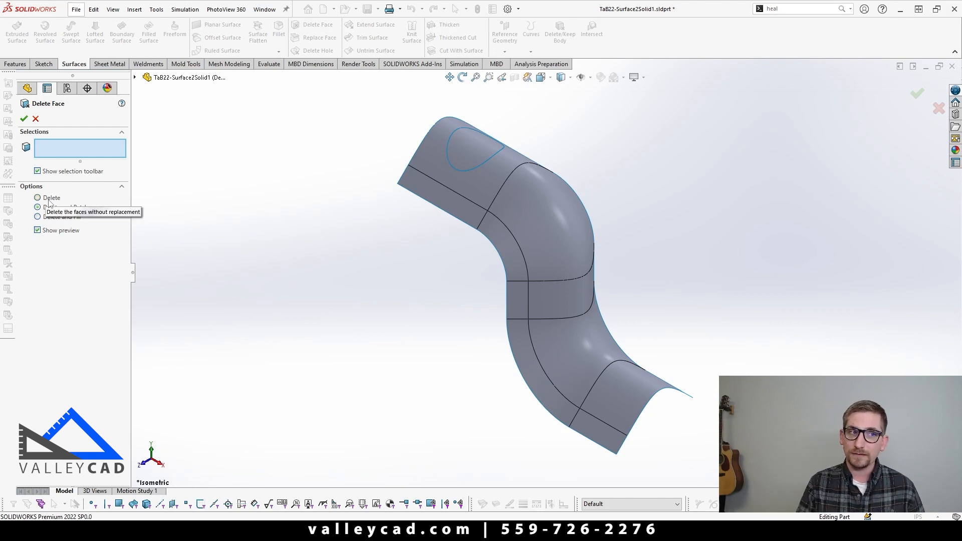
mouse_move(38, 208)
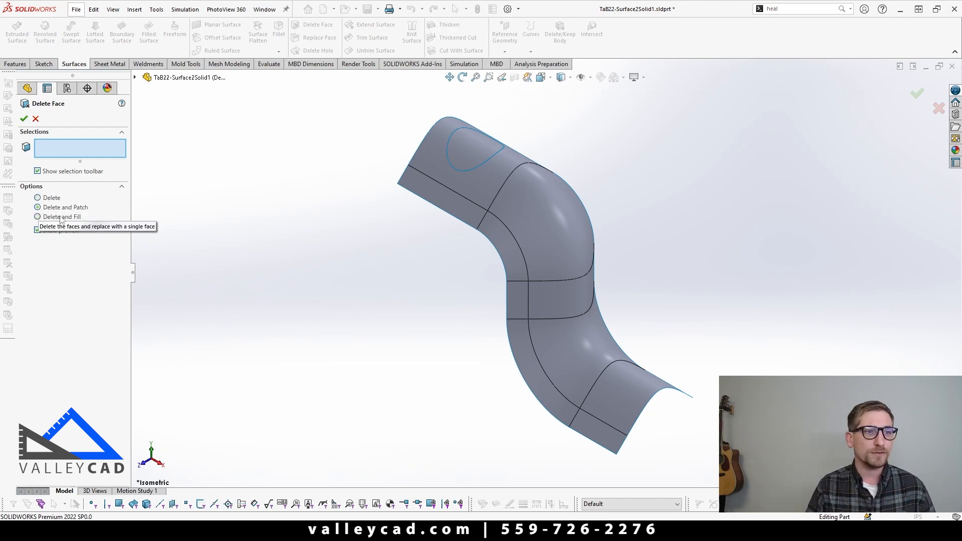
mouse_move(49, 238)
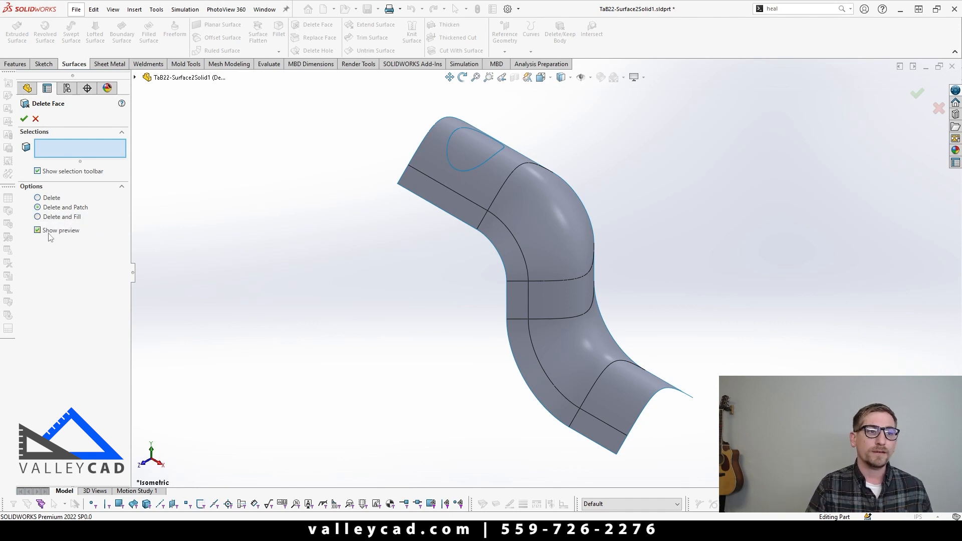
mouse_move(43, 219)
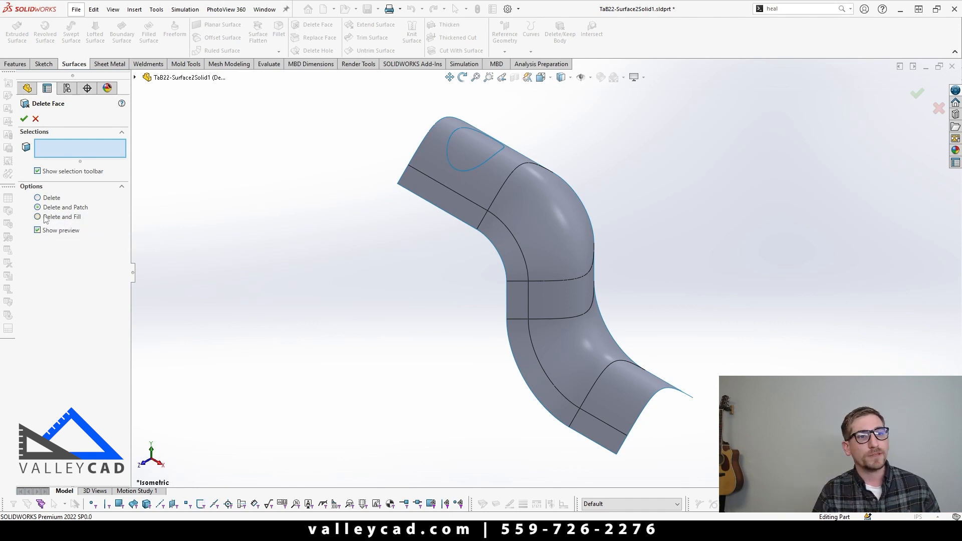
left_click(38, 216)
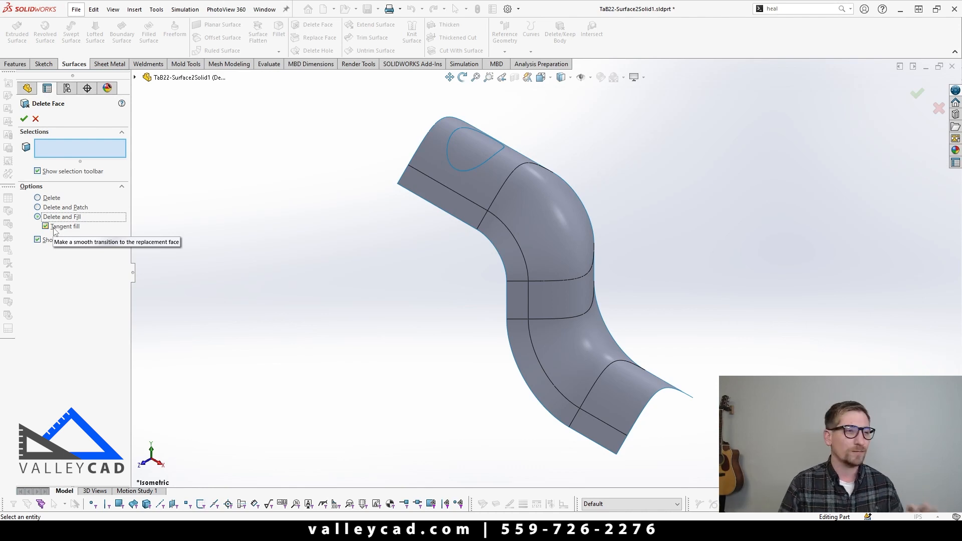
mouse_move(415, 279)
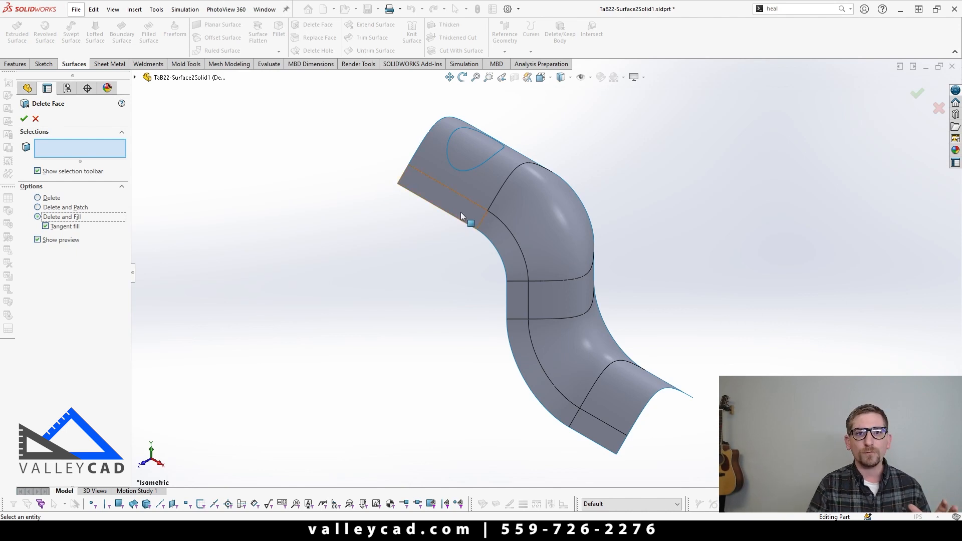
mouse_move(529, 383)
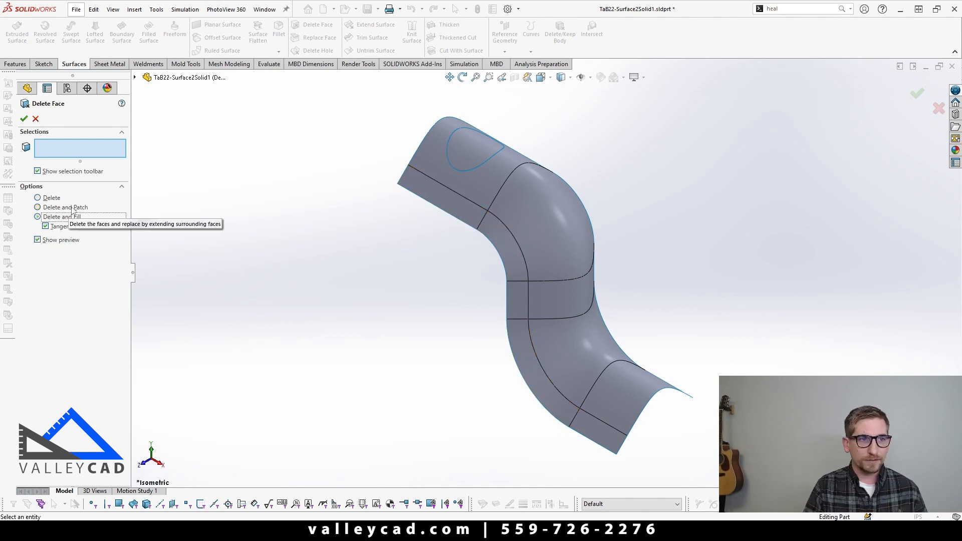
left_click(37, 197)
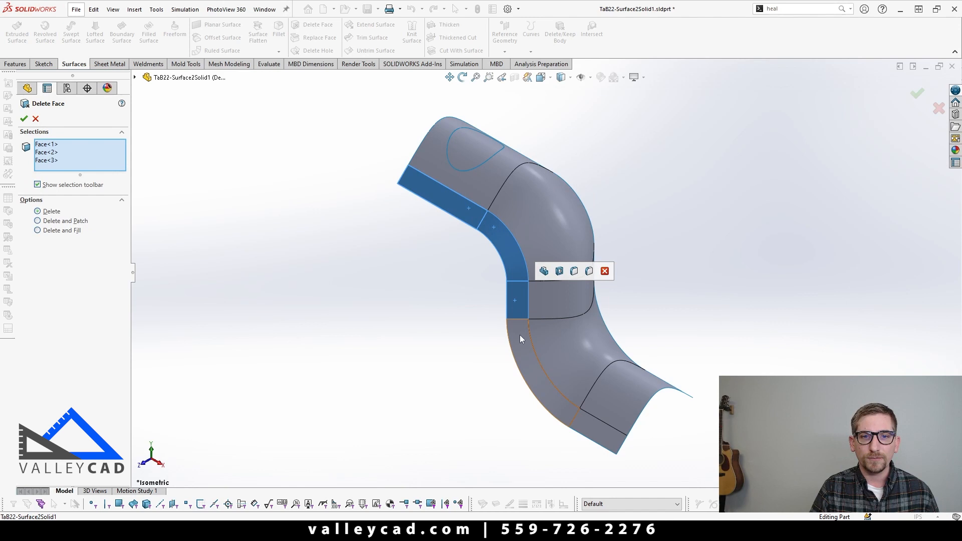
left_click(521, 337)
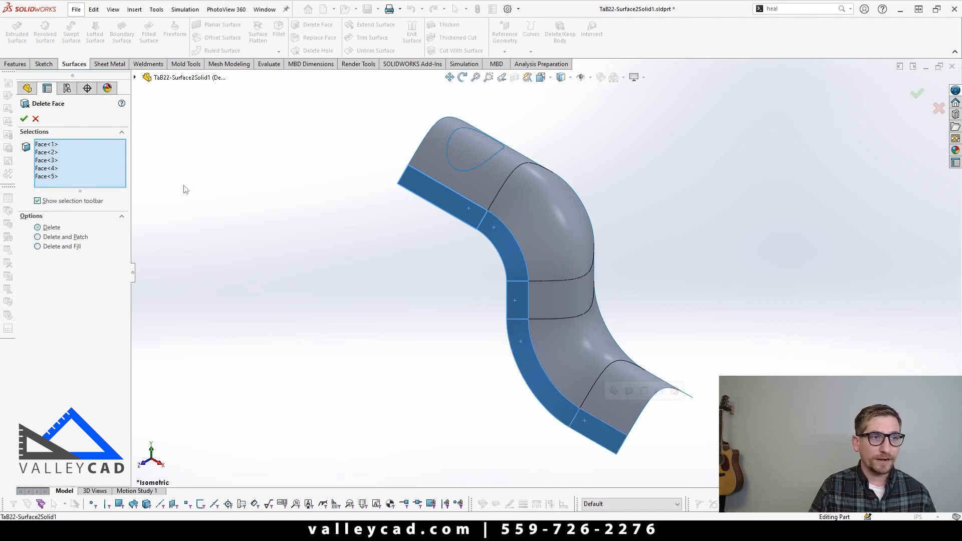
left_click(24, 118)
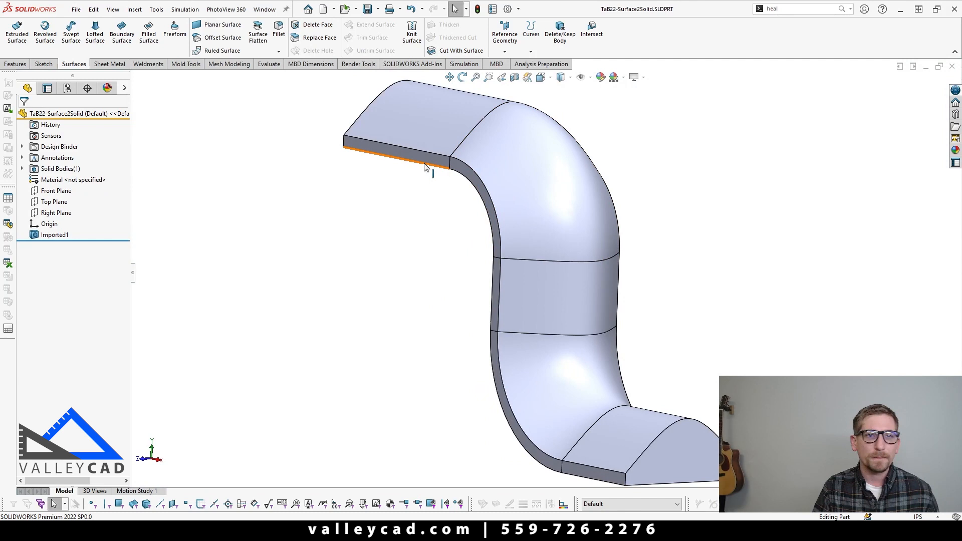
mouse_move(426, 166)
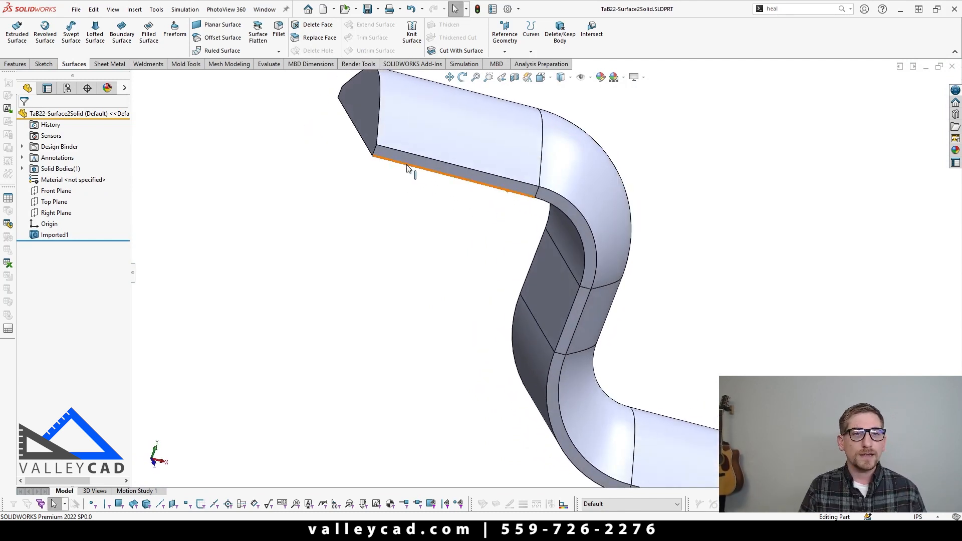
- Examine the finished solid's thin side wall, then return to the surface part
left_click(54, 234)
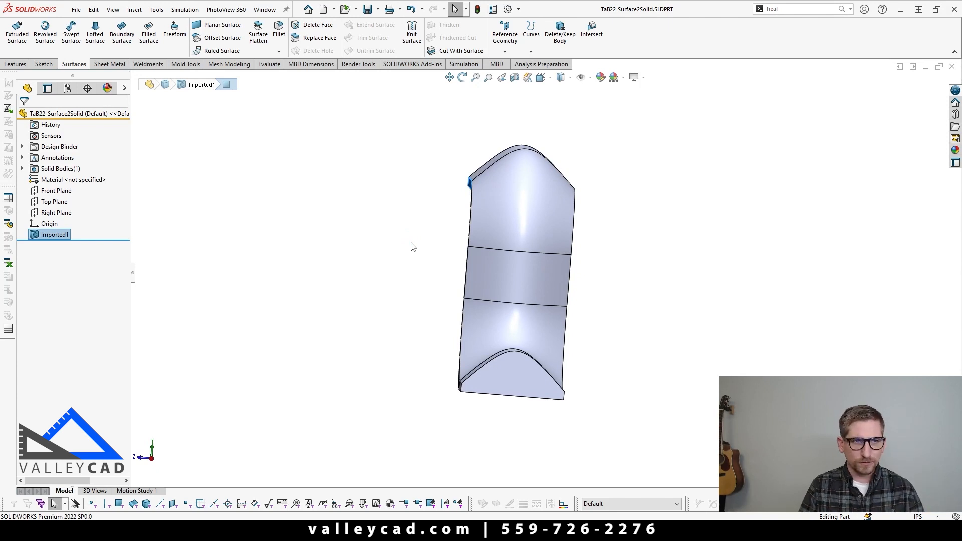
left_click(55, 190)
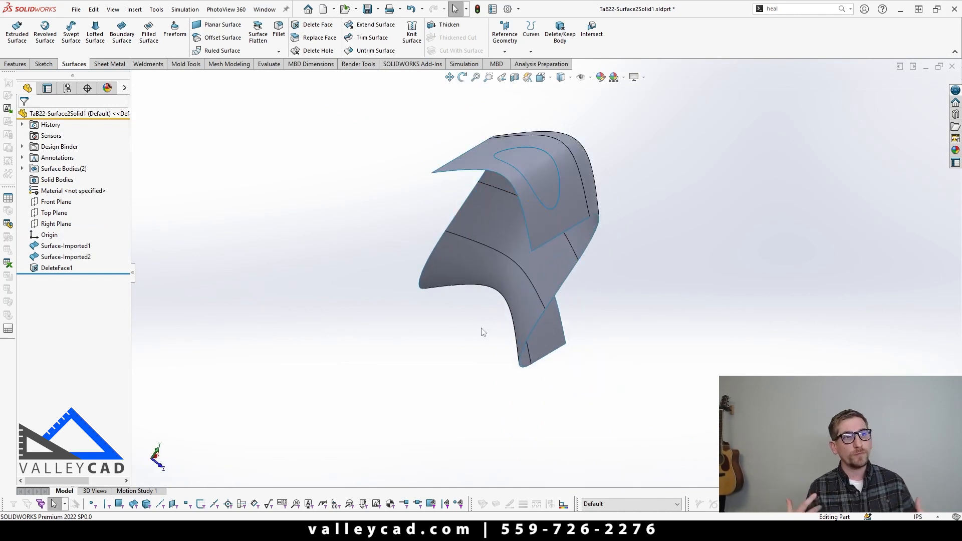
mouse_move(71, 31)
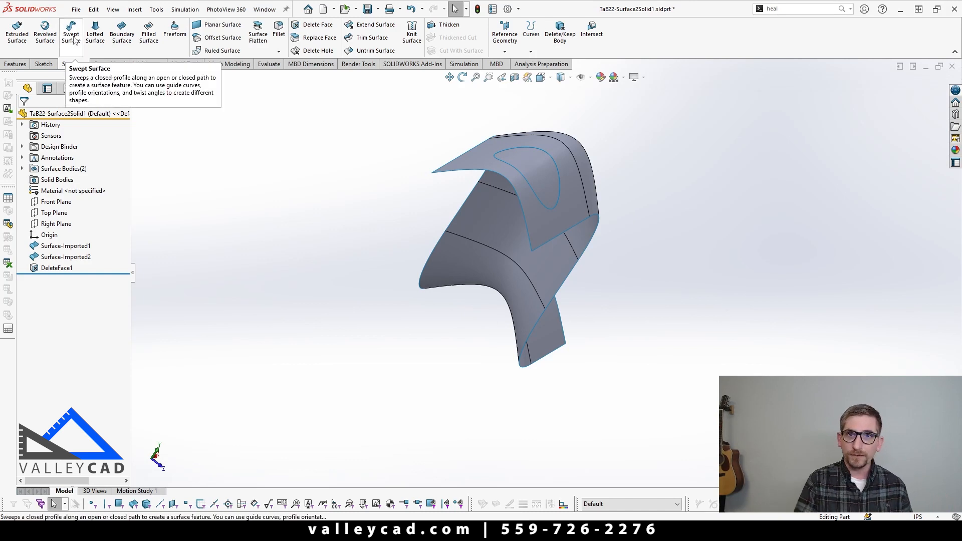
mouse_move(72, 191)
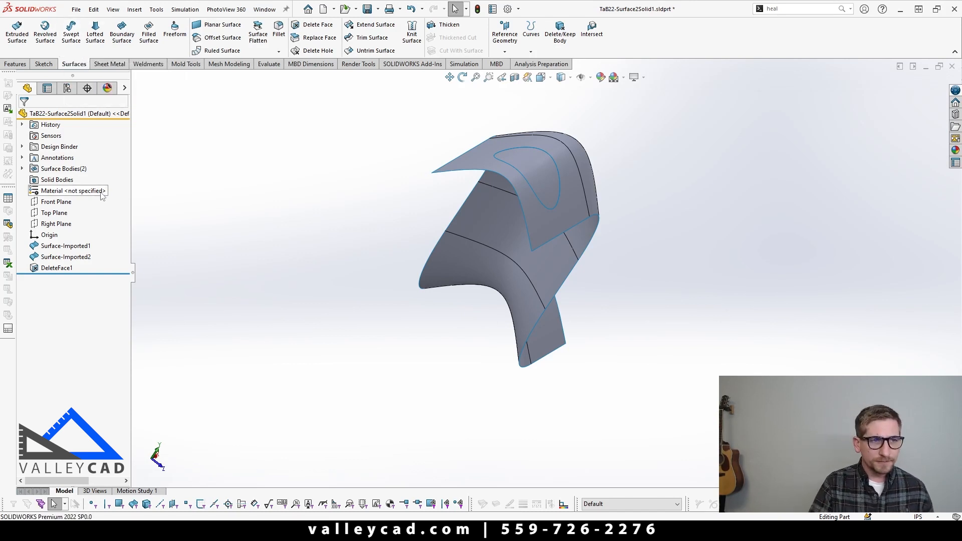
left_click(56, 202)
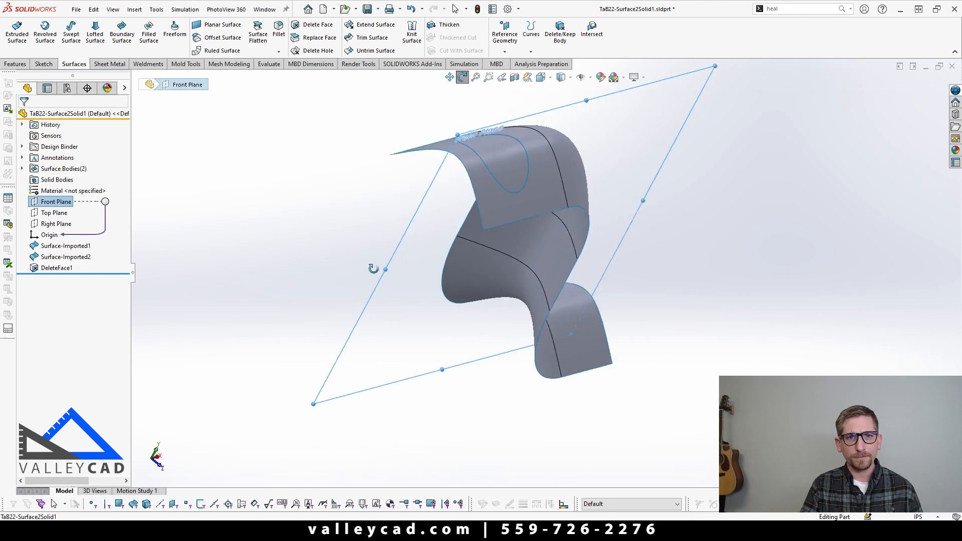
left_click(55, 212)
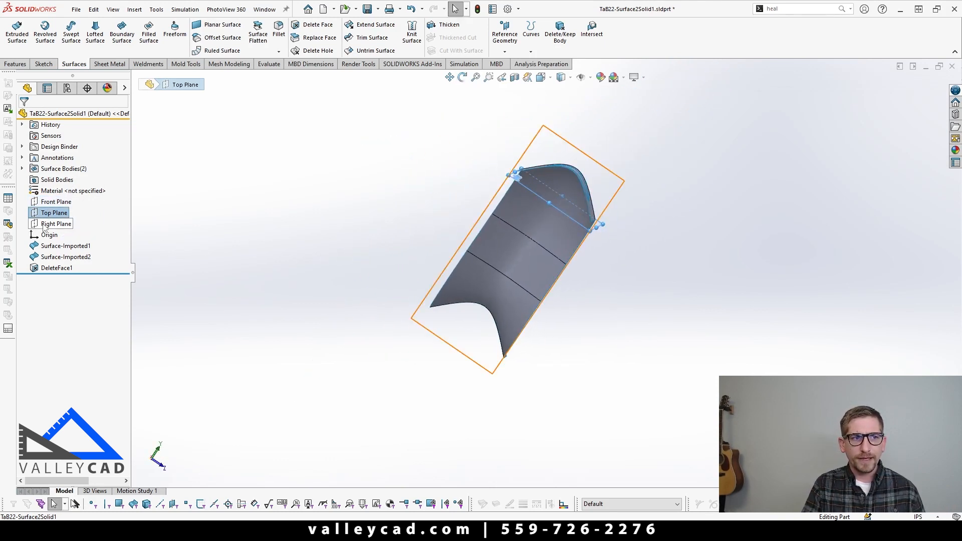
left_click(57, 223)
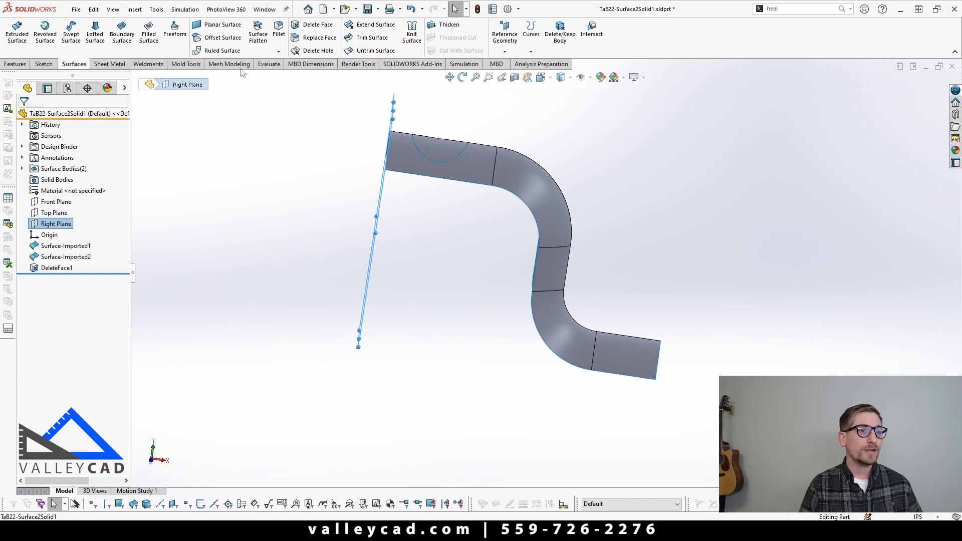
mouse_move(70, 29)
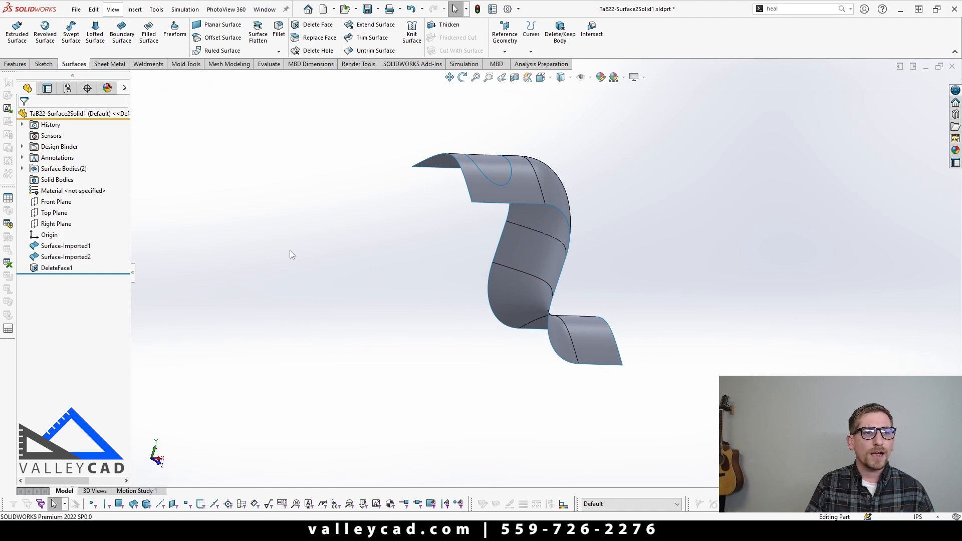
- Start a new sketch on the surface part's Right Plane
left_click(56, 223)
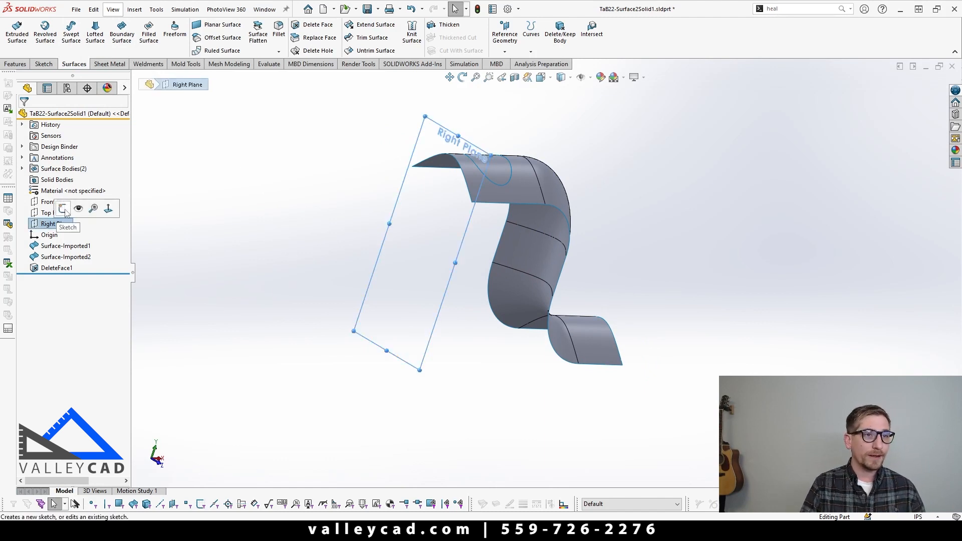
left_click(63, 208)
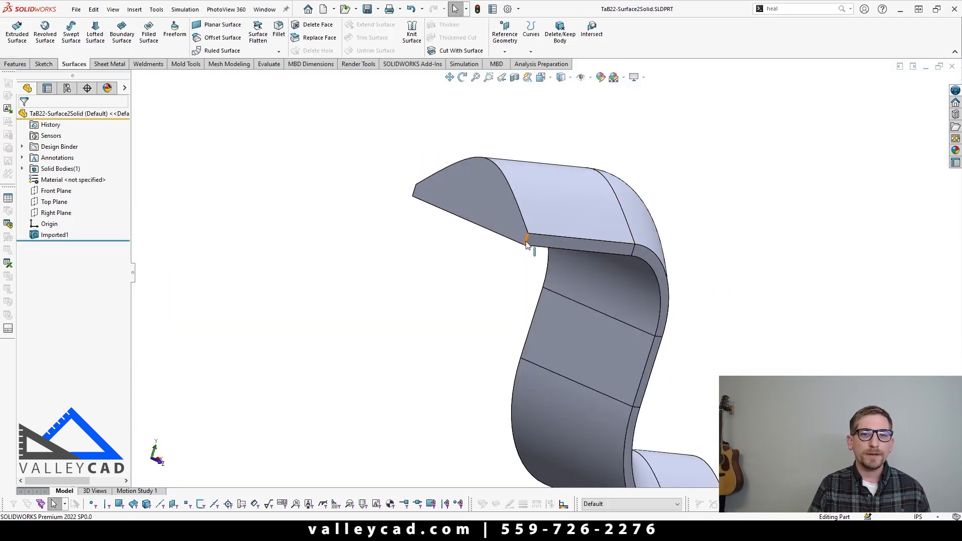
- Measure the finished solid's thickness edge, confirming 1/4 inch, and close Measure
left_click(526, 239)
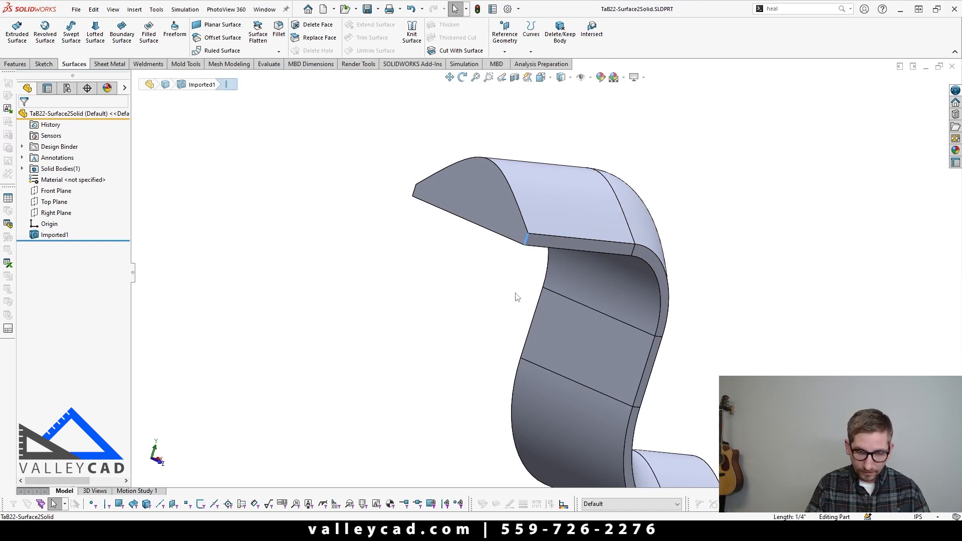
mouse_move(541, 297)
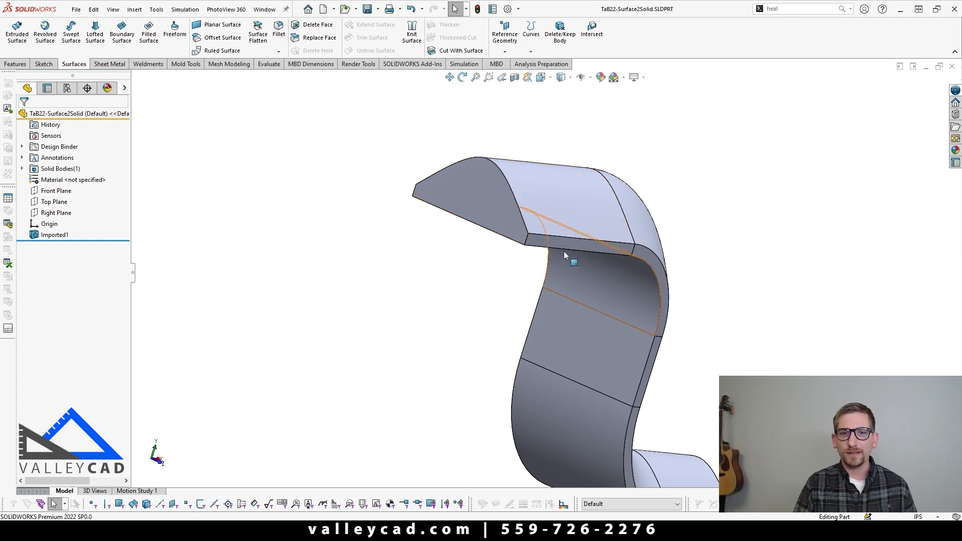
left_click(565, 242)
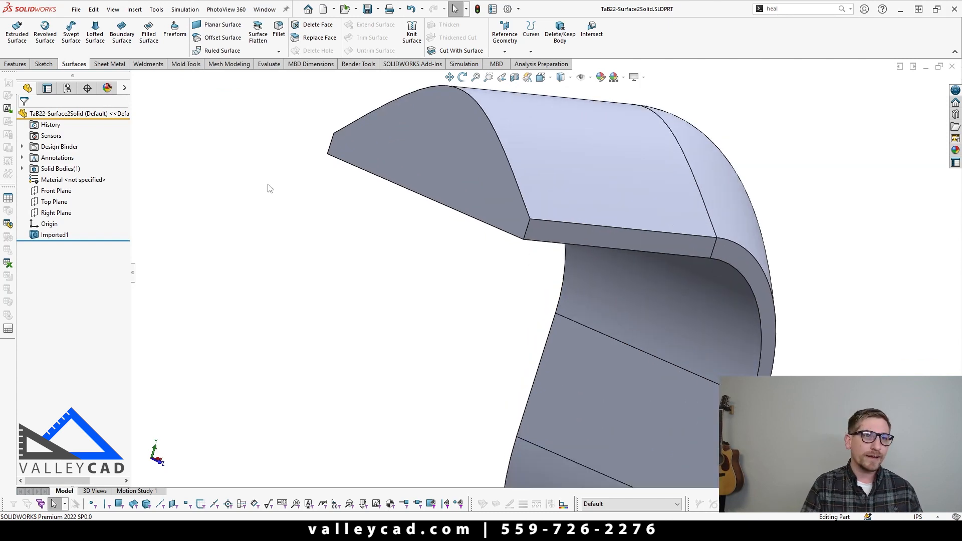
left_click(268, 64)
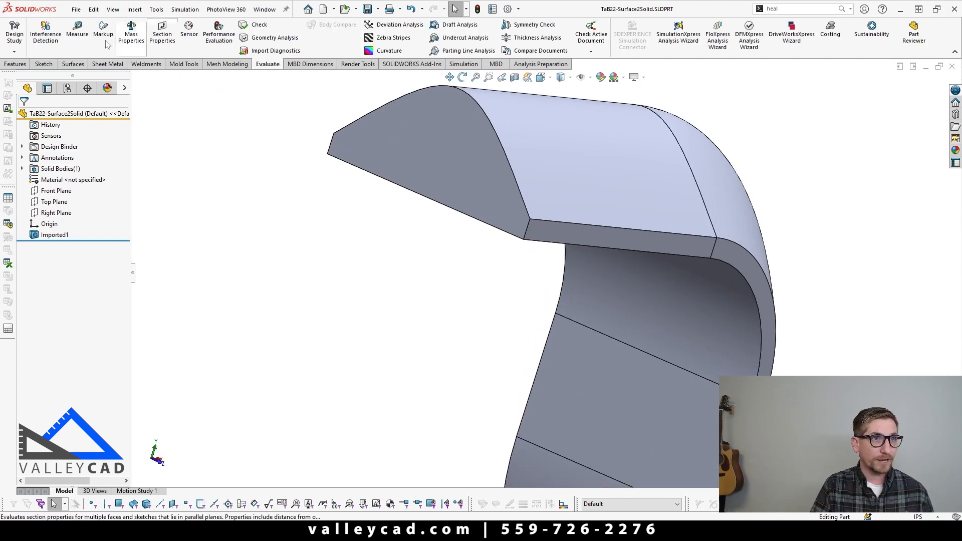
left_click(76, 31)
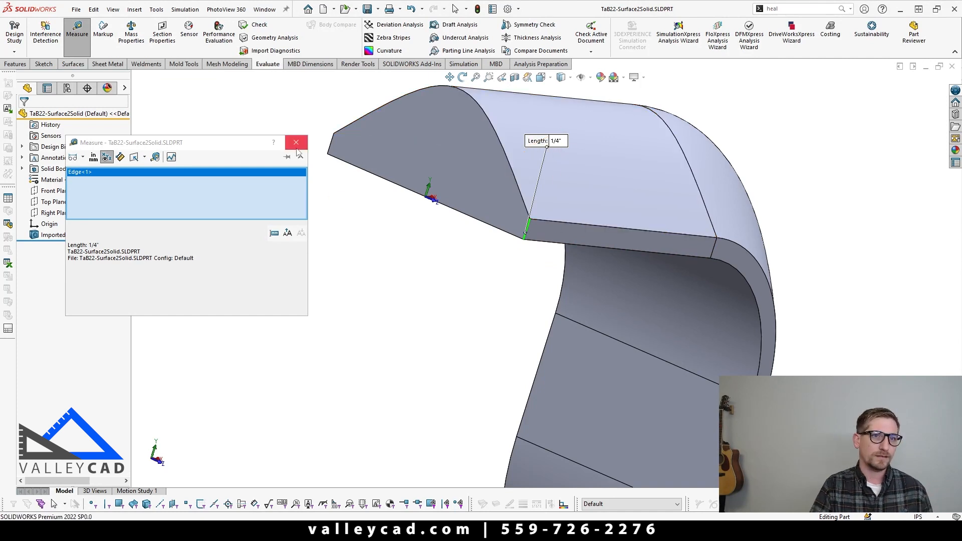
left_click(296, 141)
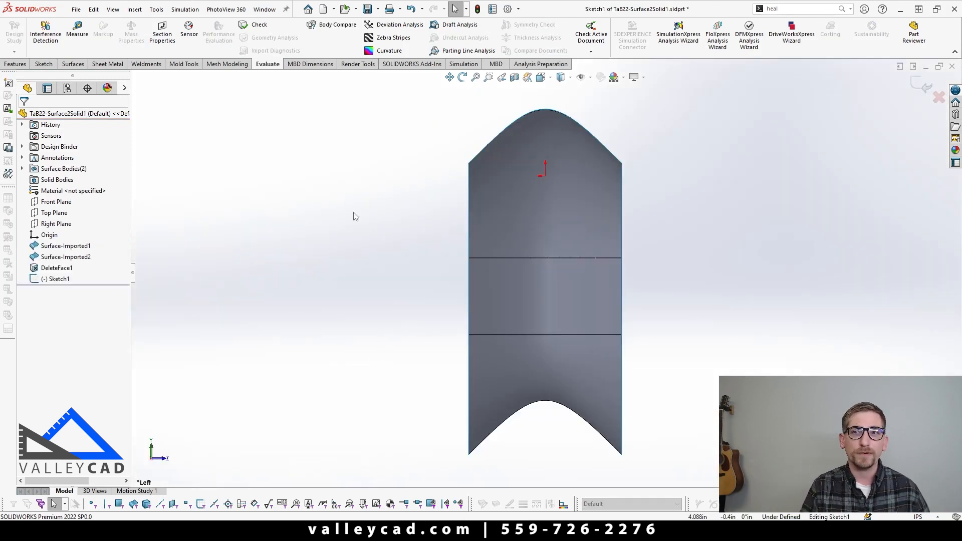
mouse_move(710, 145)
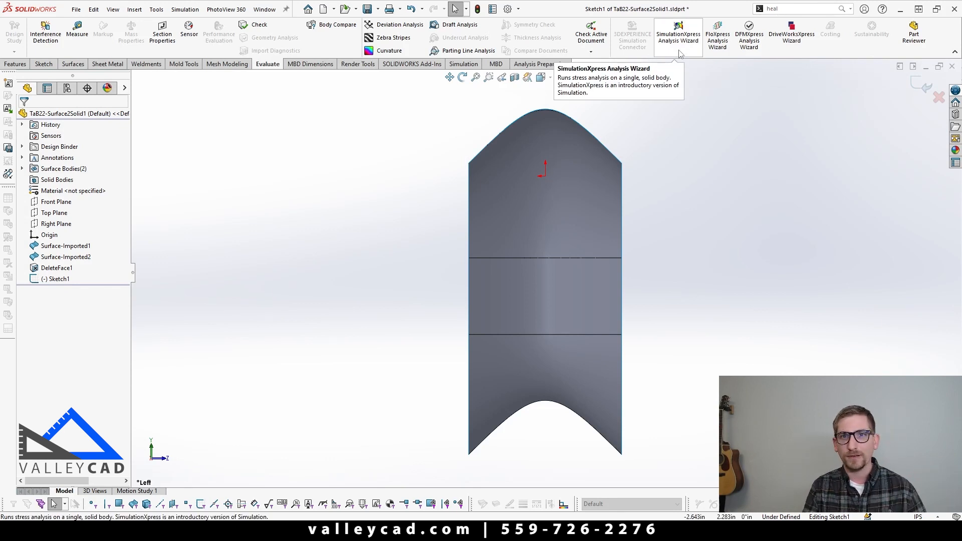
mouse_move(752, 191)
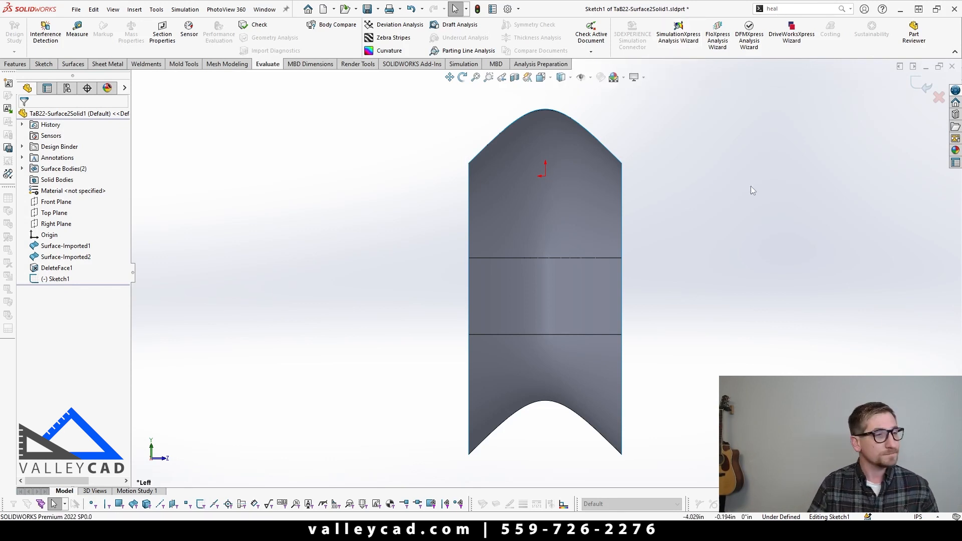
mouse_move(325, 142)
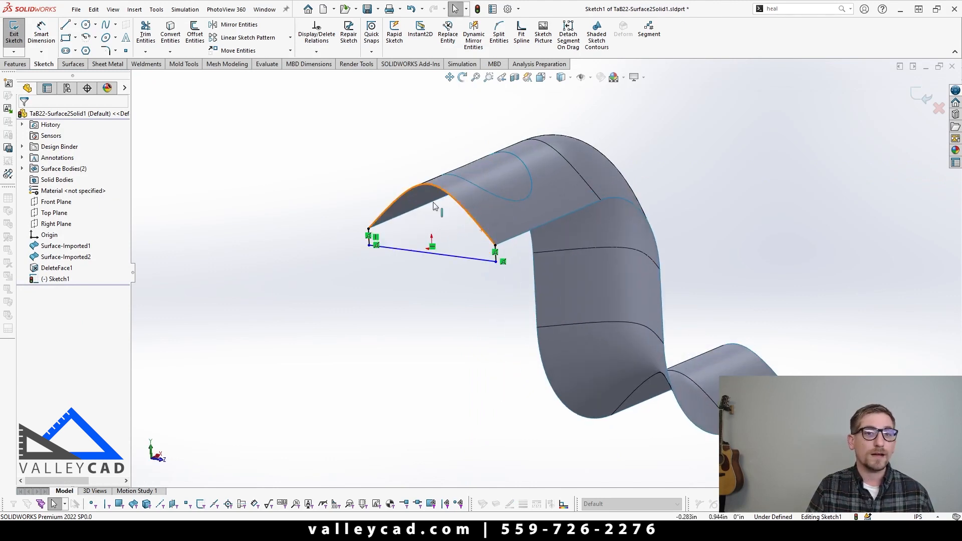
mouse_move(391, 284)
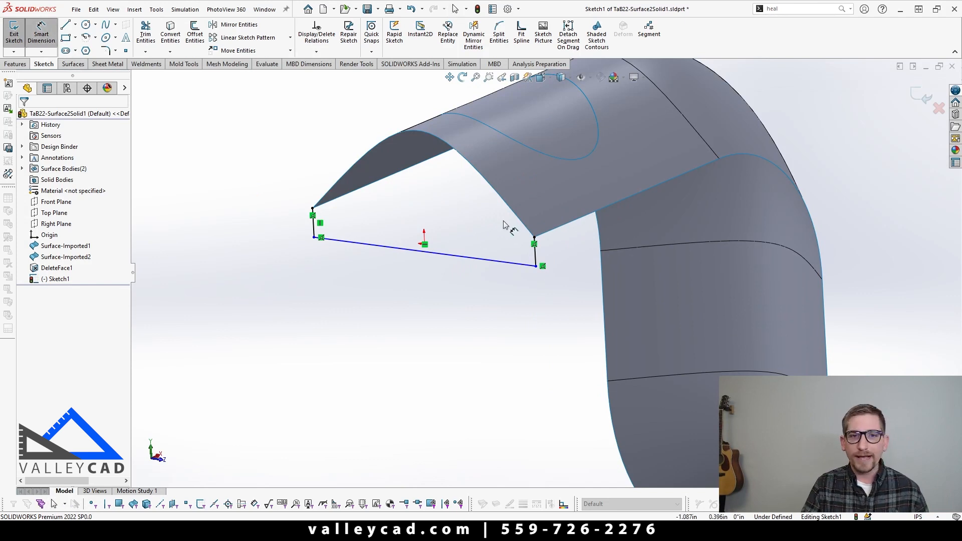
- Dimension the short side of the closed end profile to fully define Sketch1
left_click(537, 252)
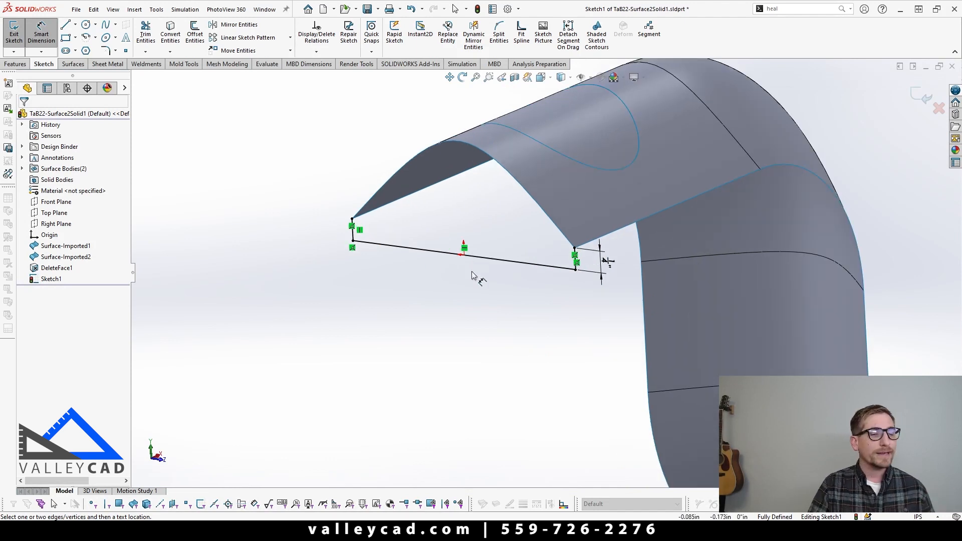
mouse_move(500, 193)
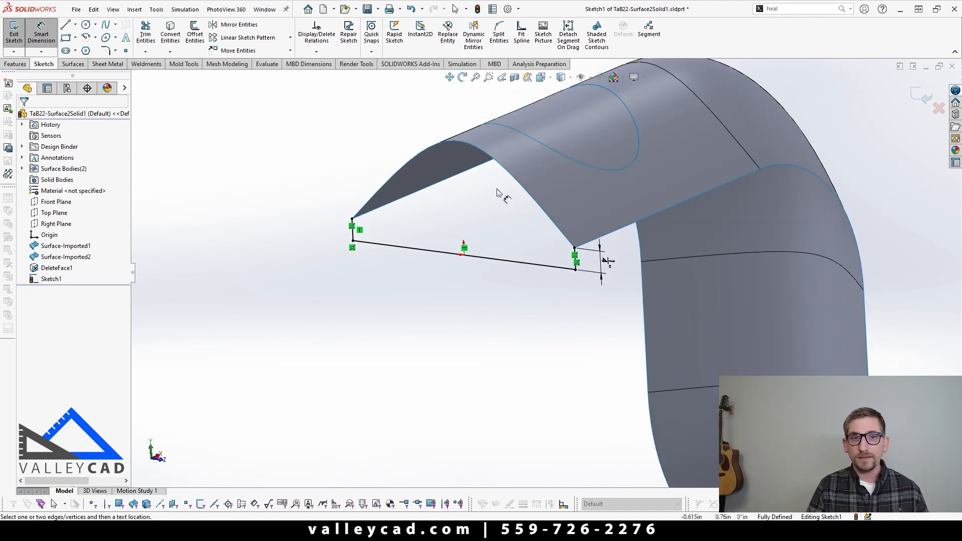
mouse_move(588, 289)
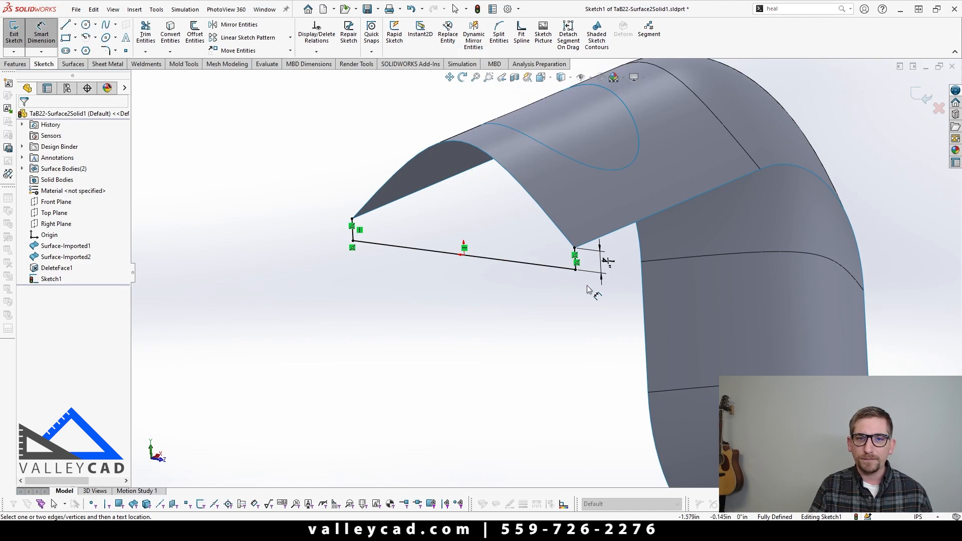
mouse_move(418, 279)
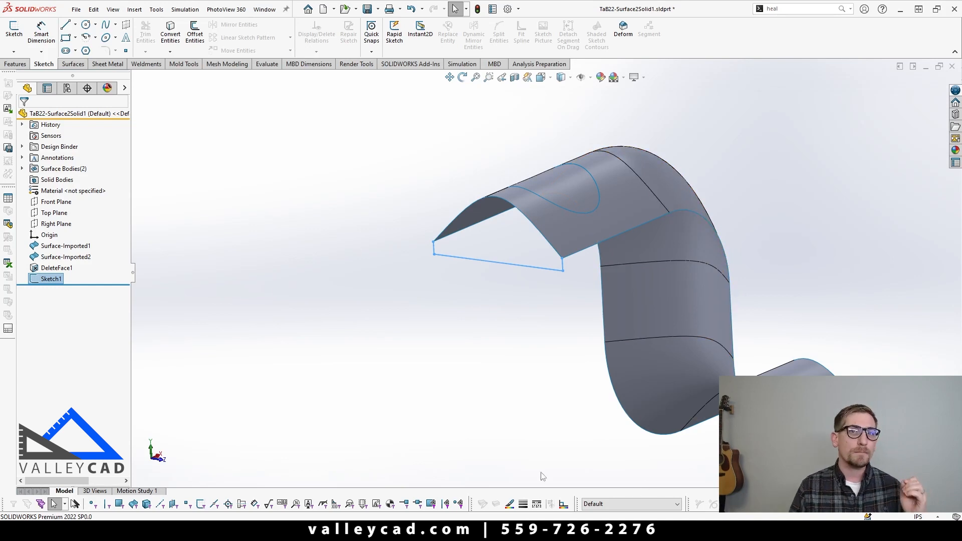
mouse_move(72, 64)
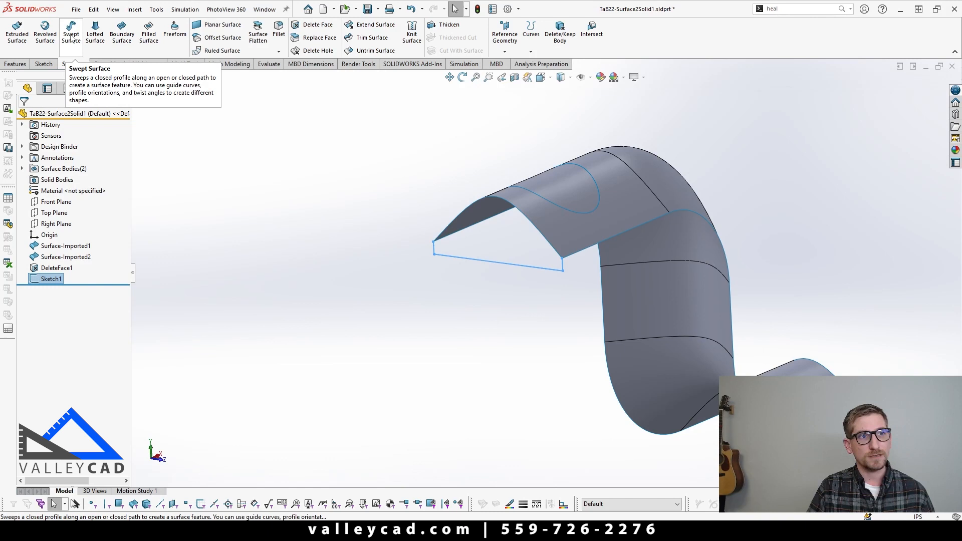
- Start Surface-Sweep from Sketch1, try the straight edge as path, then clear it
left_click(71, 31)
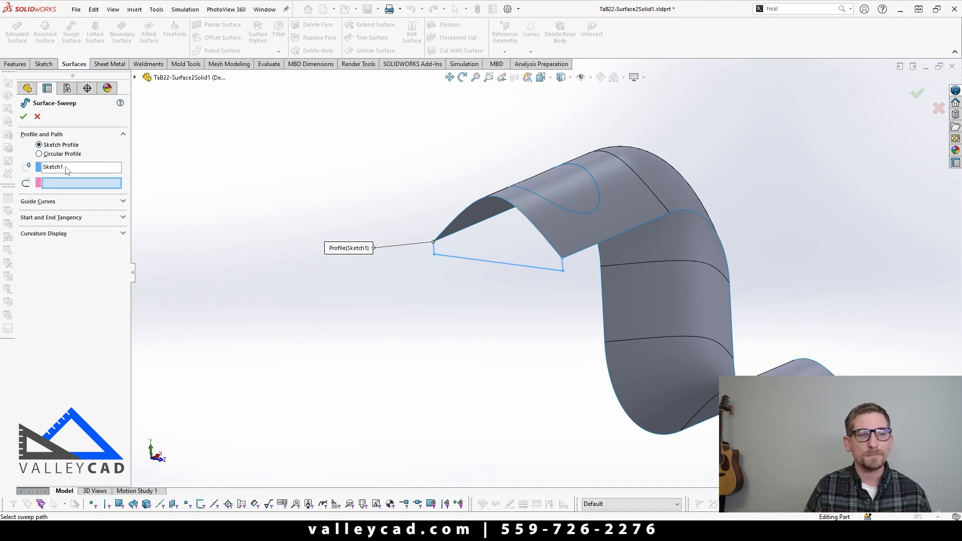
mouse_move(80, 183)
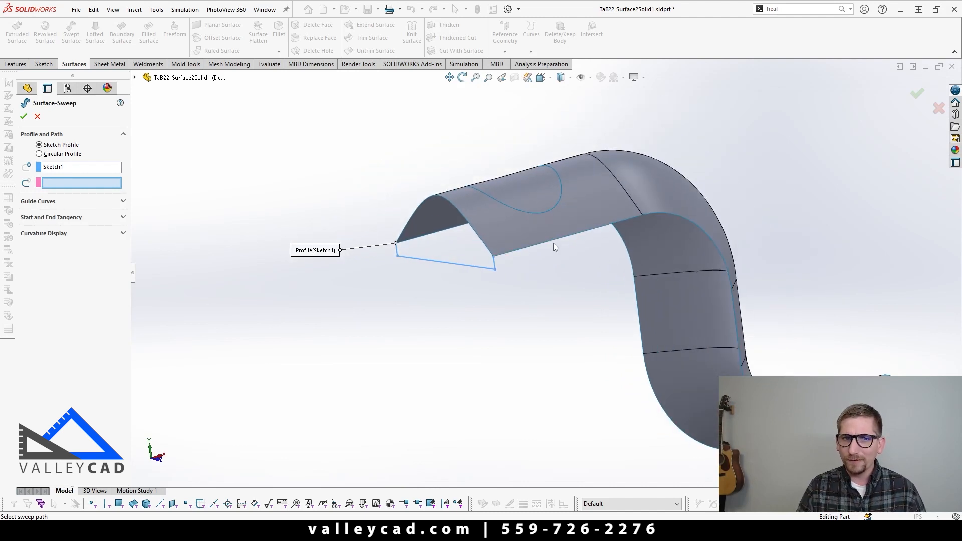
left_click(625, 229)
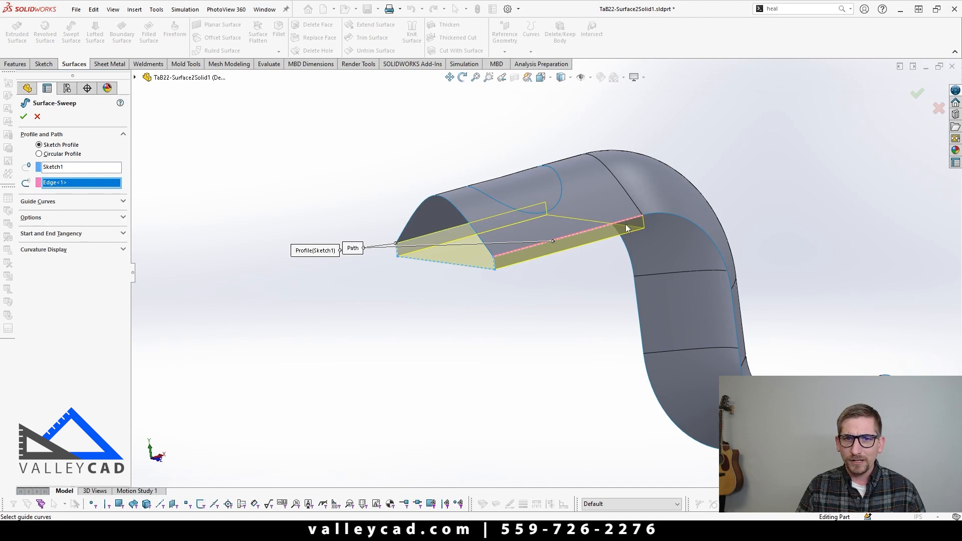
mouse_move(642, 222)
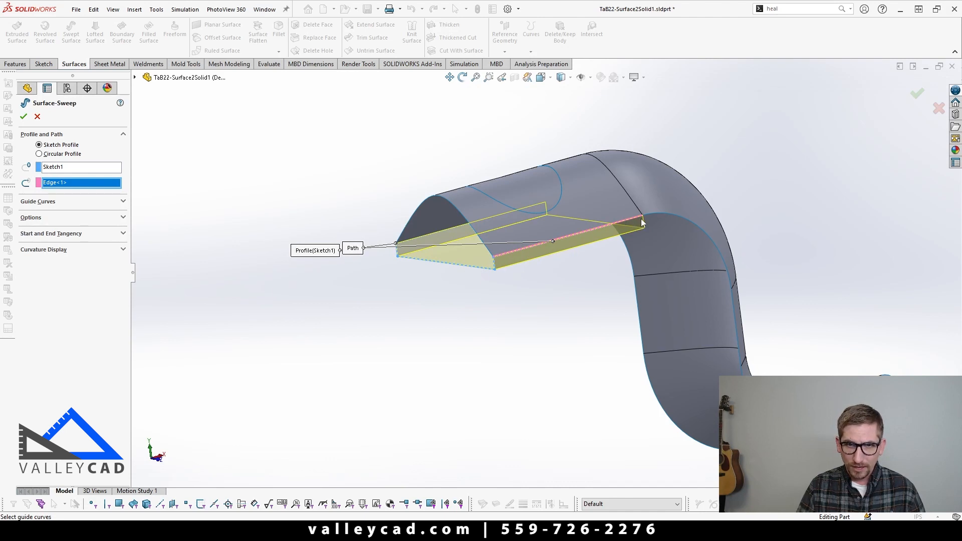
mouse_move(655, 219)
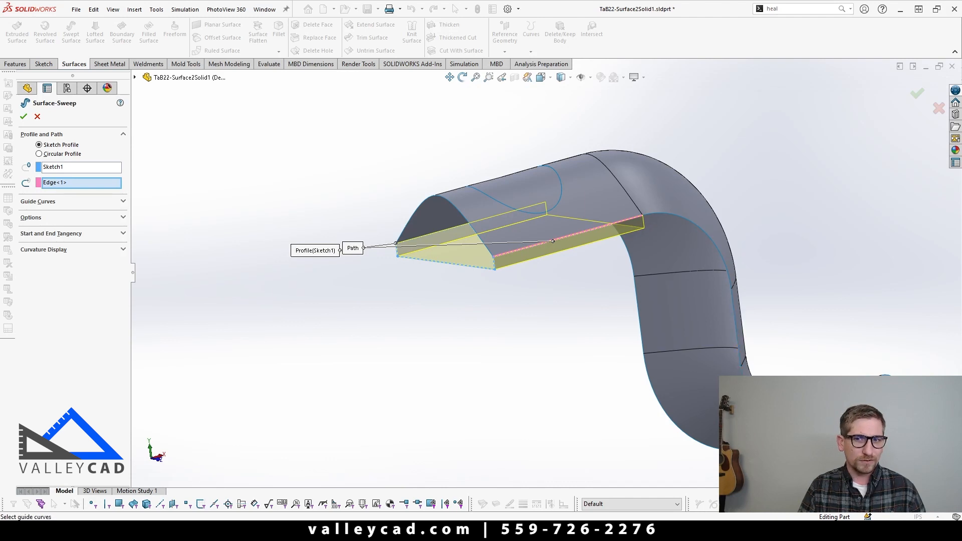
left_click(56, 182)
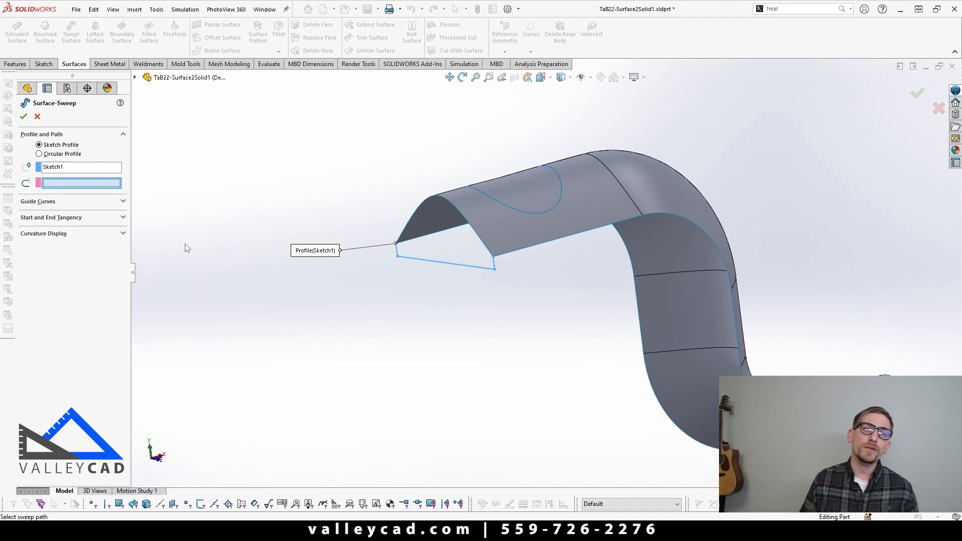
mouse_move(61, 200)
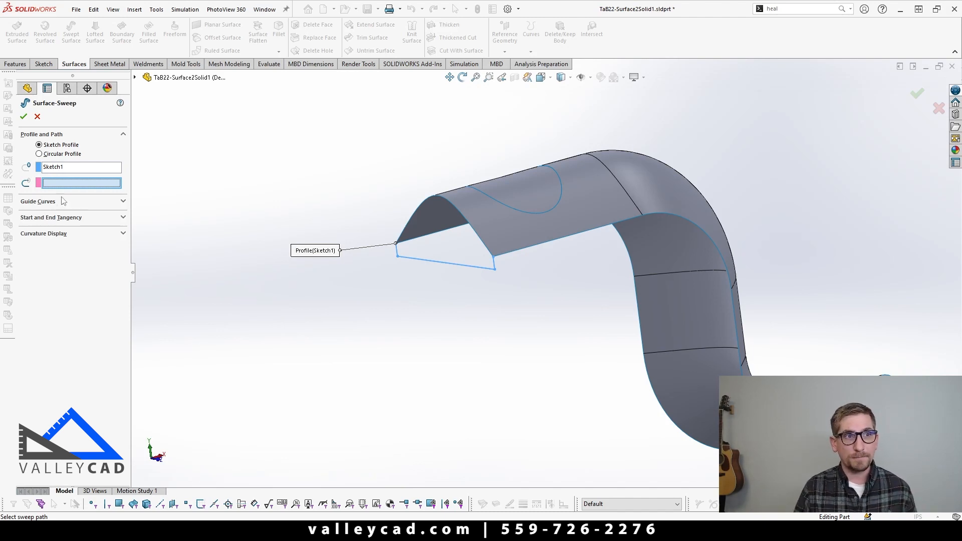
right_click(80, 183)
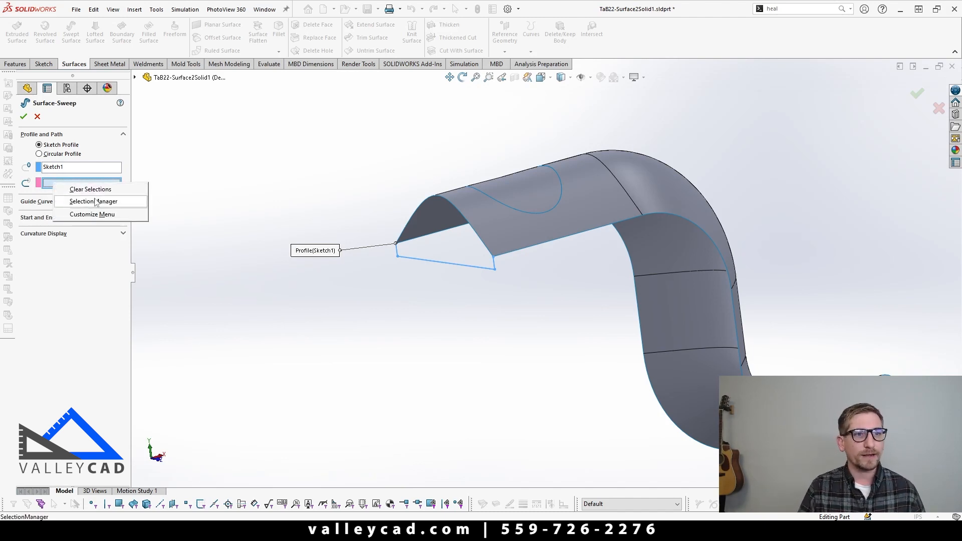
mouse_move(89, 189)
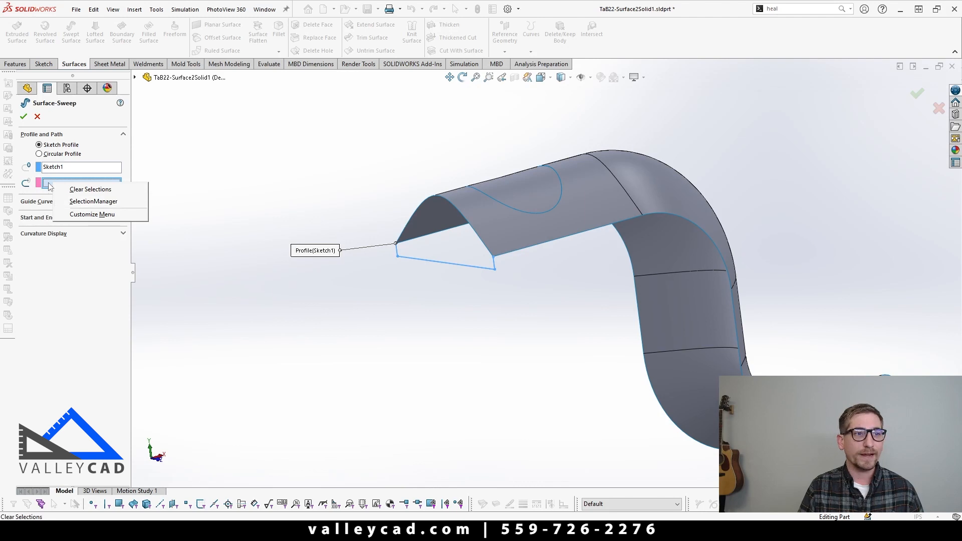
mouse_move(88, 201)
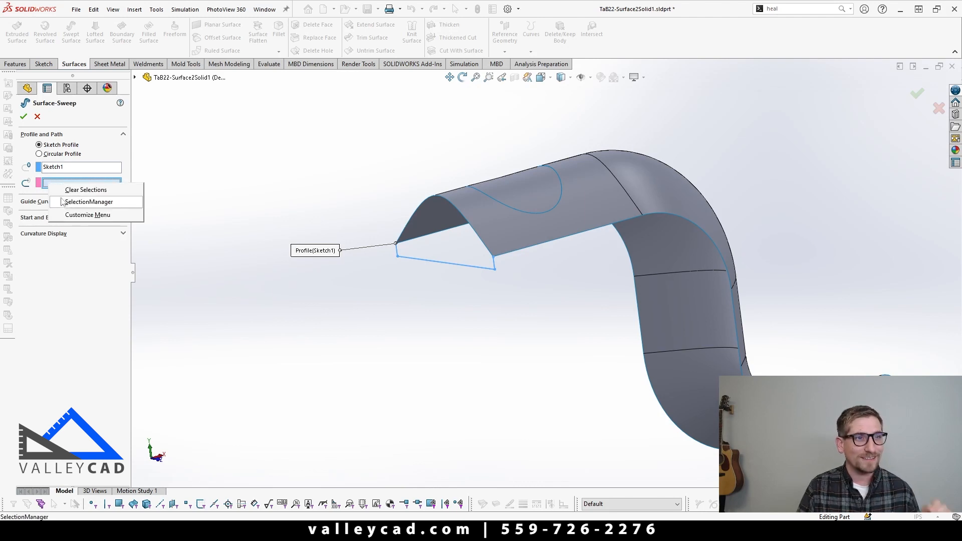
mouse_move(74, 207)
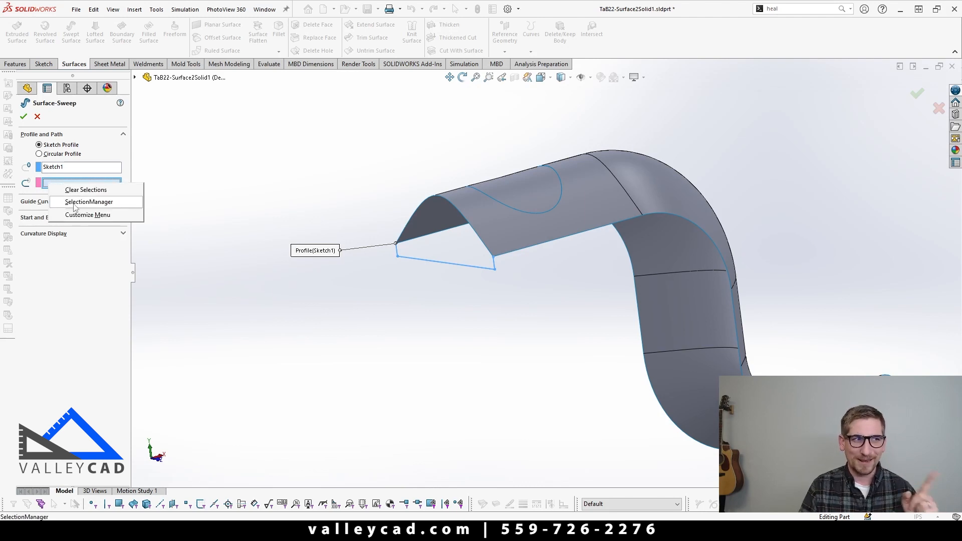
- Select the whole tangent edge chain as an Open Group path and create the swept side wall
left_click(89, 202)
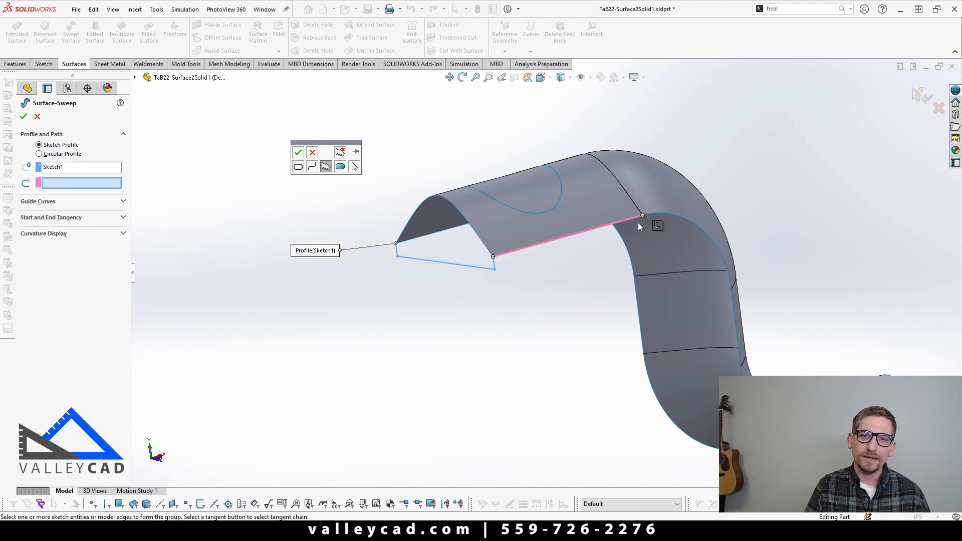
mouse_move(743, 361)
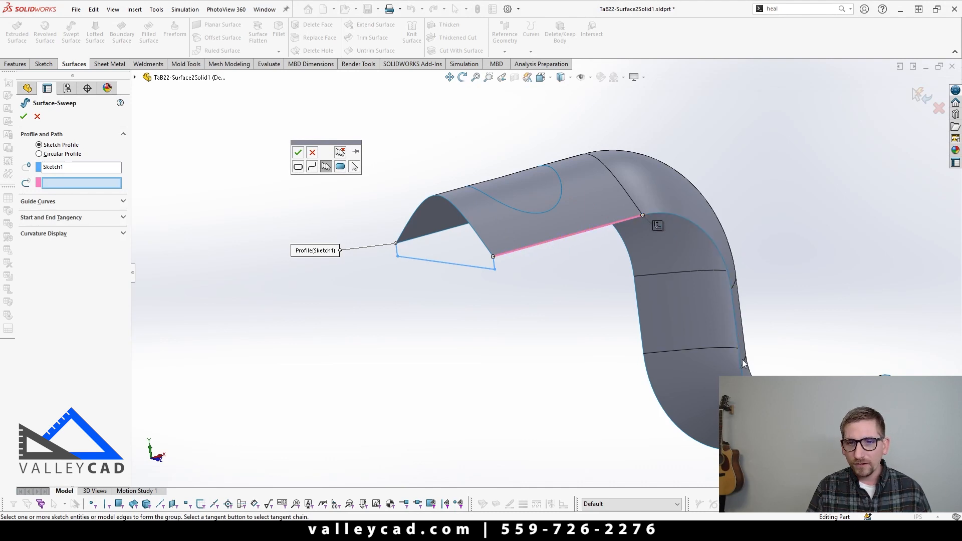
mouse_move(611, 236)
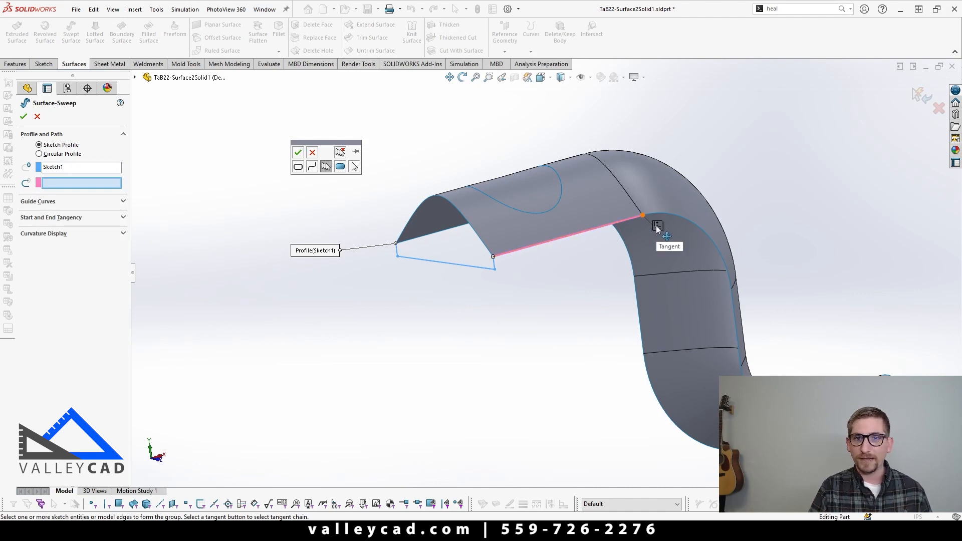
left_click(643, 216)
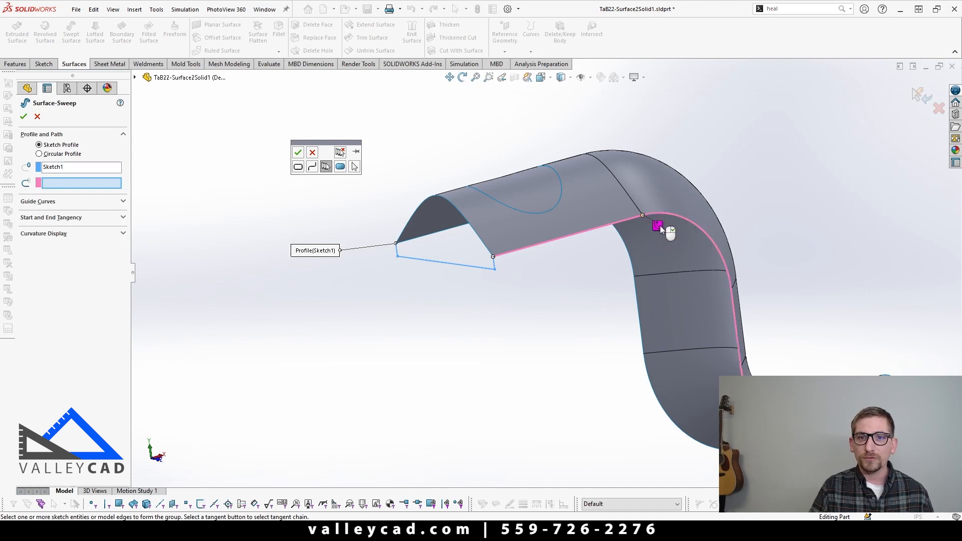
mouse_move(656, 226)
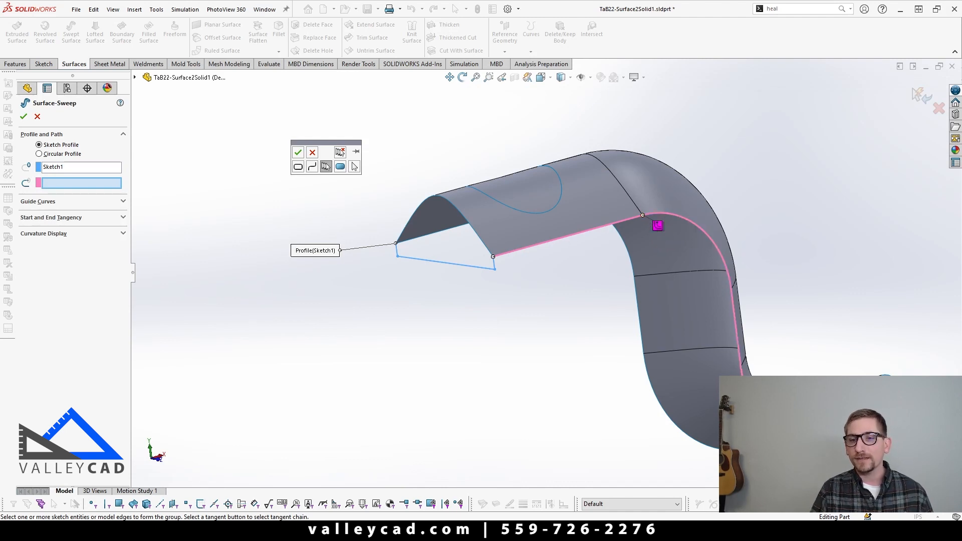
mouse_move(517, 257)
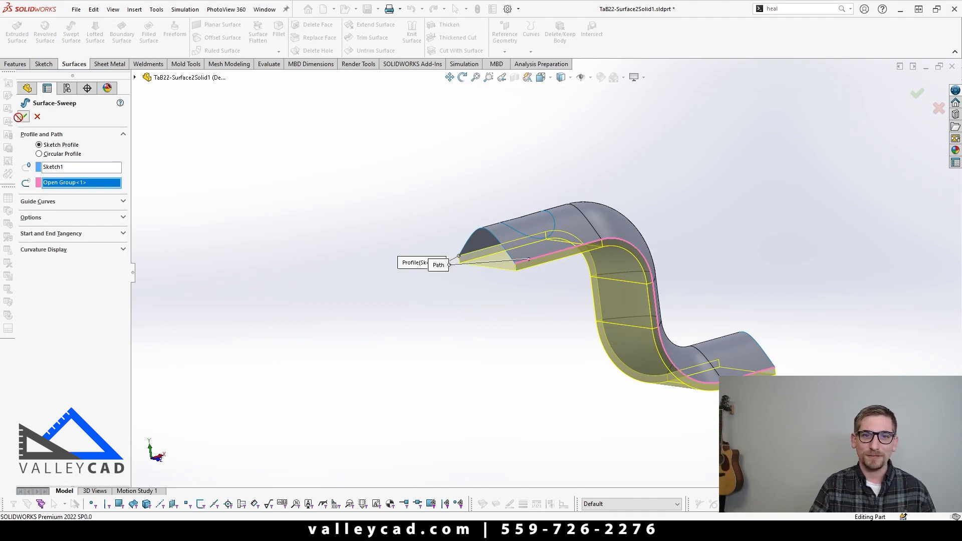
left_click(917, 94)
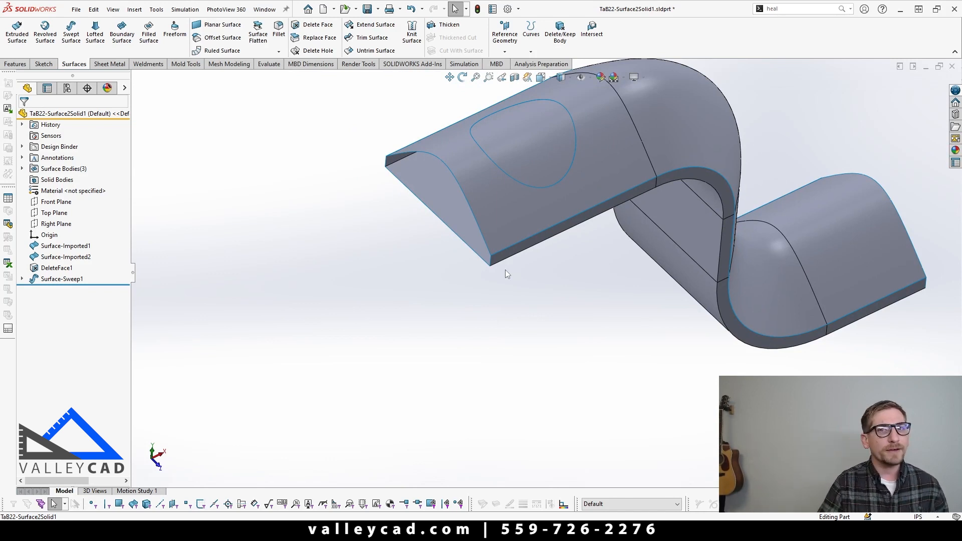
mouse_move(410, 32)
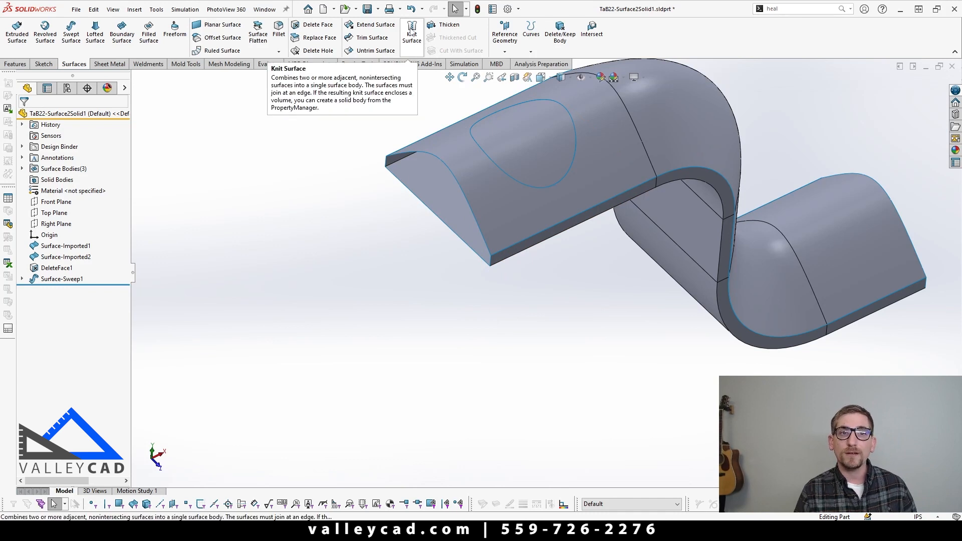
- Knit DeleteFace1 and Surface-Sweep1 into one surface body with Merge entities checked
left_click(410, 32)
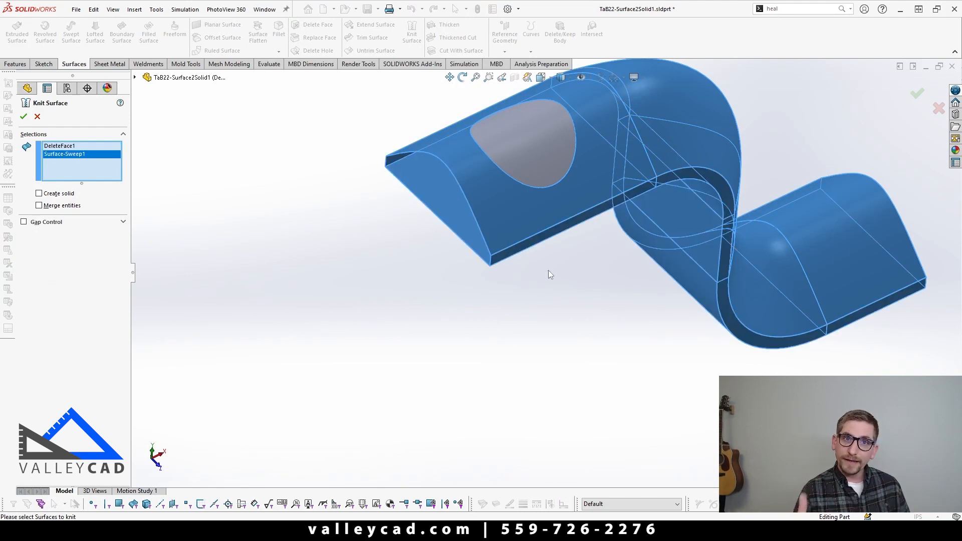
left_click(39, 205)
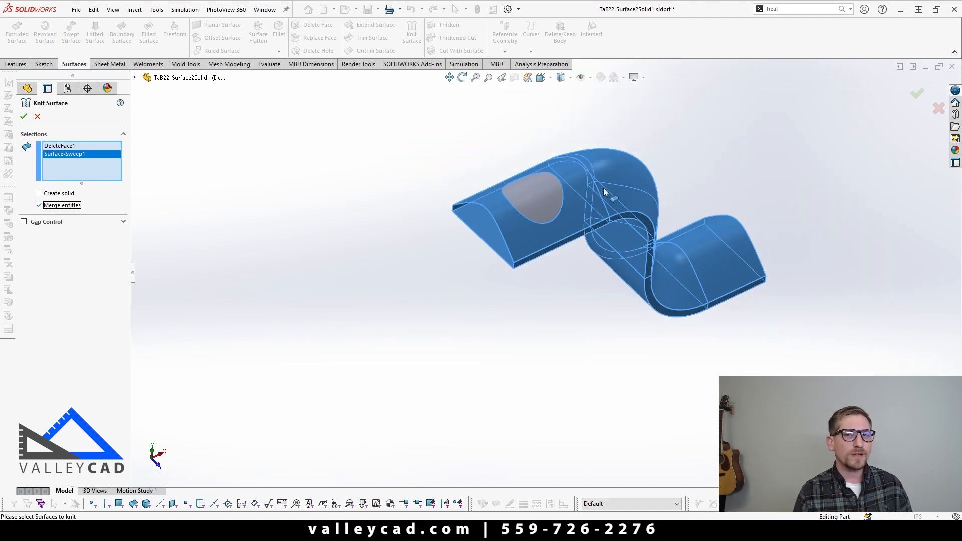
mouse_move(525, 246)
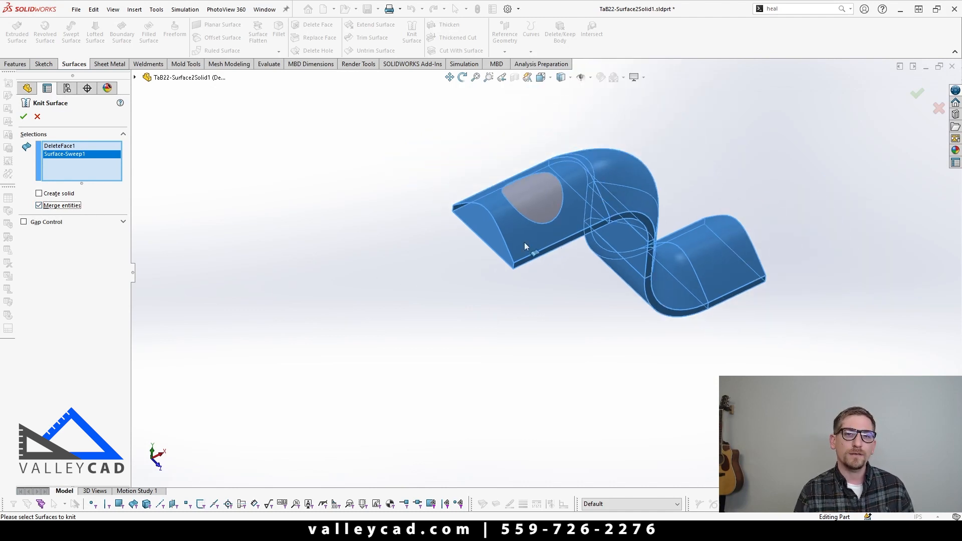
mouse_move(539, 206)
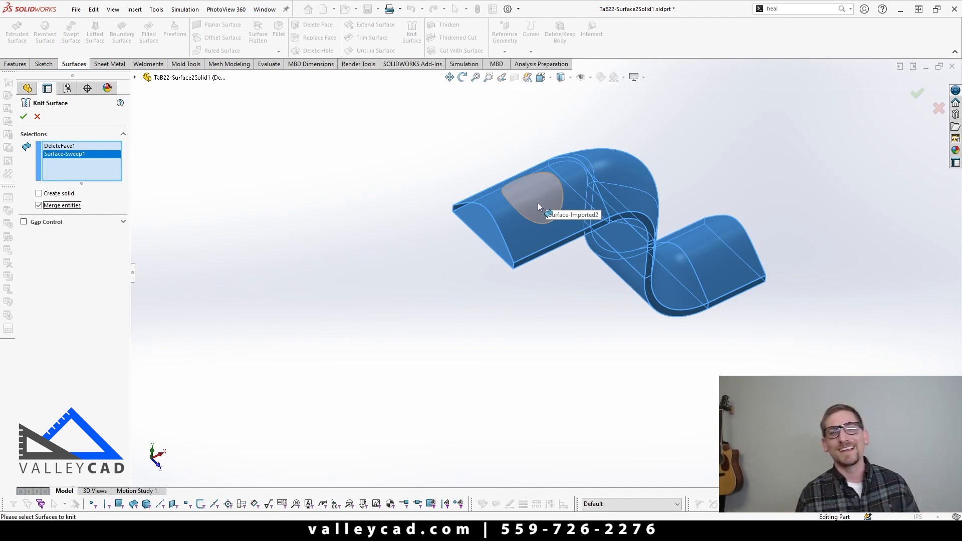
left_click(23, 117)
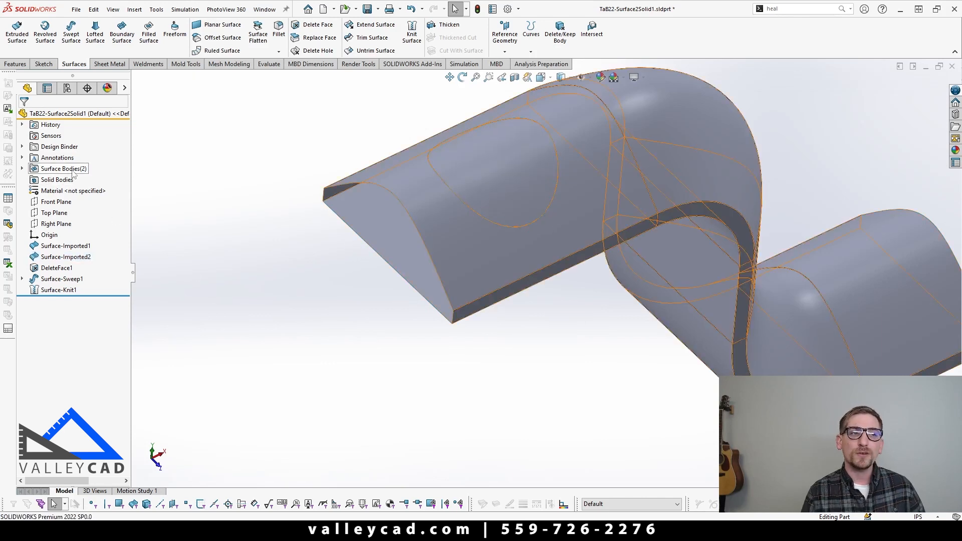
- Expand Surface Bodies and highlight Surface-Knit1 and the leftover Surface-Imported2 patch
left_click(22, 169)
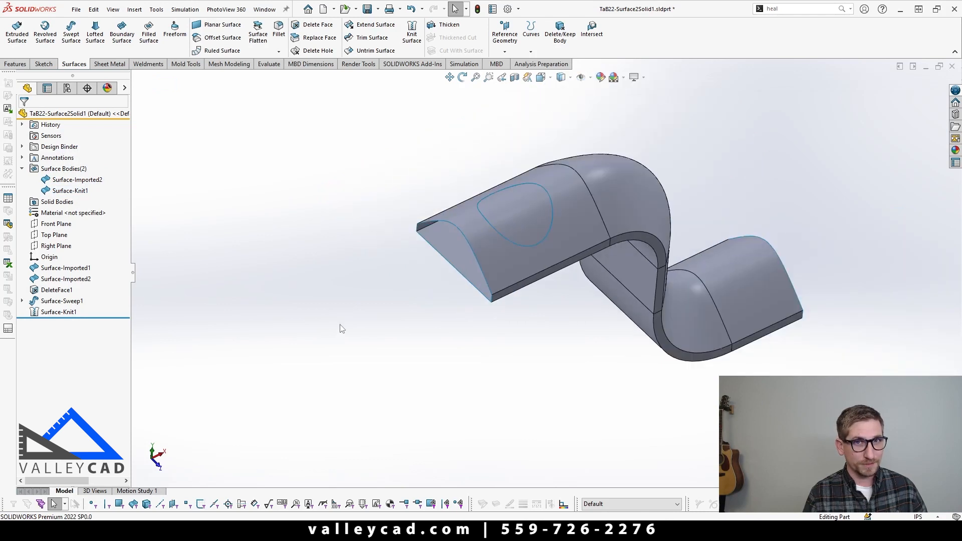
left_click(70, 190)
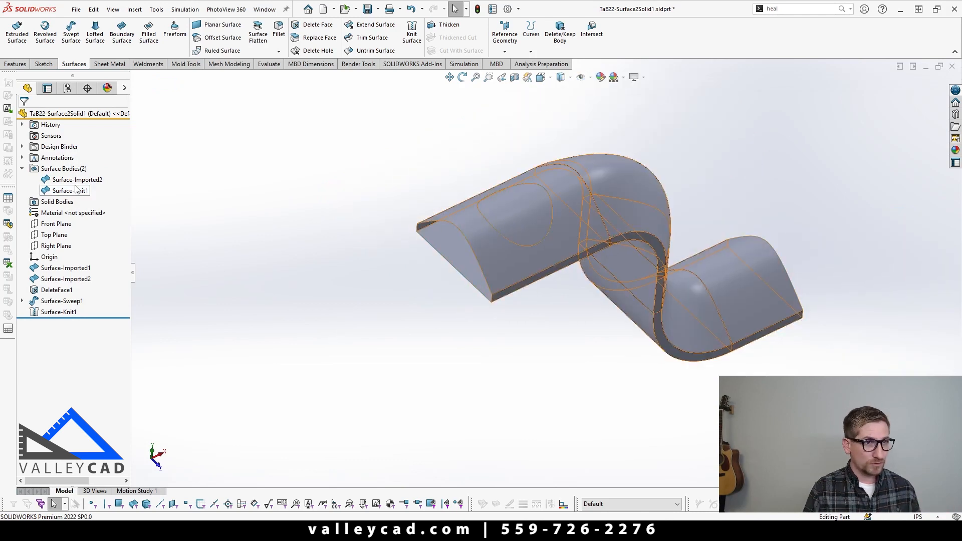
left_click(68, 190)
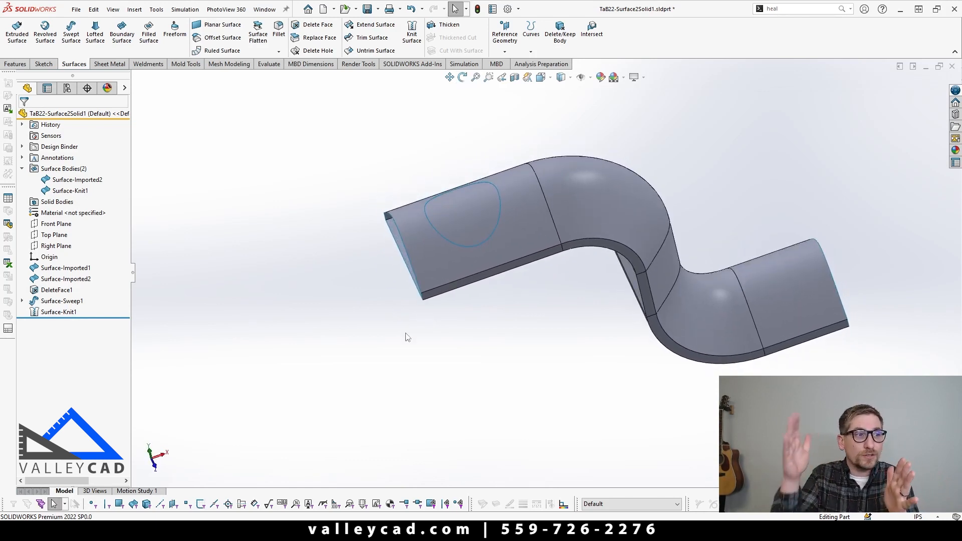
mouse_move(173, 292)
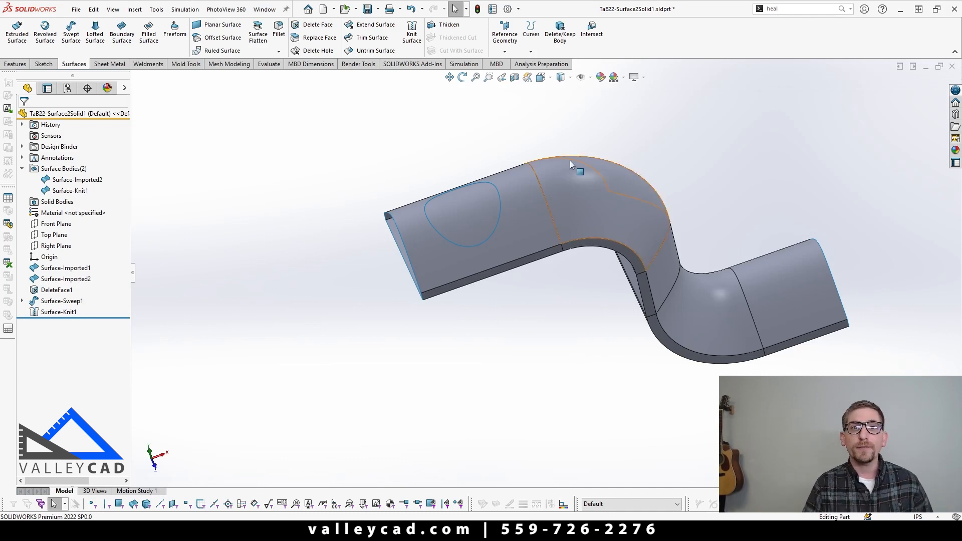
mouse_move(559, 35)
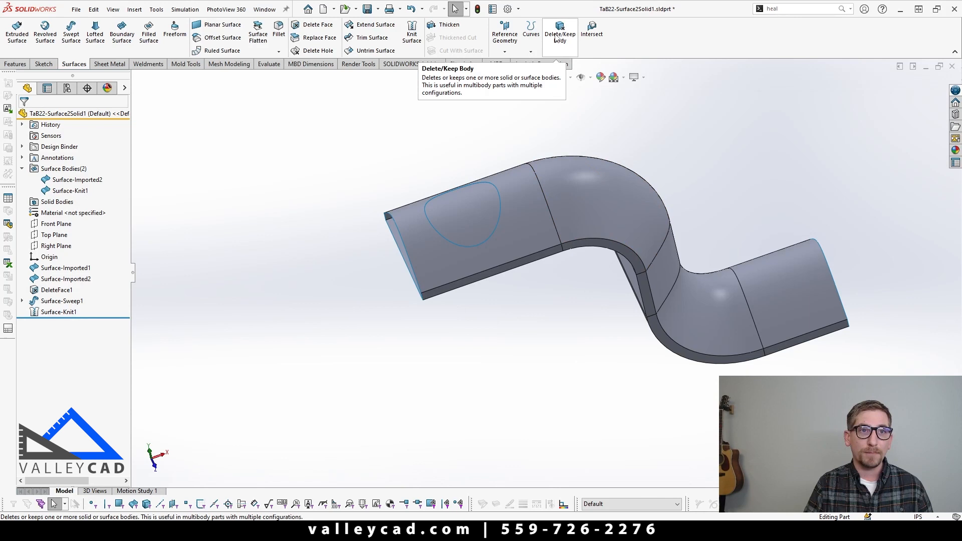
mouse_move(318, 24)
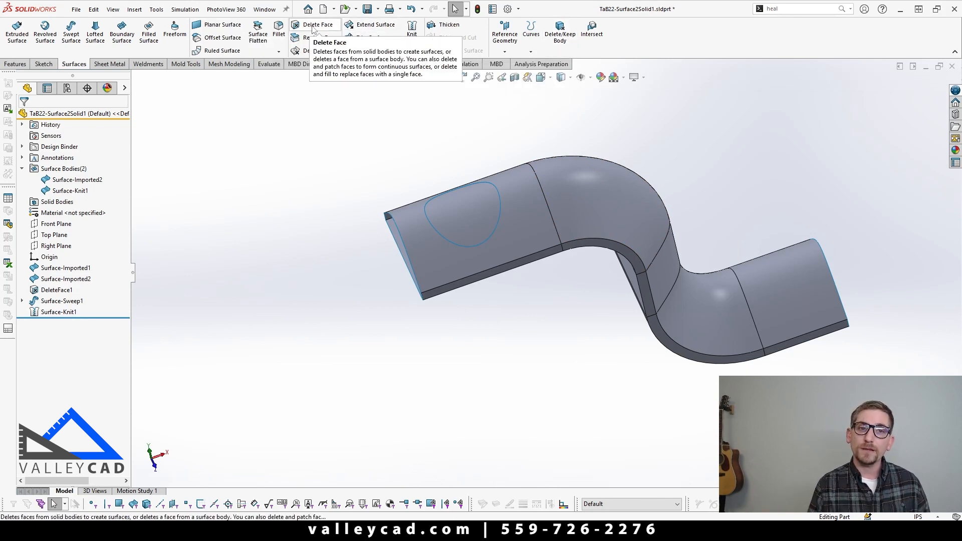
left_click(463, 211)
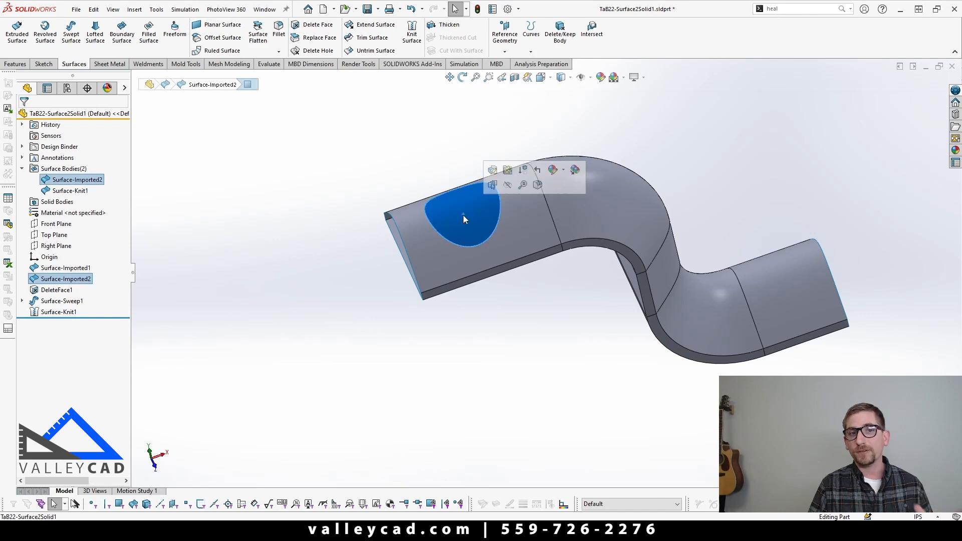
left_click(605, 218)
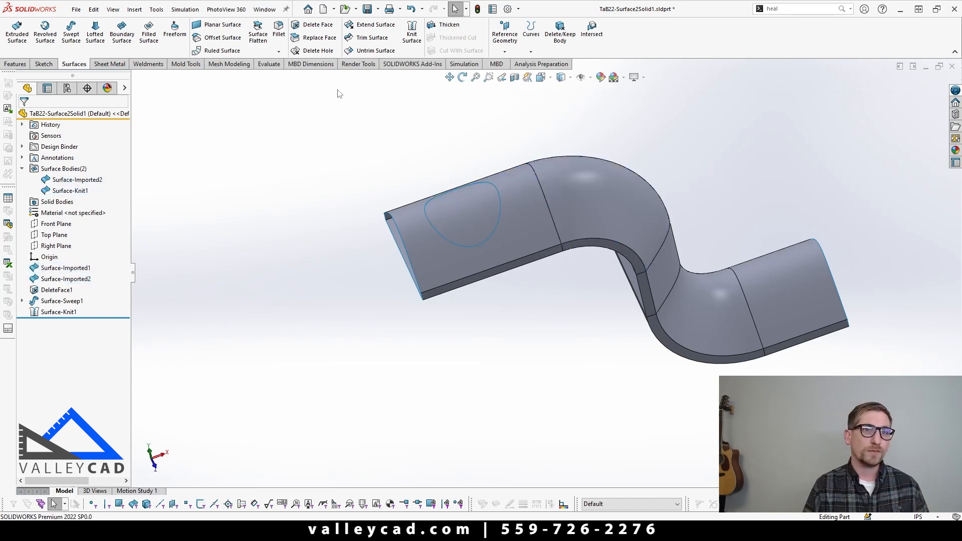
- Try Delete Face on the leftover patch and dismiss the failed deletion
left_click(317, 25)
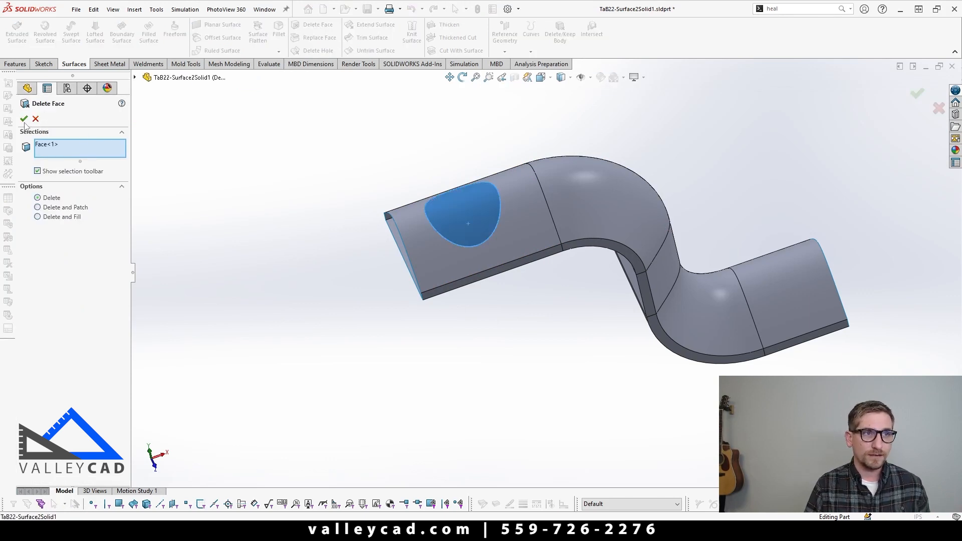
left_click(24, 118)
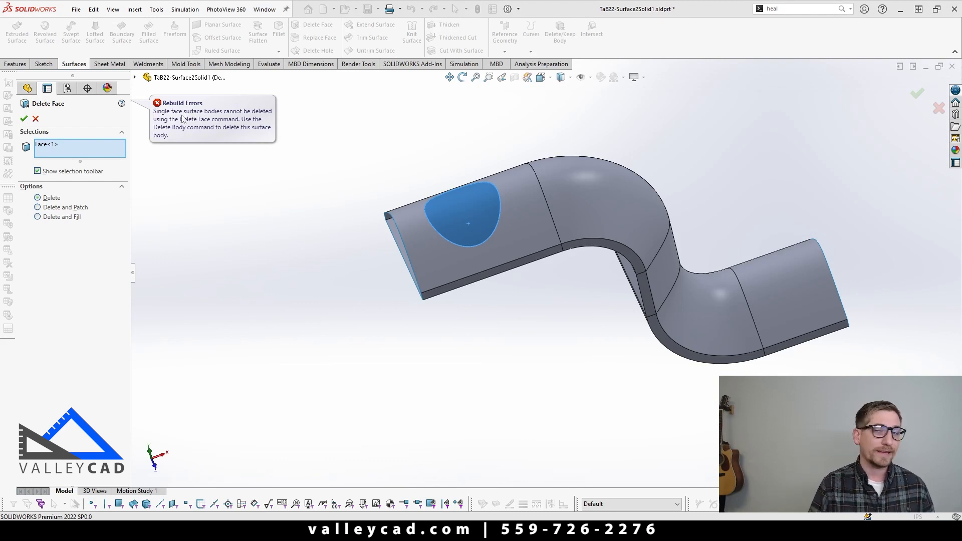
left_click(35, 118)
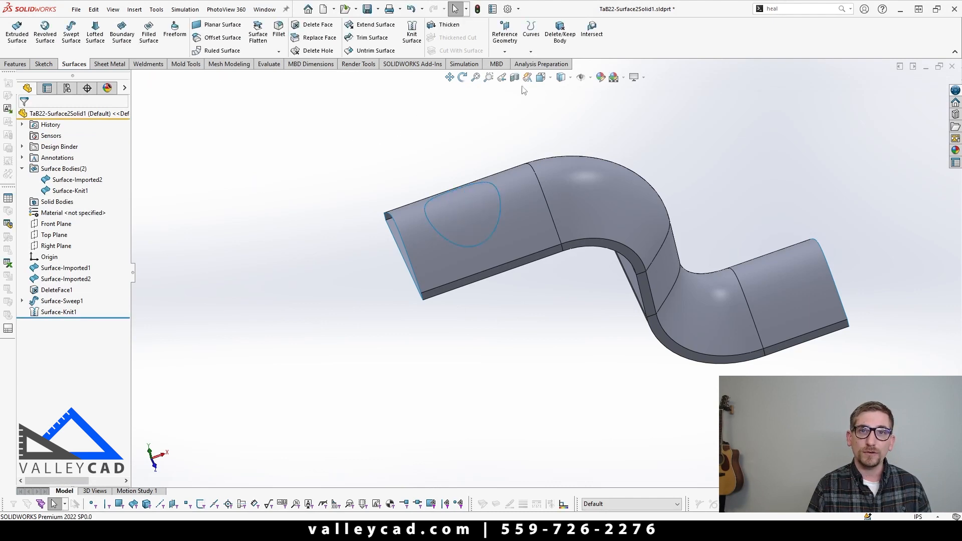
mouse_move(559, 31)
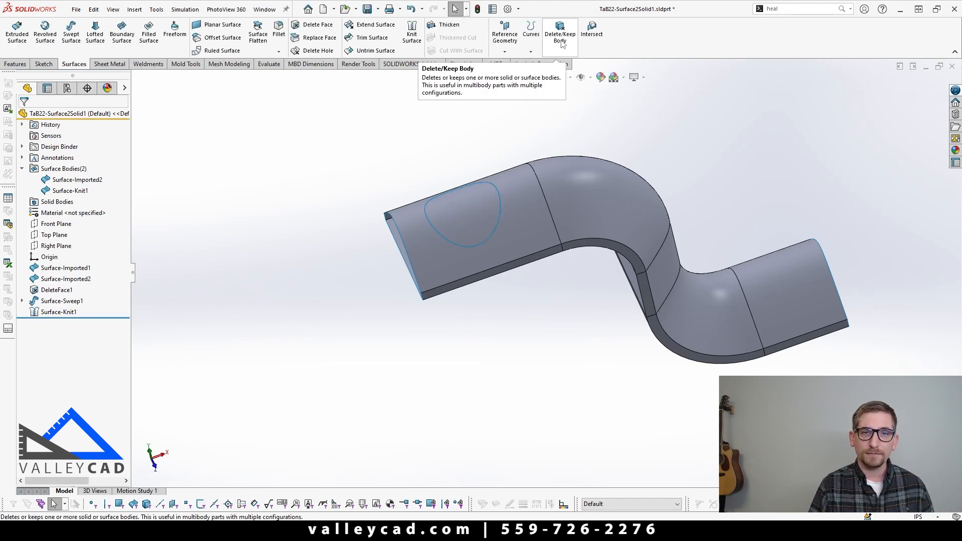
- Delete the Surface-Imported2 body with Delete/Keep Body, leaving only the knitted surface
left_click(559, 34)
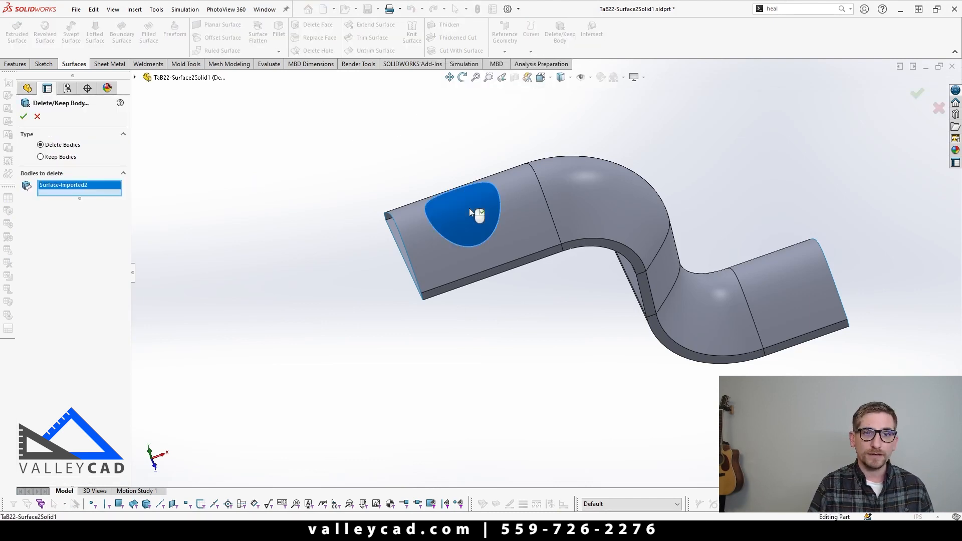
left_click(23, 116)
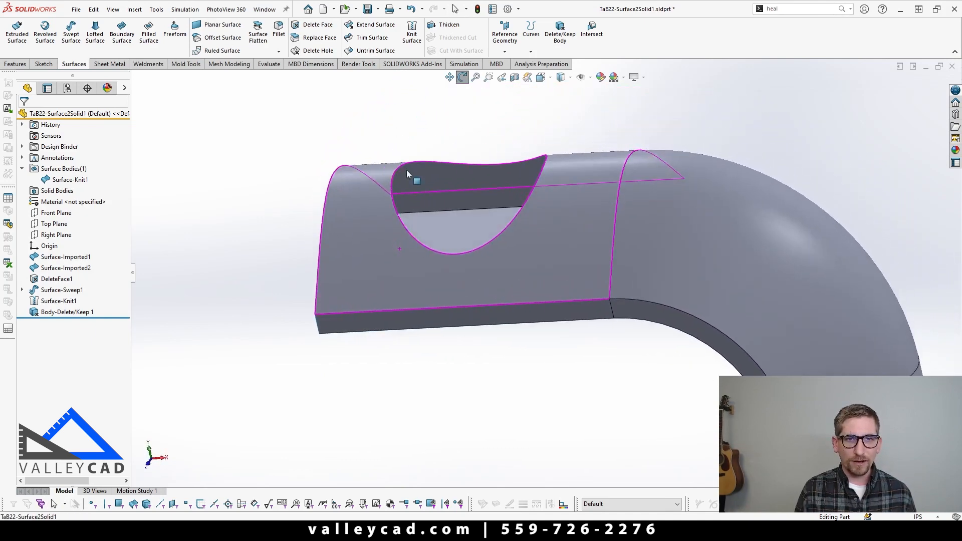
- Close the hole in the strip's top surface with Delete Hole on its inner edge, creating DeleteHole1
left_click(453, 409)
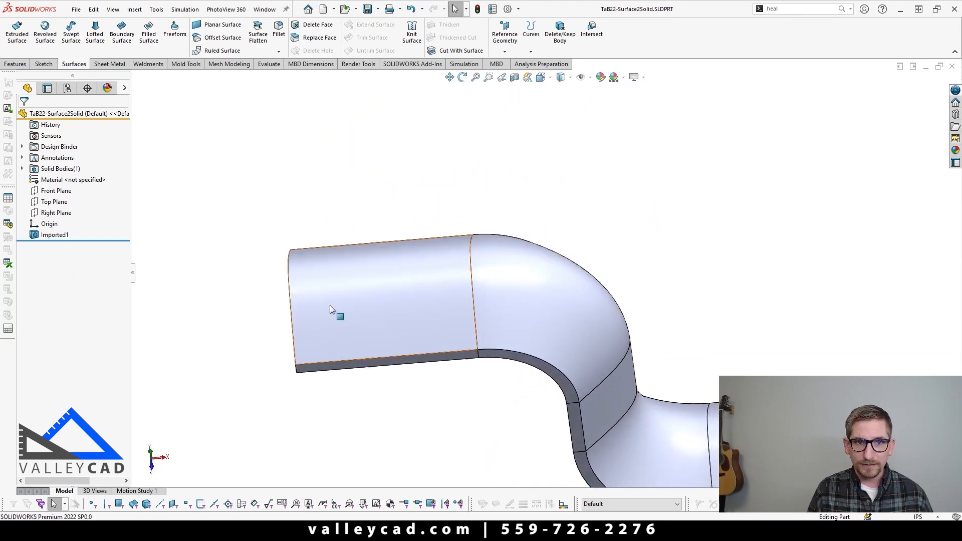
mouse_move(353, 295)
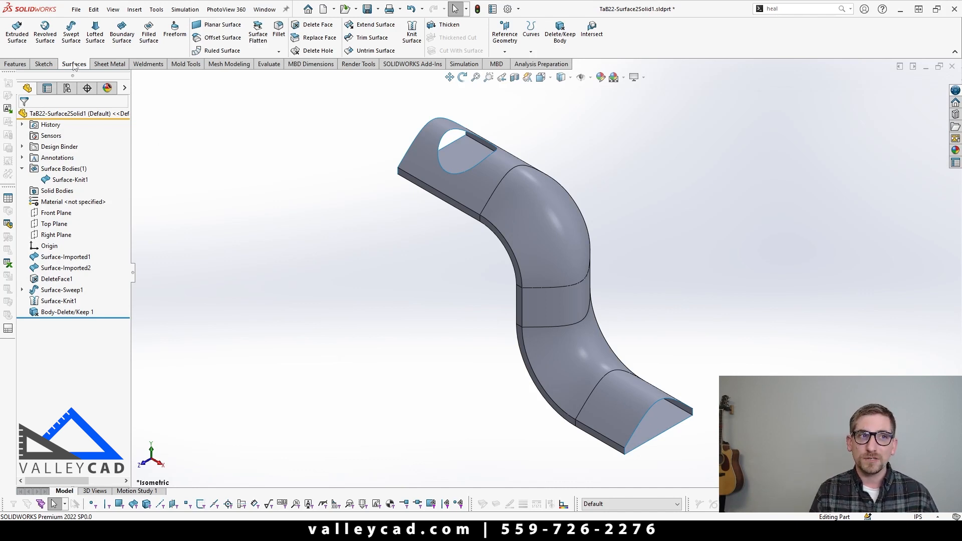
mouse_move(317, 50)
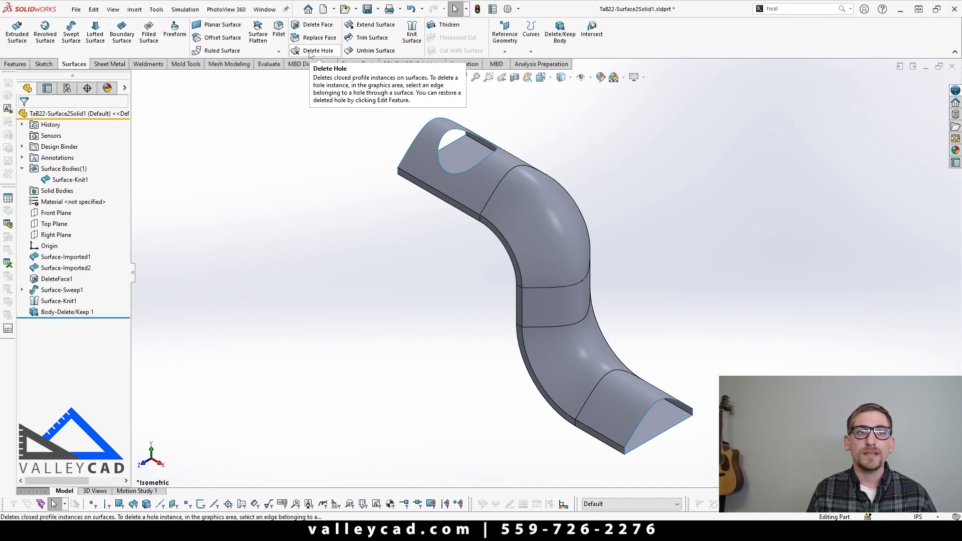
left_click(318, 50)
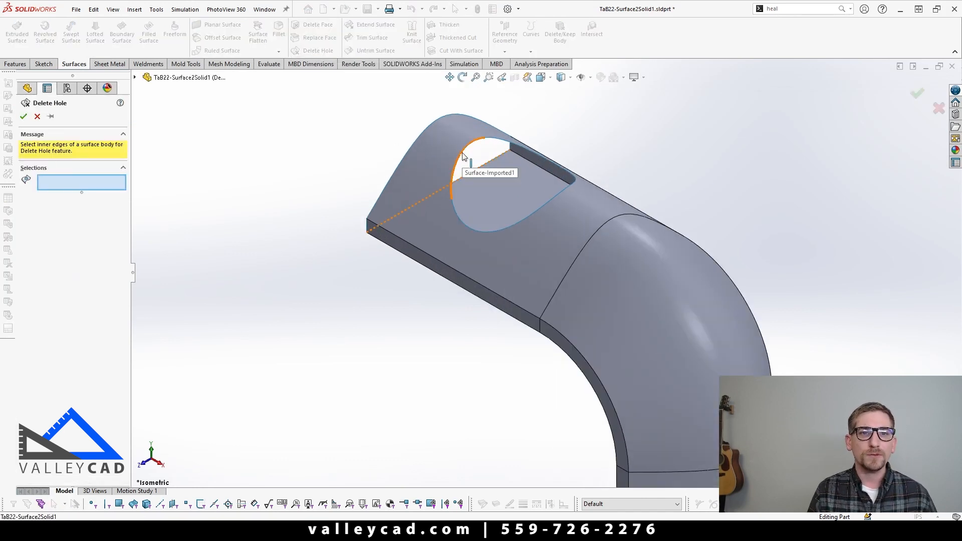
left_click(463, 153)
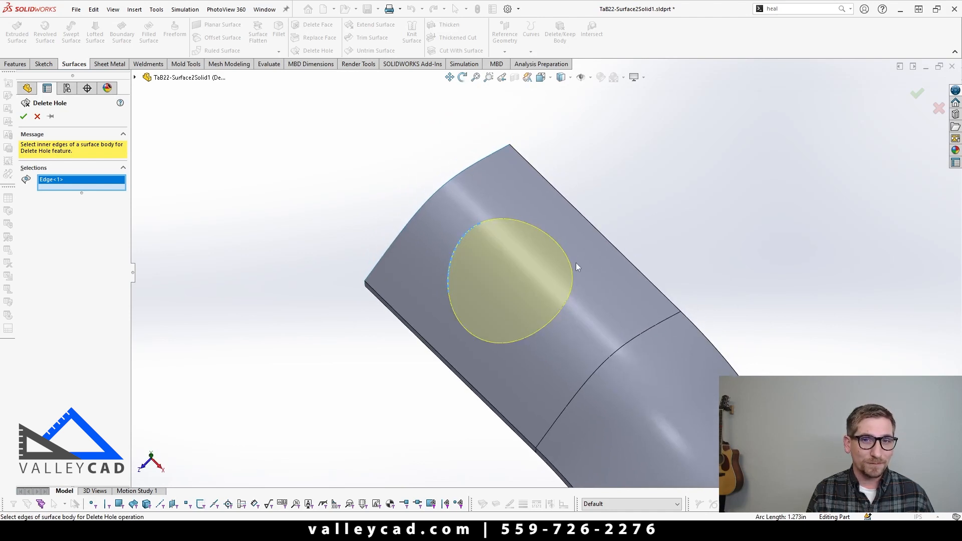
mouse_move(362, 226)
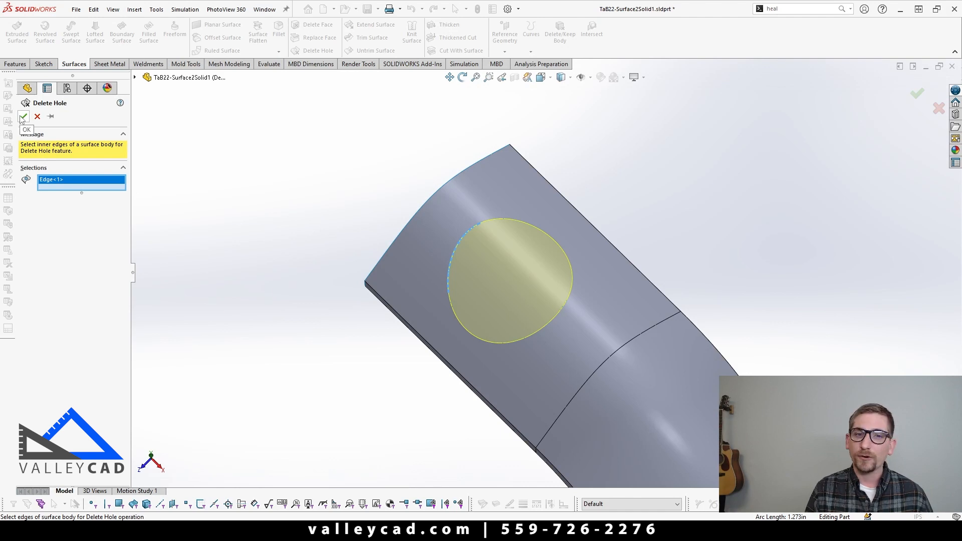
left_click(24, 117)
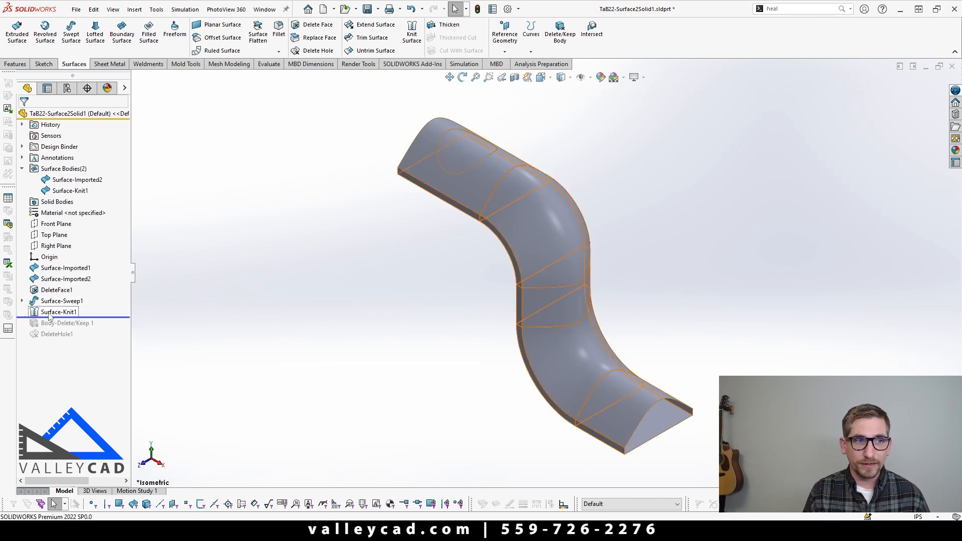
- Add Surface-Imported2 to Surface-Knit1, then delete the teardrop patch face as DeleteFace3
left_click(58, 312)
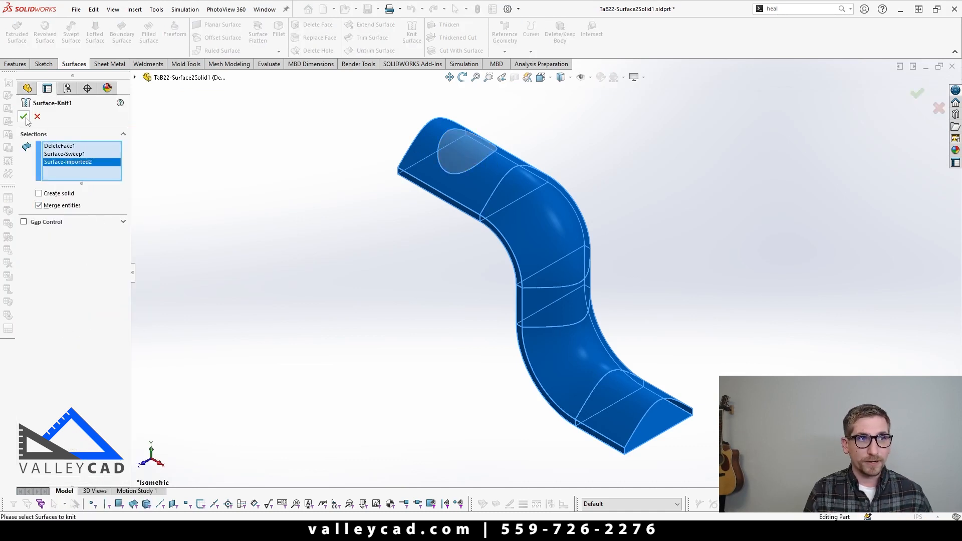
left_click(24, 117)
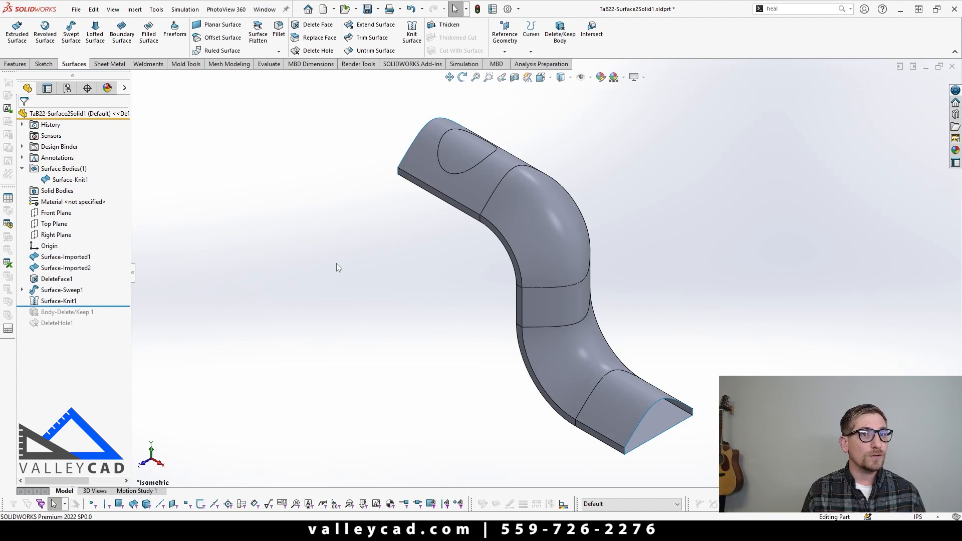
mouse_move(306, 171)
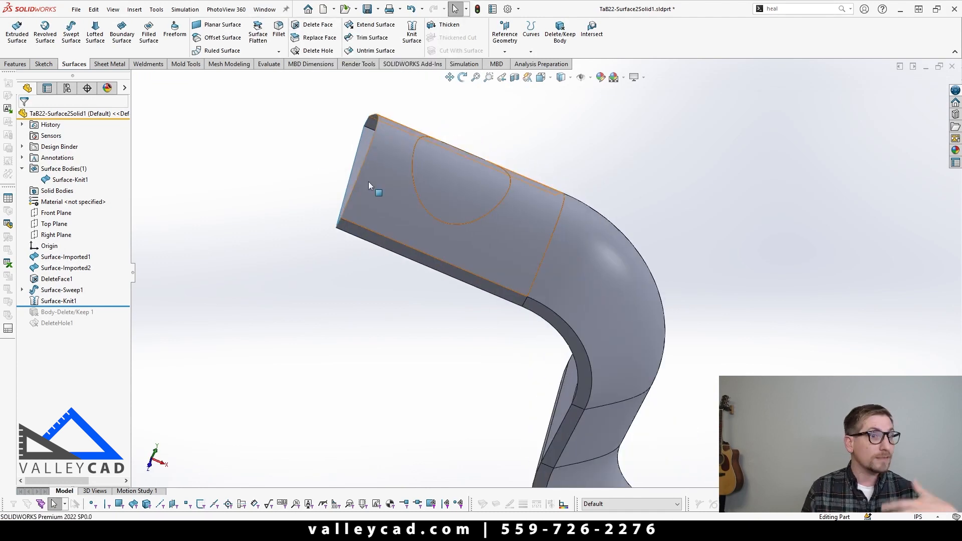
left_click(317, 25)
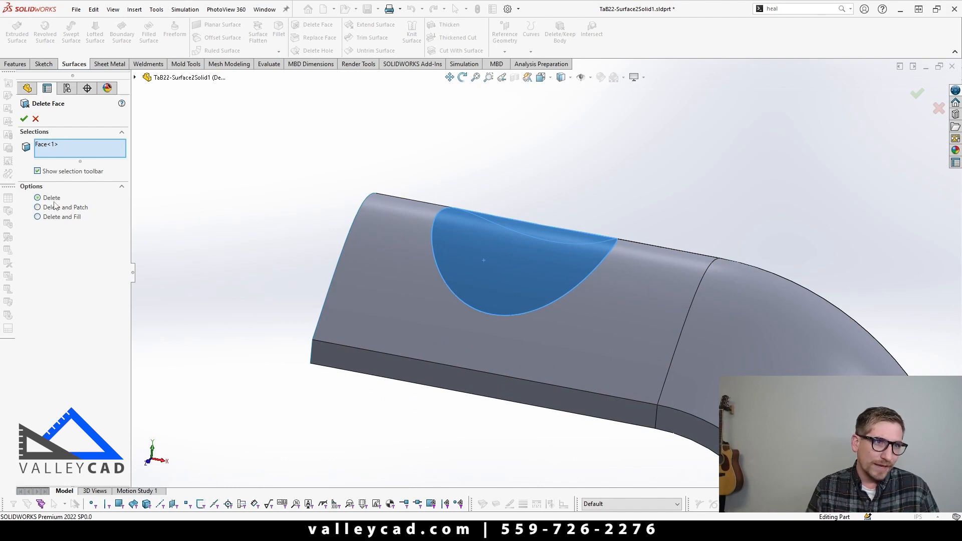
left_click(24, 118)
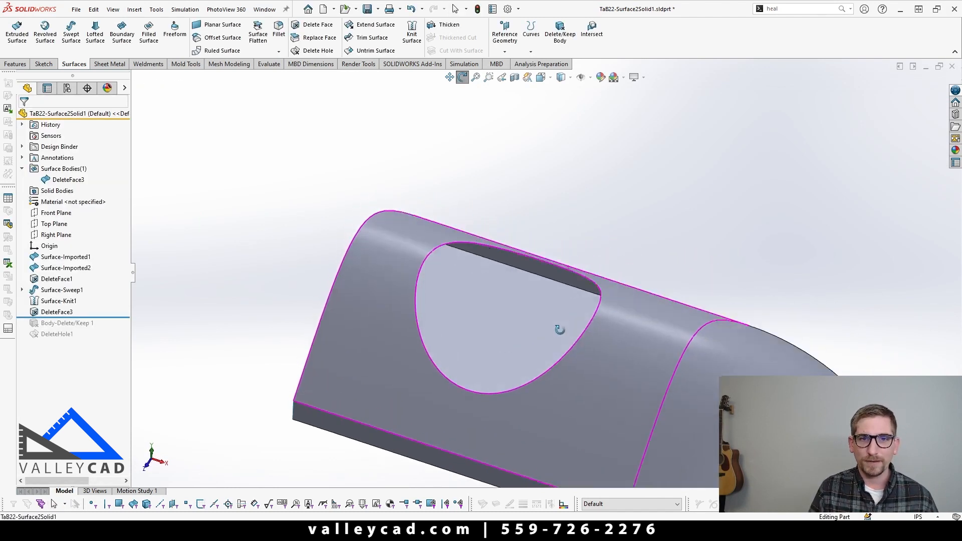
- Change DeleteFace3 to Delete and Patch with preview, closing the hole smoothly
right_click(57, 312)
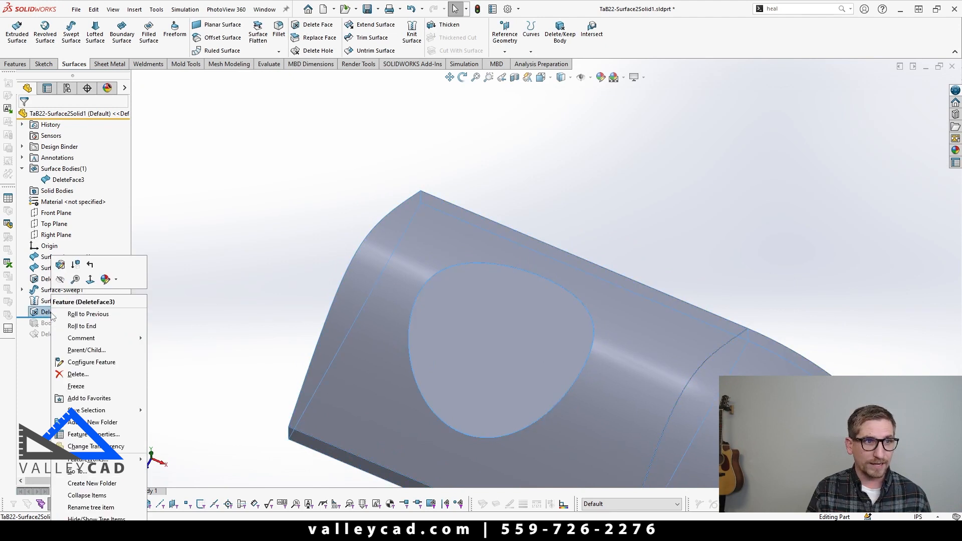
left_click(92, 434)
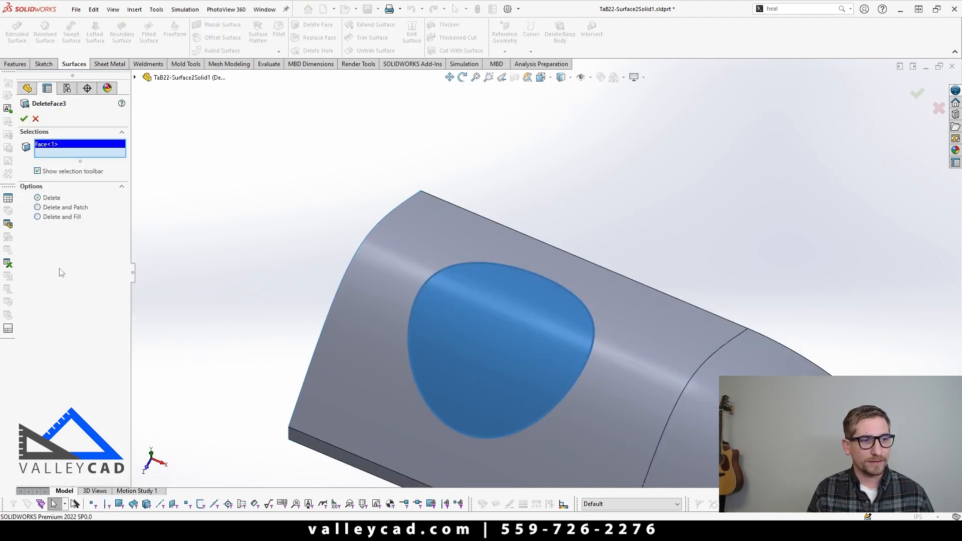
left_click(39, 207)
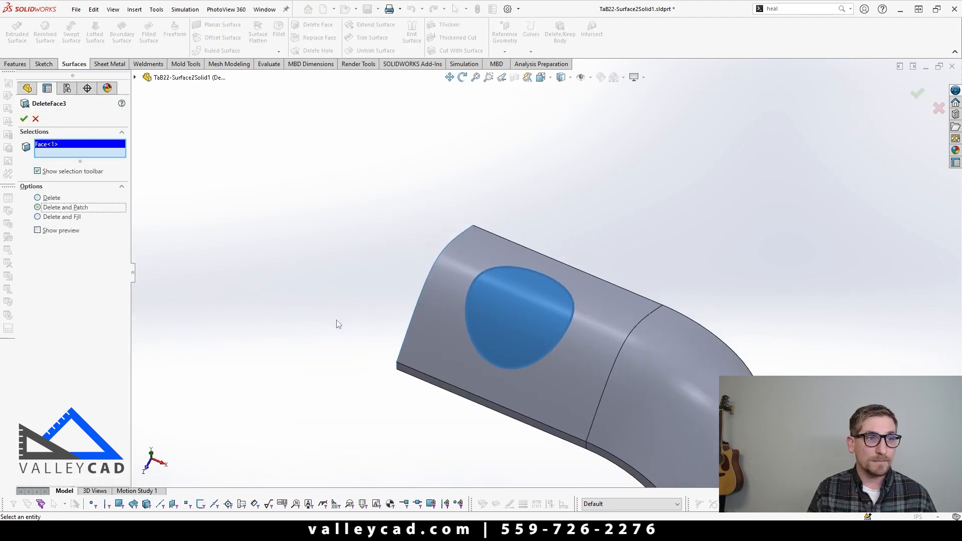
left_click(37, 230)
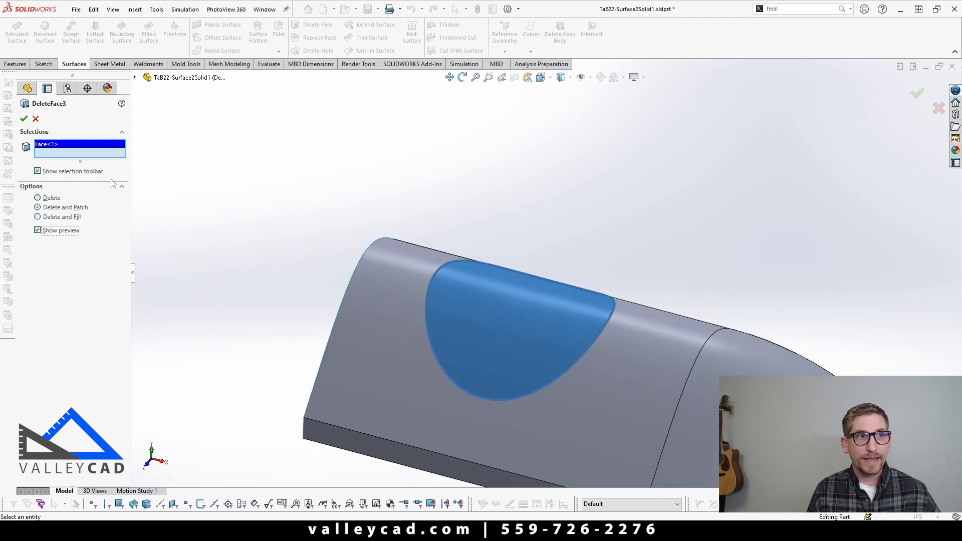
left_click(24, 118)
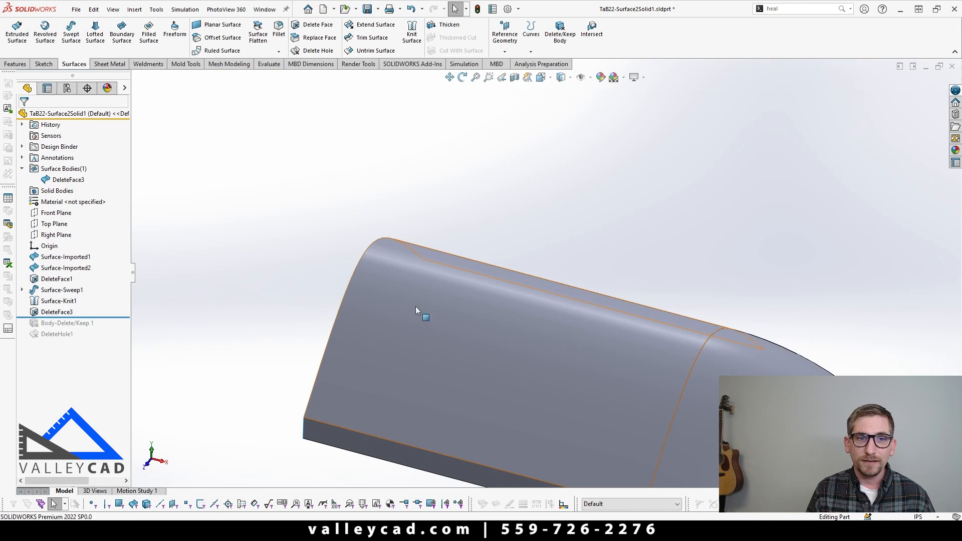
mouse_move(524, 322)
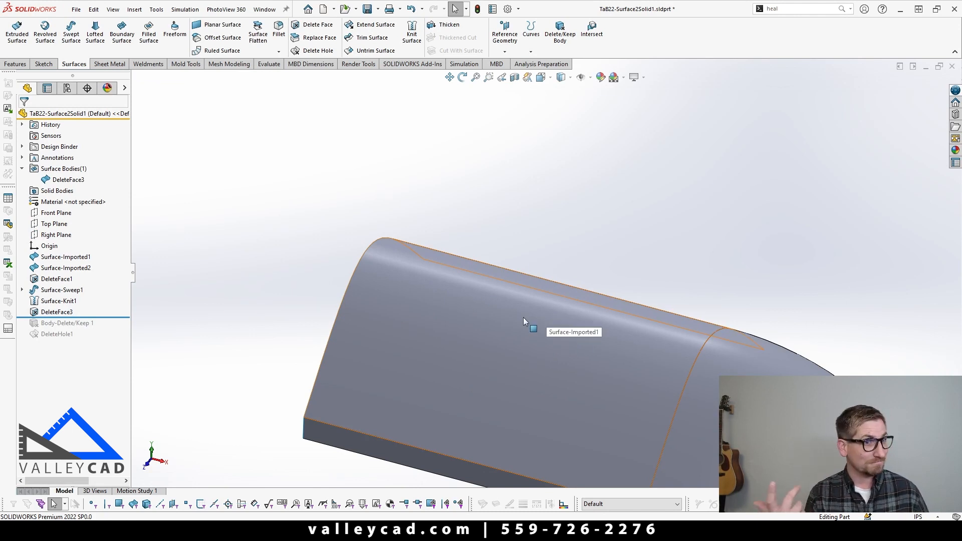
mouse_move(292, 327)
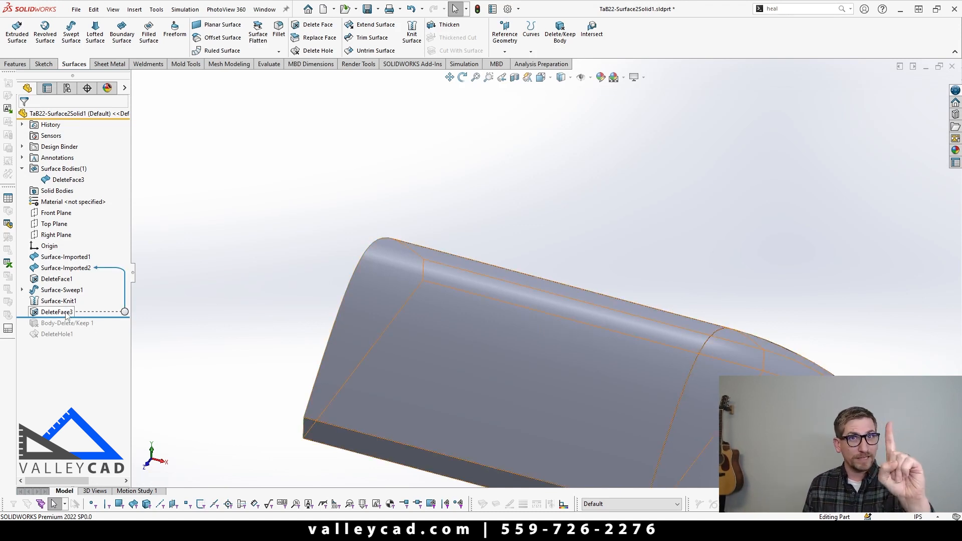
left_click(67, 323)
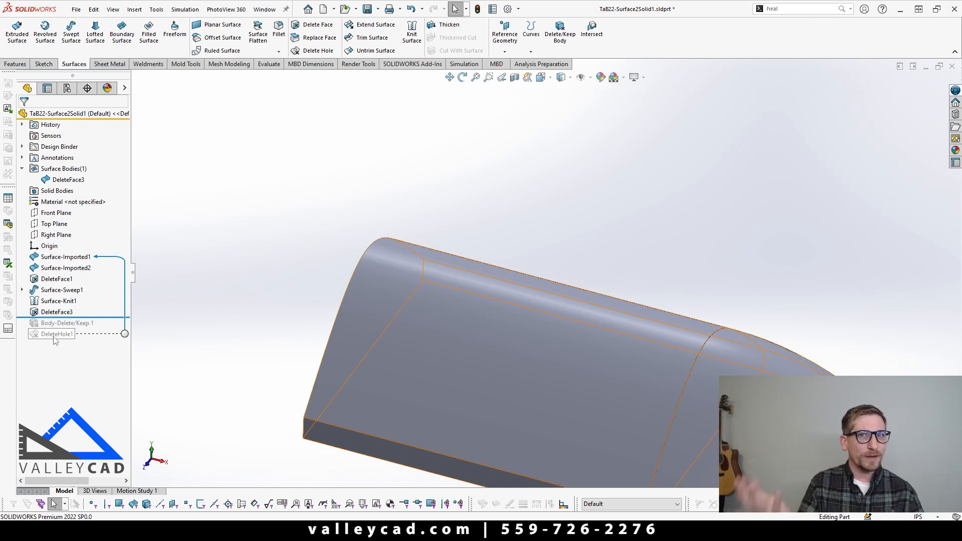
mouse_move(52, 339)
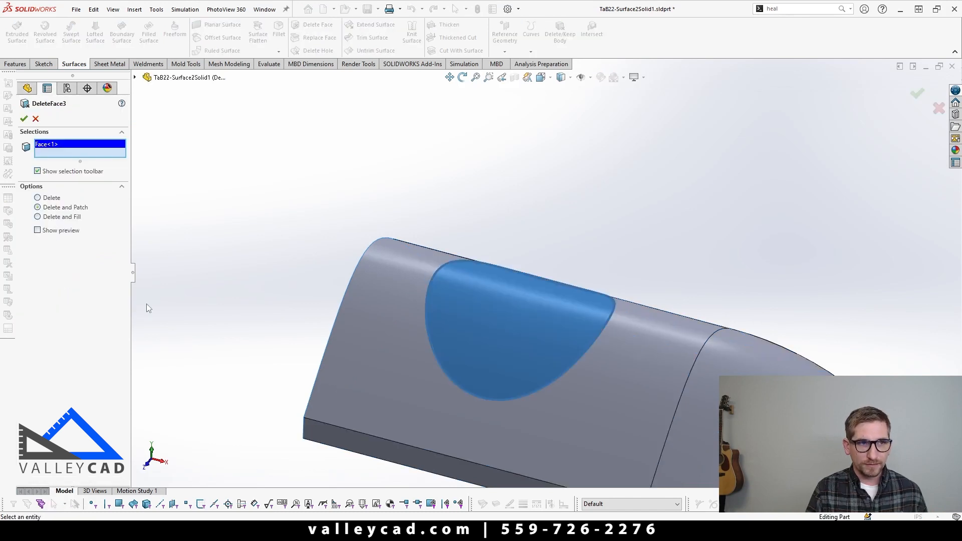
- Change DeleteFace3 to Delete and Fill with Tangent fill, previewed then applied
left_click(37, 217)
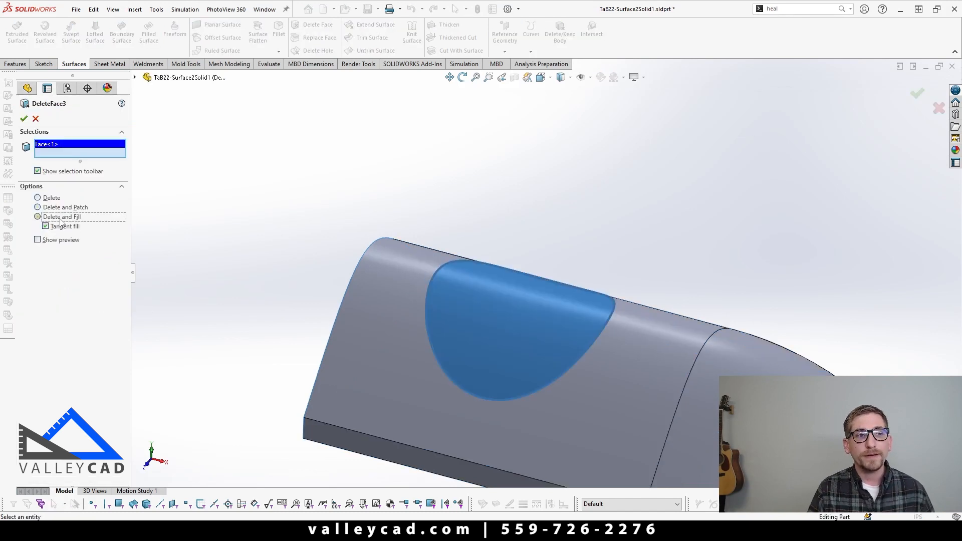
mouse_move(97, 256)
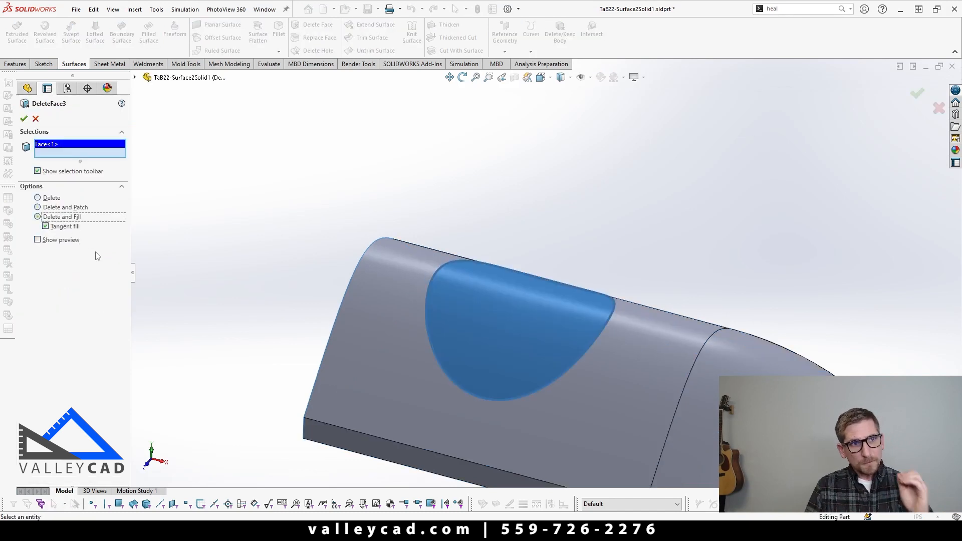
left_click(37, 240)
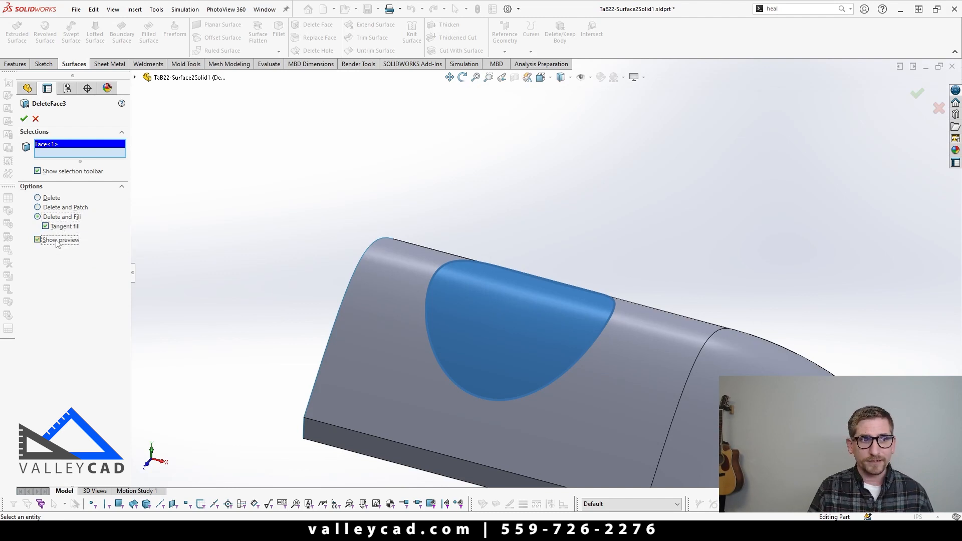
left_click(23, 119)
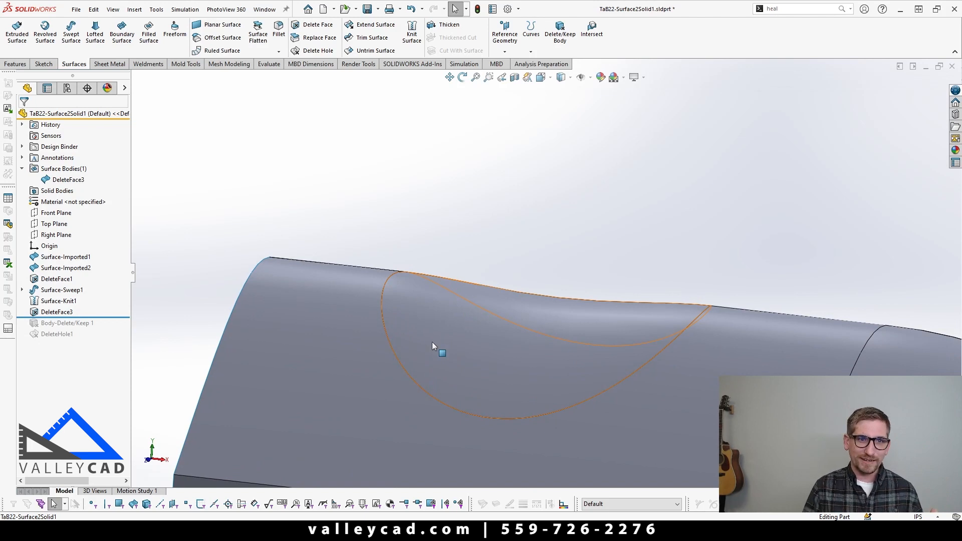
mouse_move(462, 296)
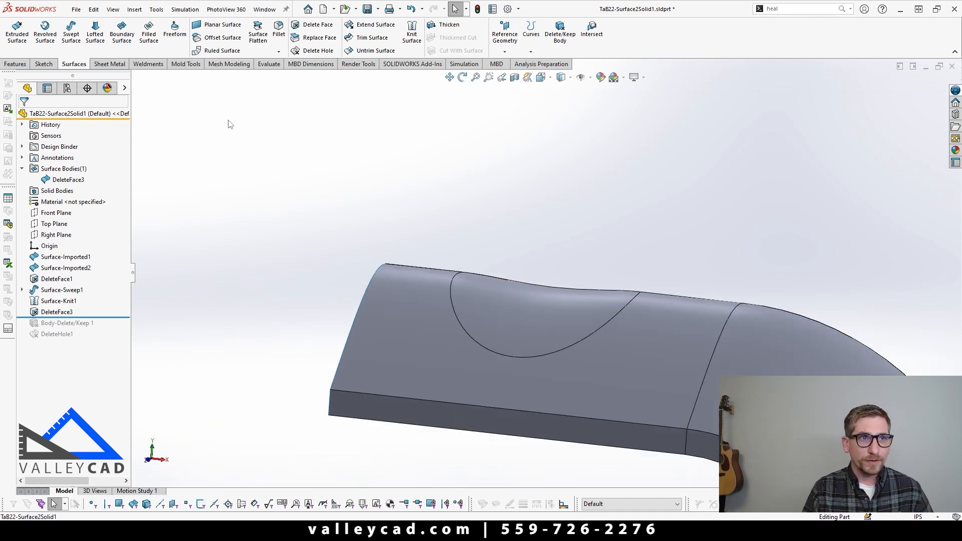
- Inspect the tangent-filled area with Zebra Stripes, then turn the stripes off
left_click(267, 64)
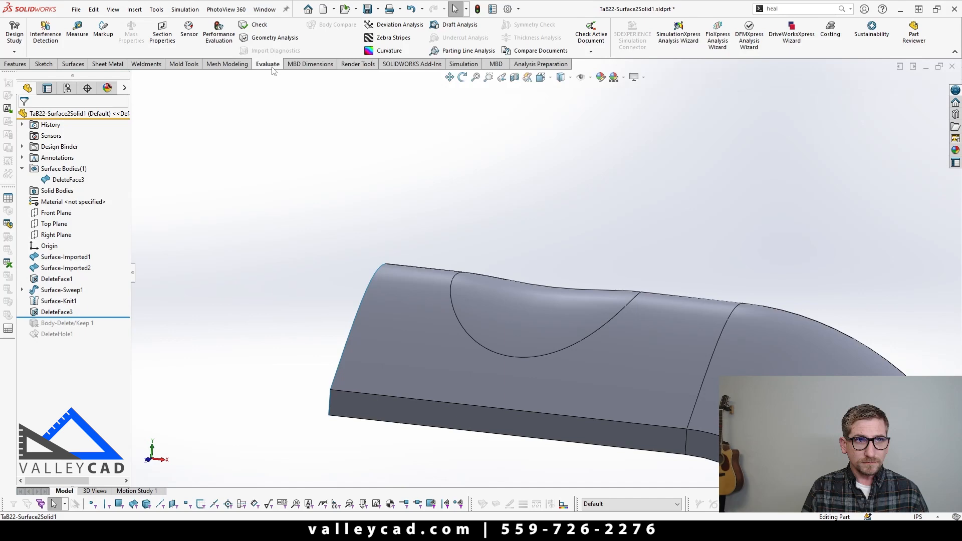
mouse_move(392, 37)
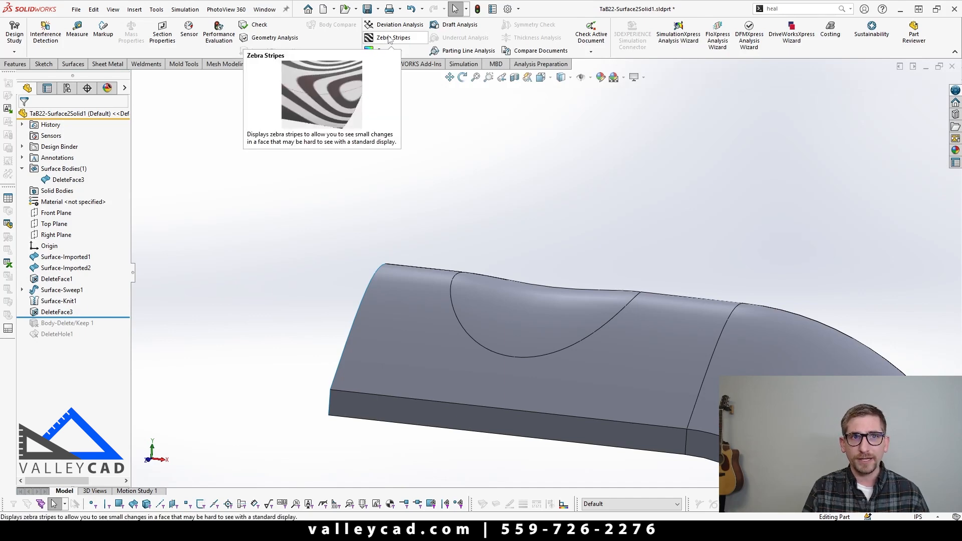
left_click(395, 38)
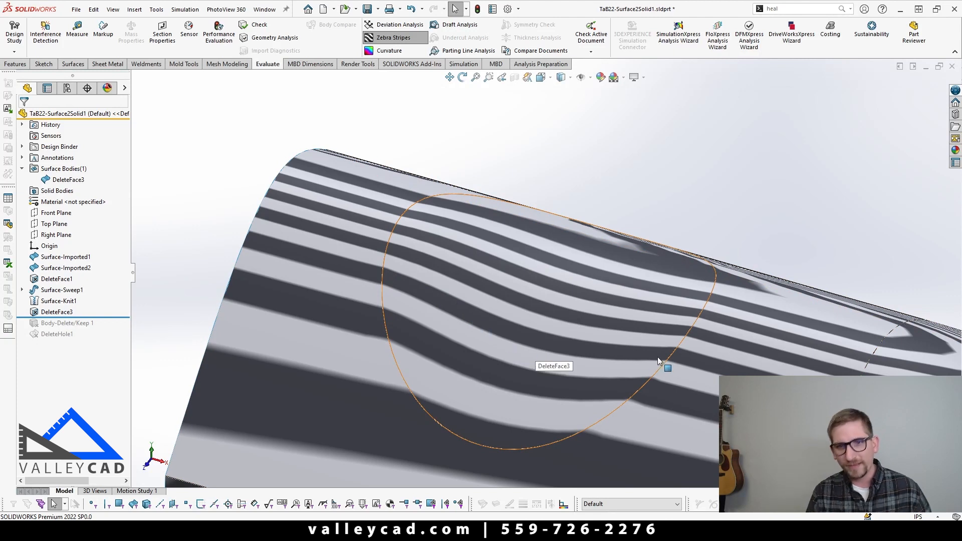
mouse_move(649, 359)
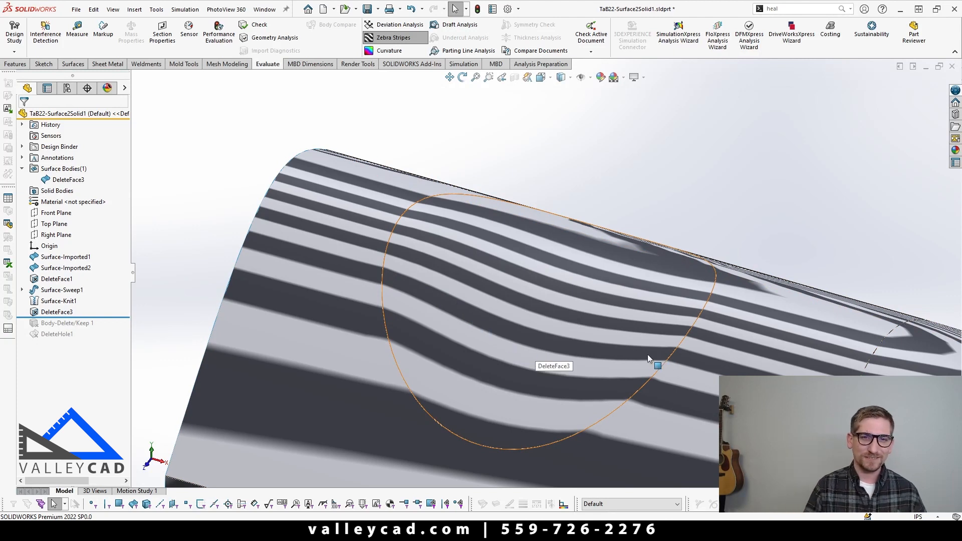
mouse_move(569, 209)
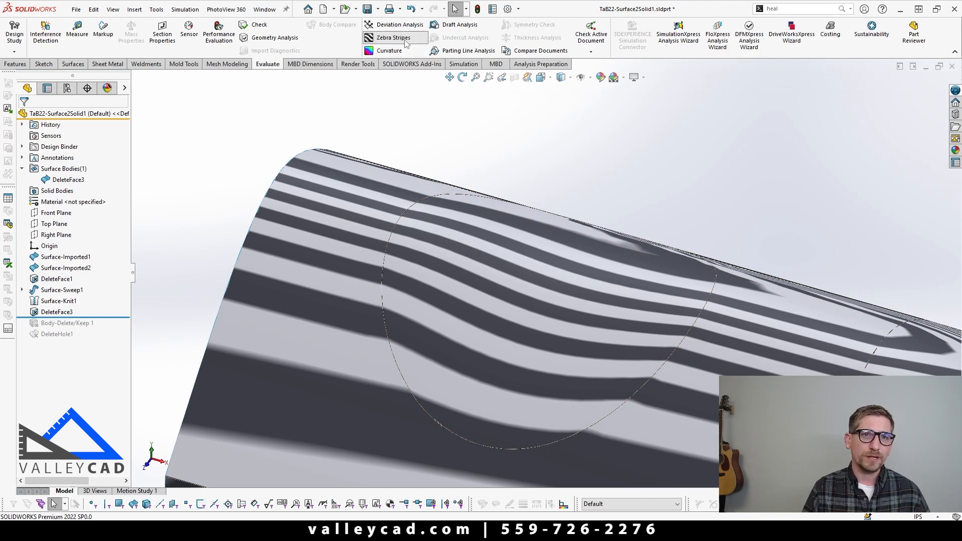
left_click(391, 37)
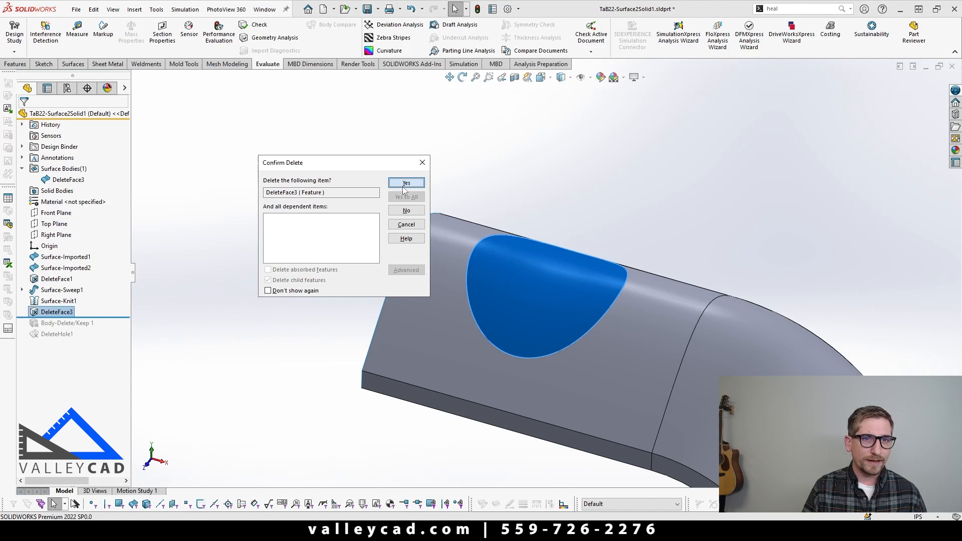
- Delete DeleteFace3, dismiss the rebuild error and accept Surface-Knit1 to rebuild through DeleteHole1
left_click(406, 183)
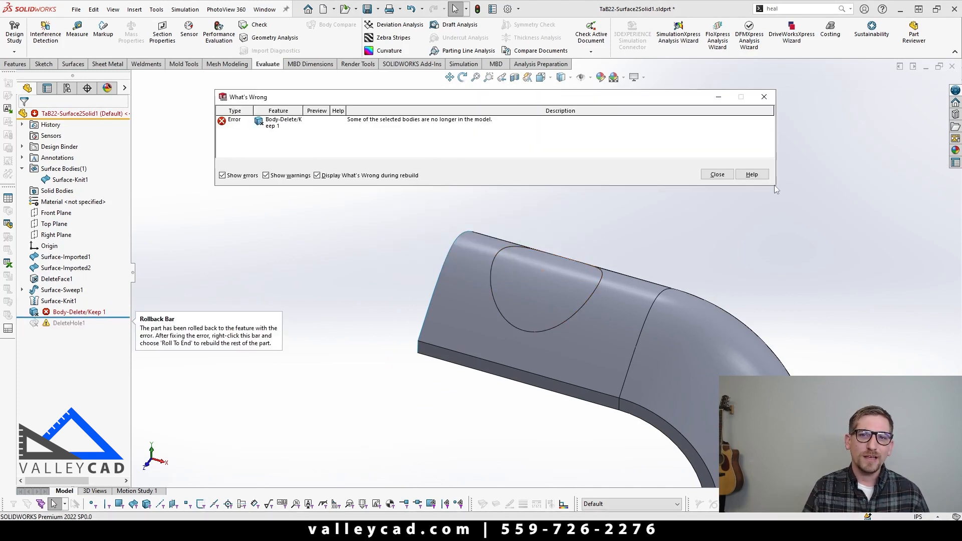
left_click(716, 175)
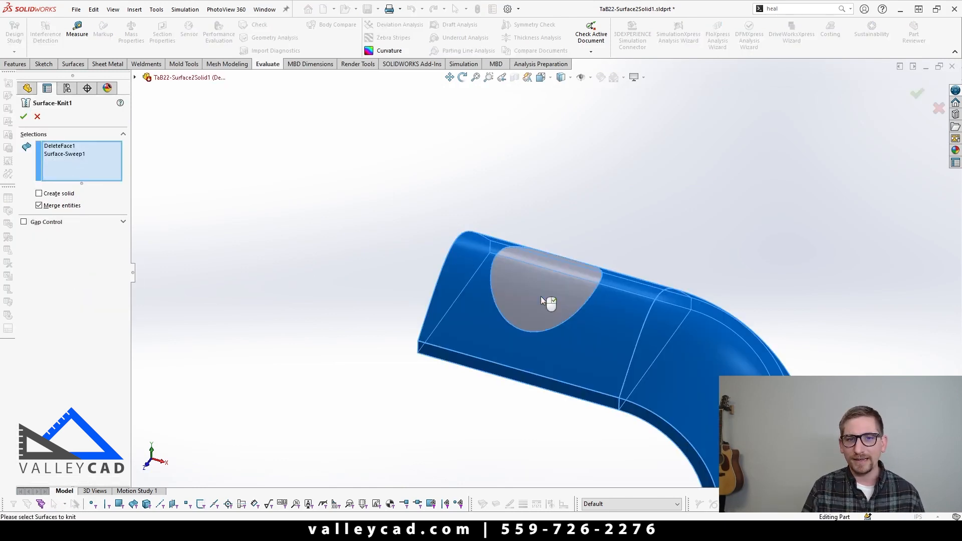
left_click(23, 117)
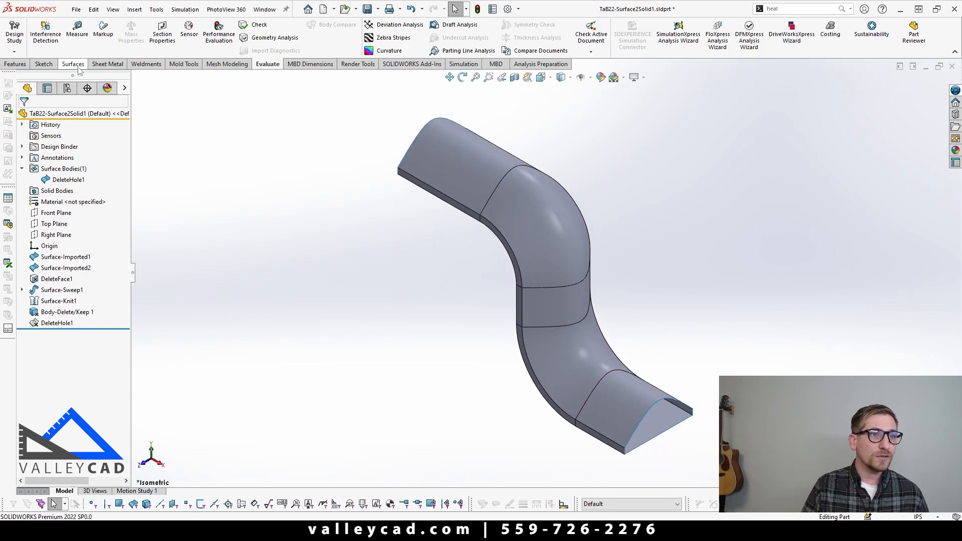
- Cap the first open end of the strip with Planar Surface-Plane1 from its boundary edges
left_click(73, 64)
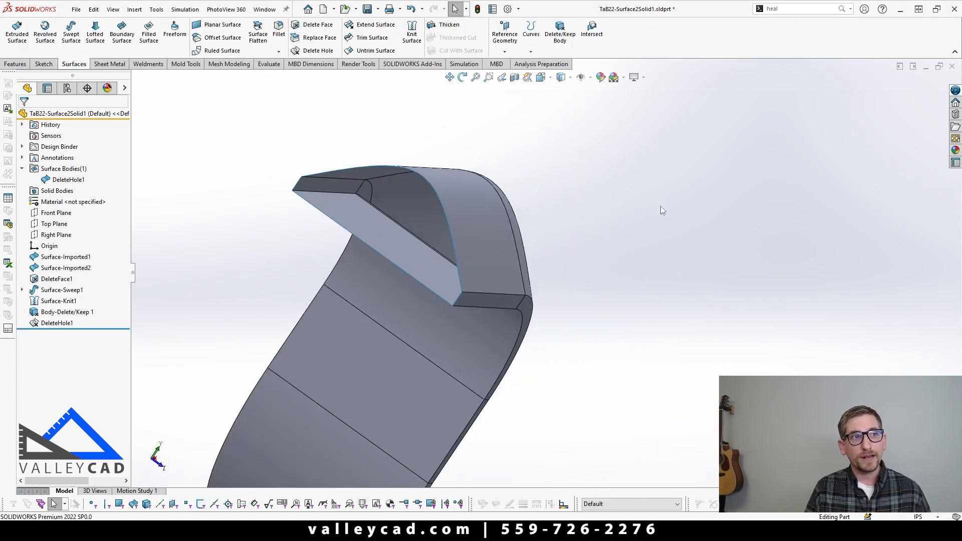
mouse_move(219, 29)
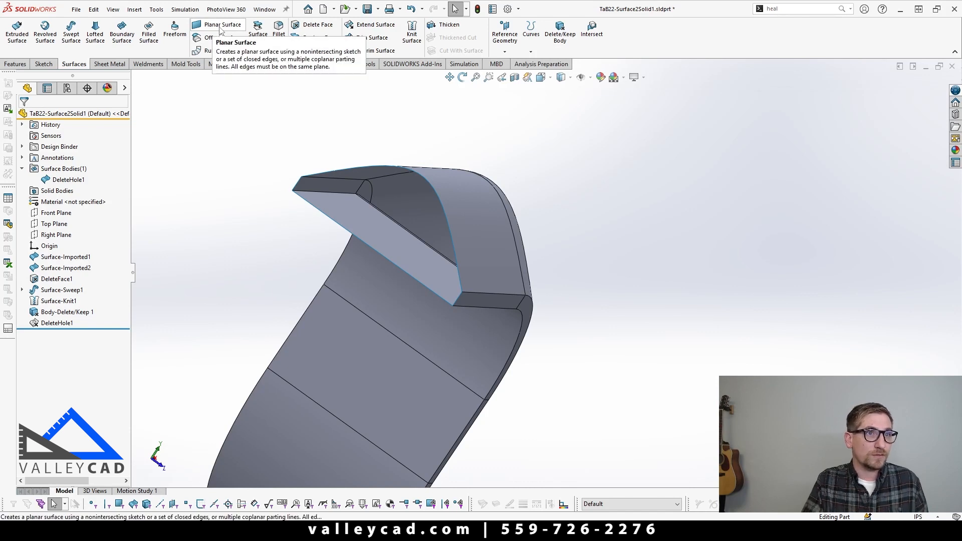
mouse_move(148, 30)
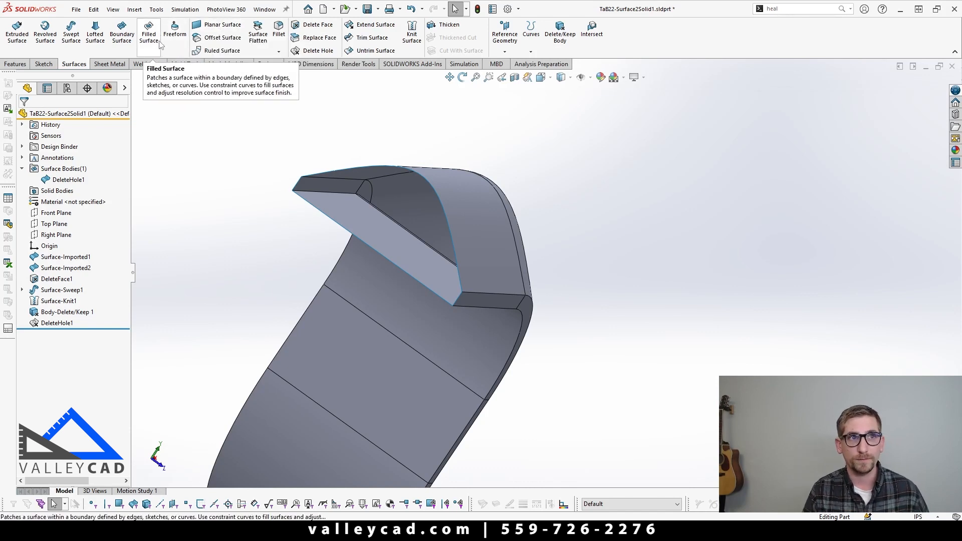
left_click(221, 25)
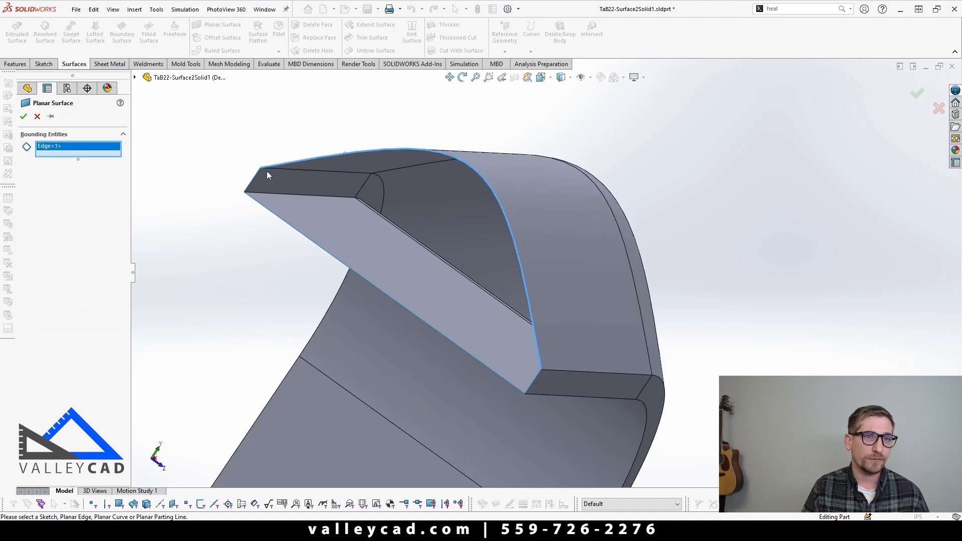
left_click(533, 379)
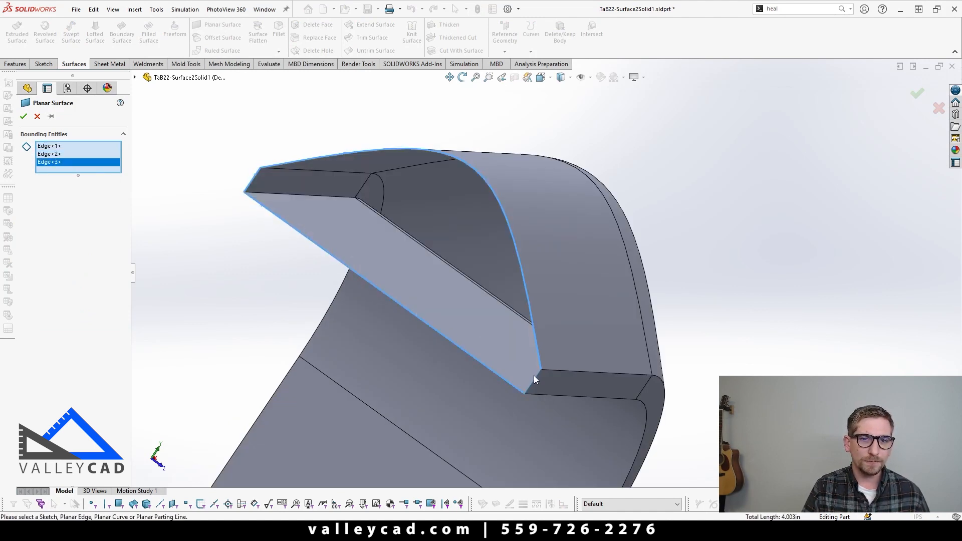
left_click(529, 383)
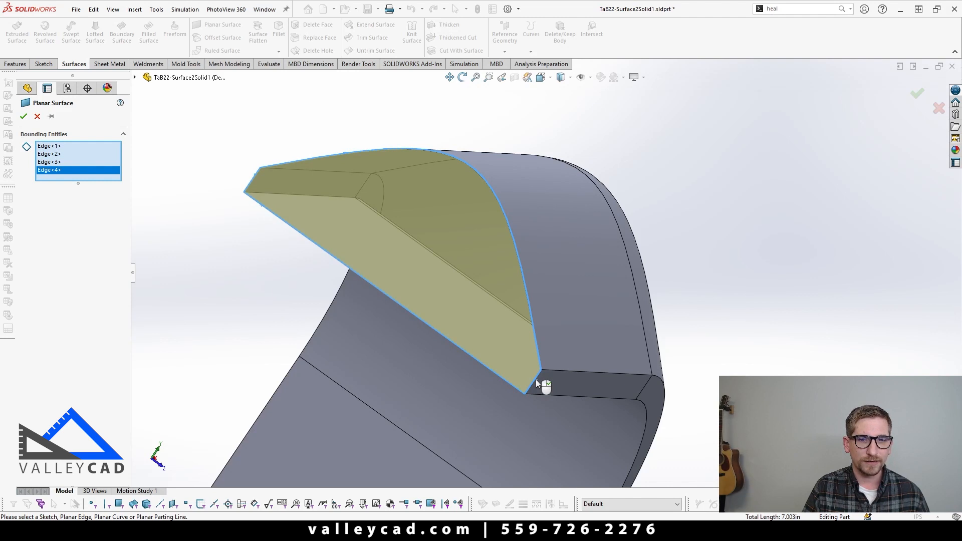
left_click(24, 117)
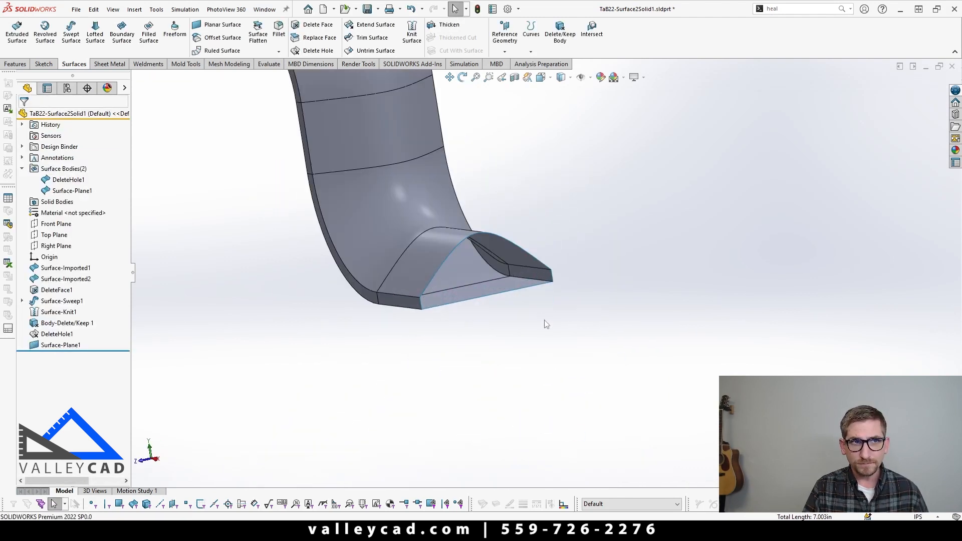
- Cap the opposite open end with a second planar surface, Surface-Plane2
left_click(222, 25)
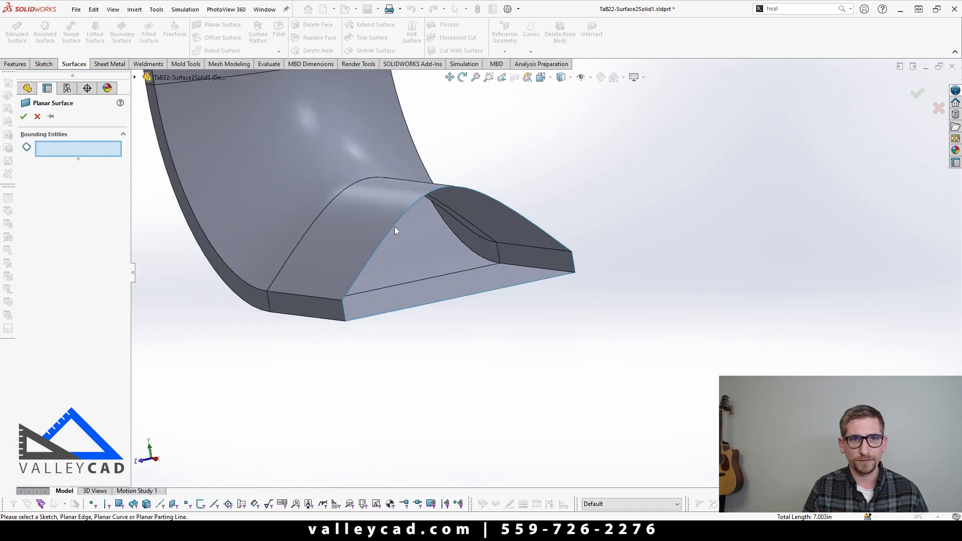
mouse_move(393, 233)
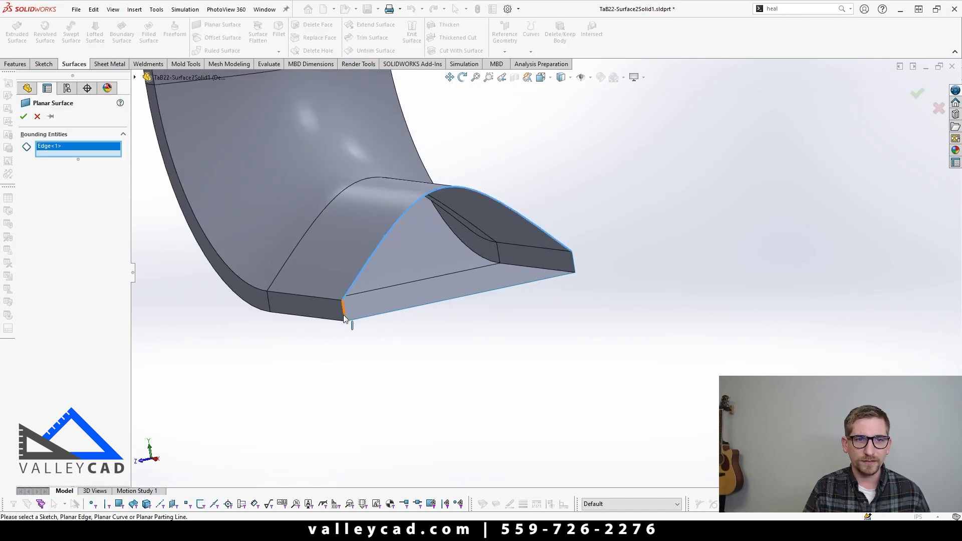
left_click(574, 273)
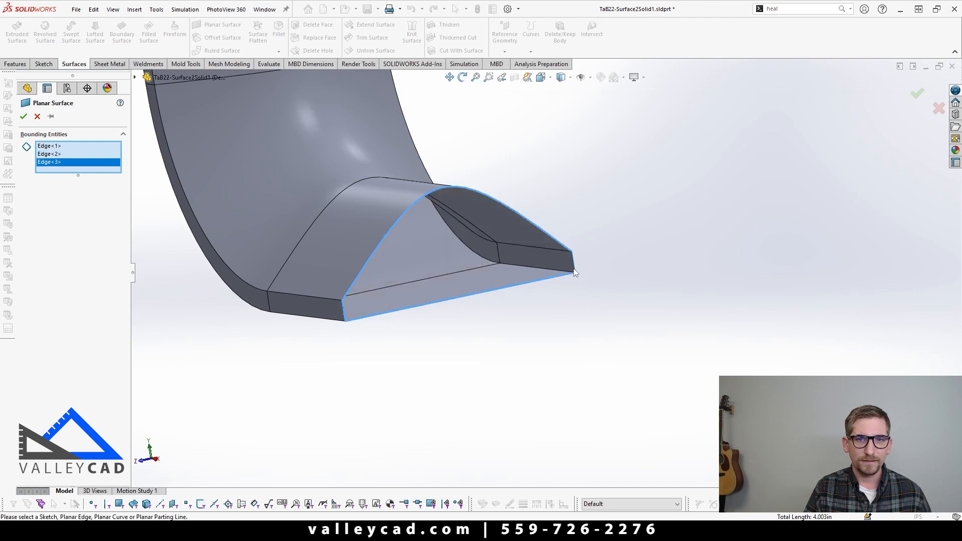
left_click(24, 116)
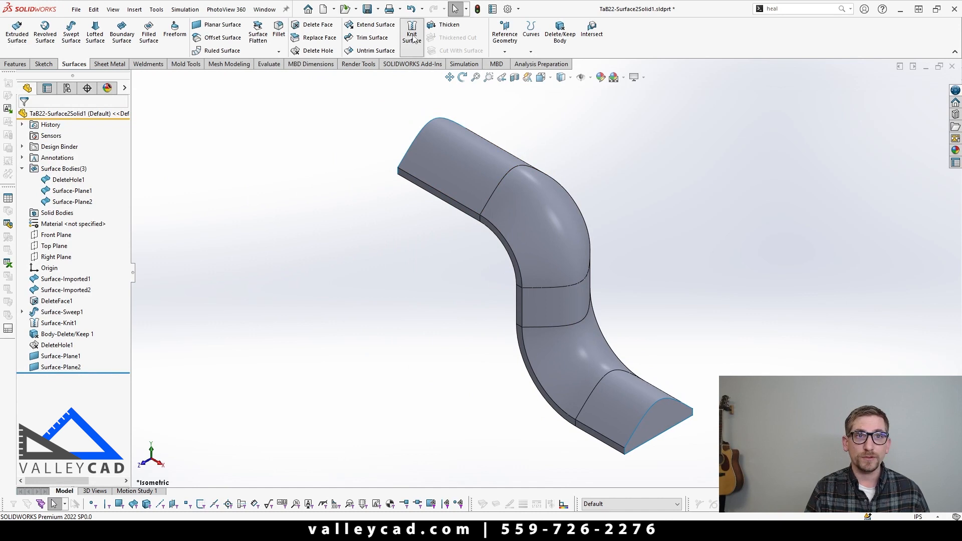
- Knit DeleteHole1 with Surface-Plane1 and Surface-Plane2 into one solid body as Surface-Knit2
left_click(411, 36)
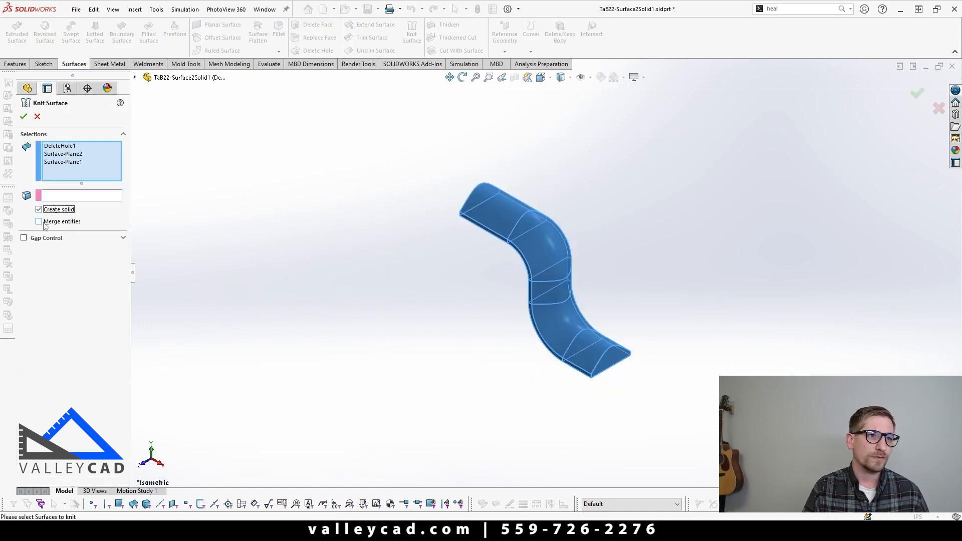
left_click(23, 116)
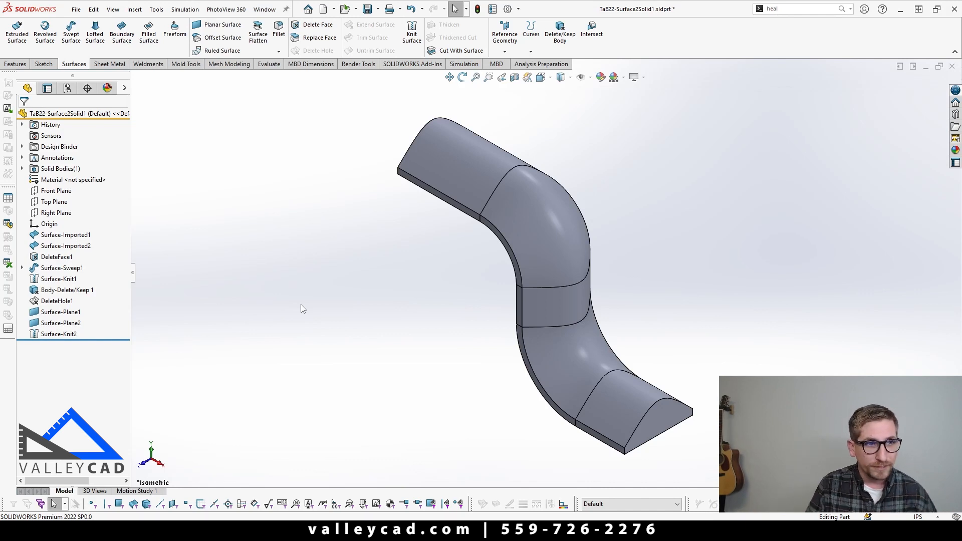
left_click(57, 300)
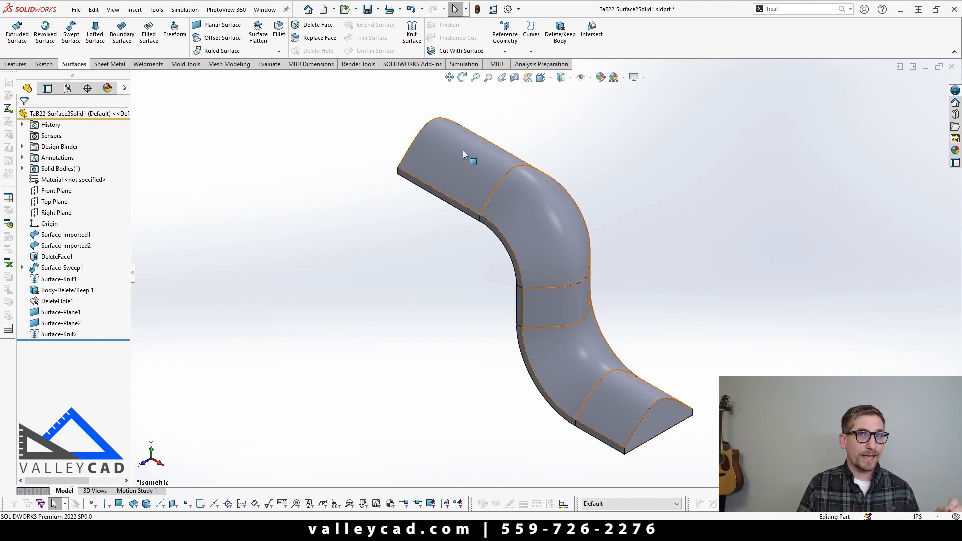
mouse_move(465, 155)
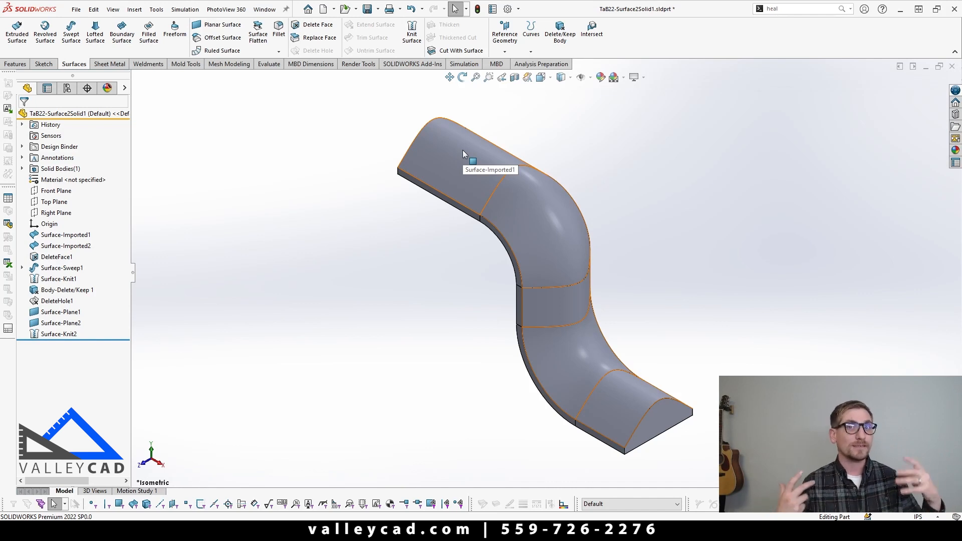
mouse_move(472, 161)
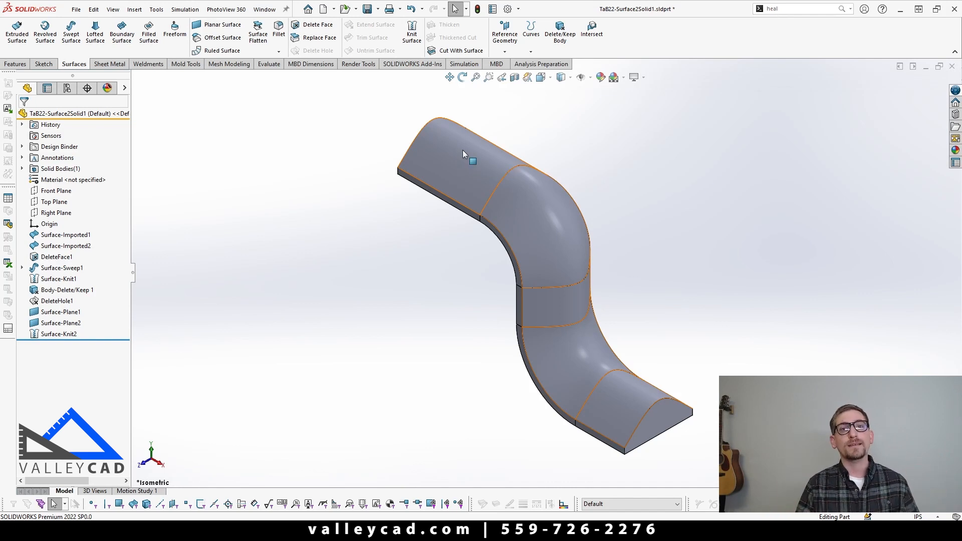